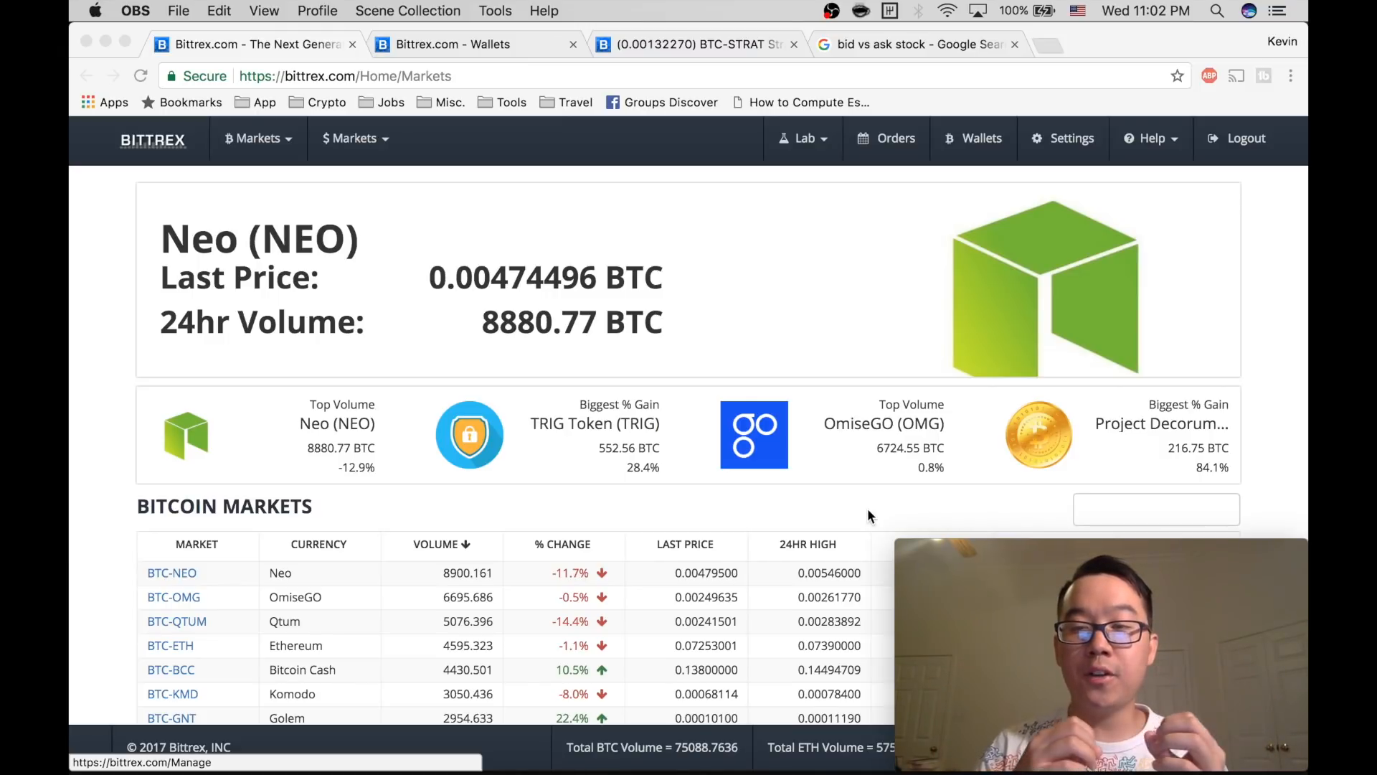
# - Browse the Bittrex market list and search it for 'strat'
pyautogui.click(594, 434)
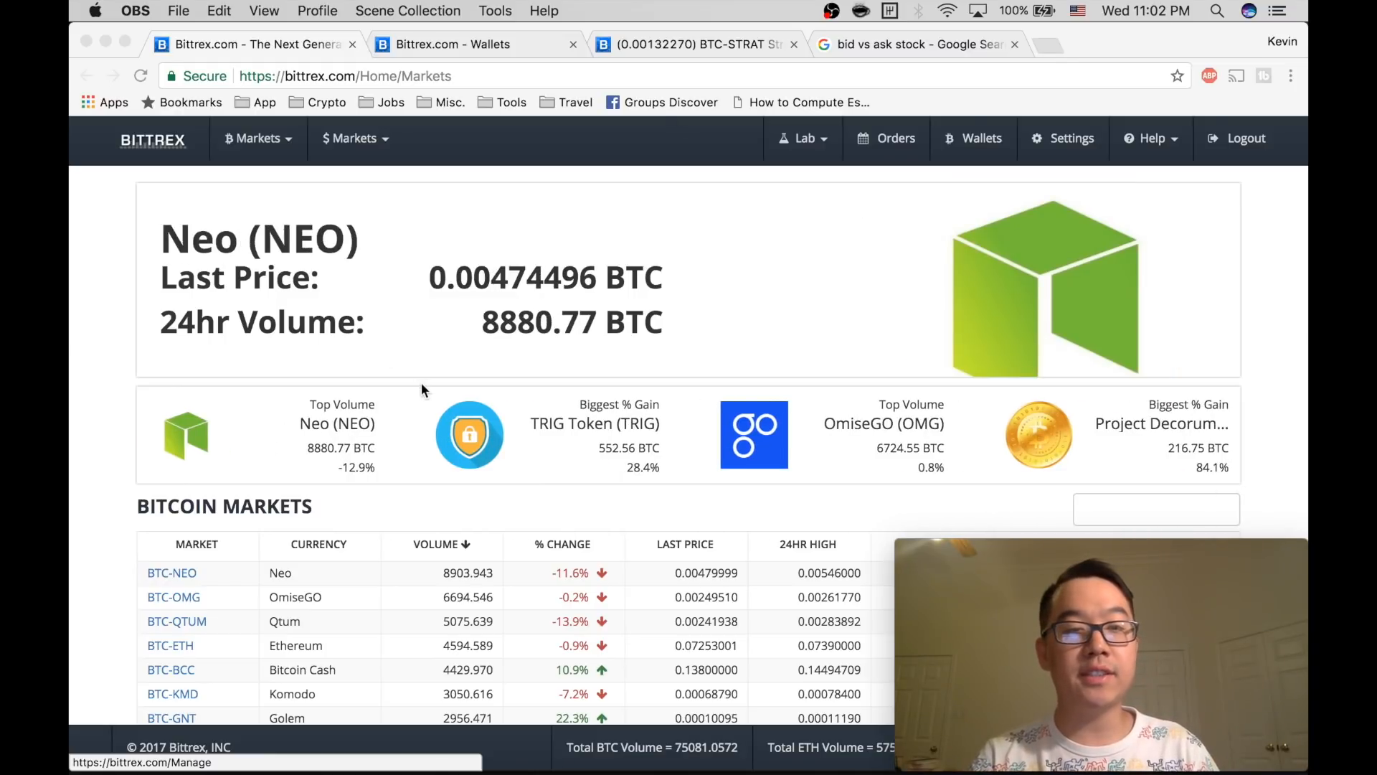
pyautogui.moveTo(695, 218)
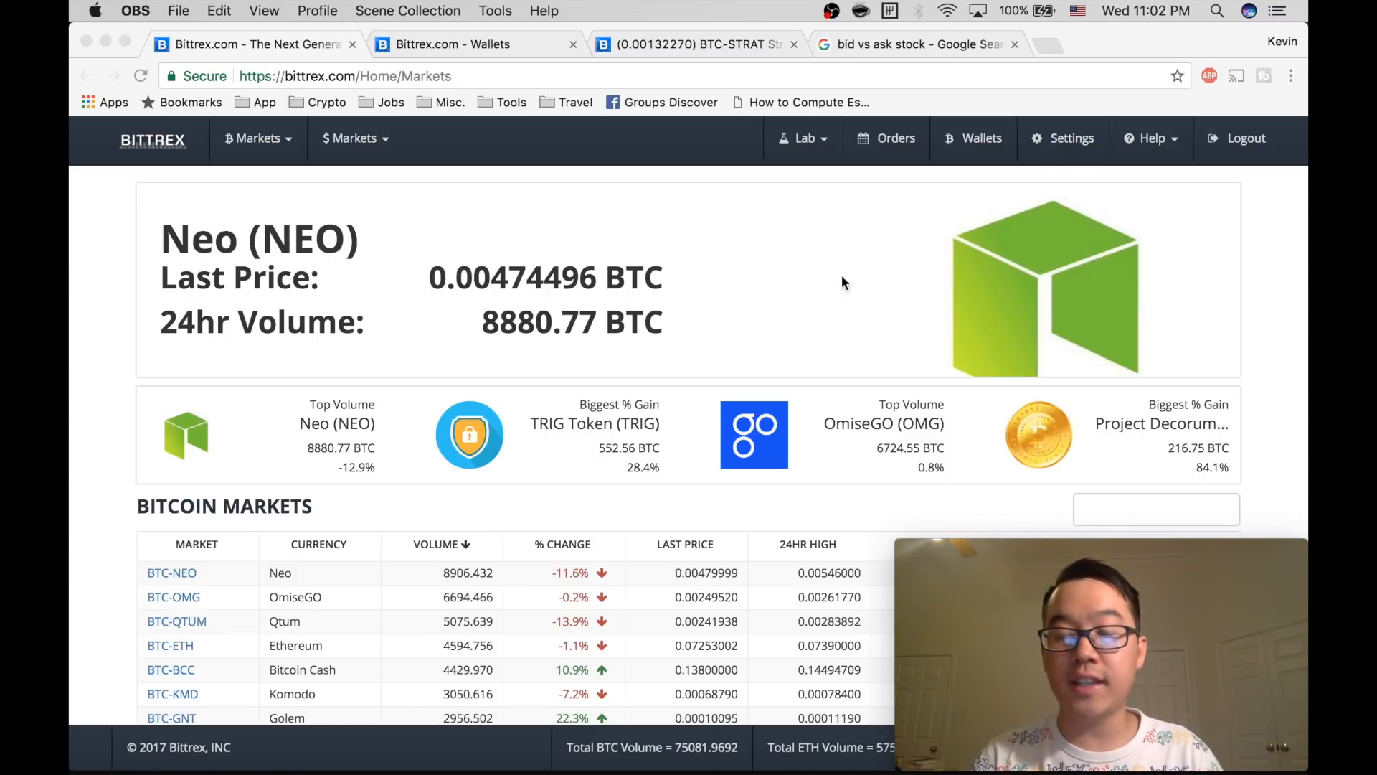
pyautogui.moveTo(815, 303)
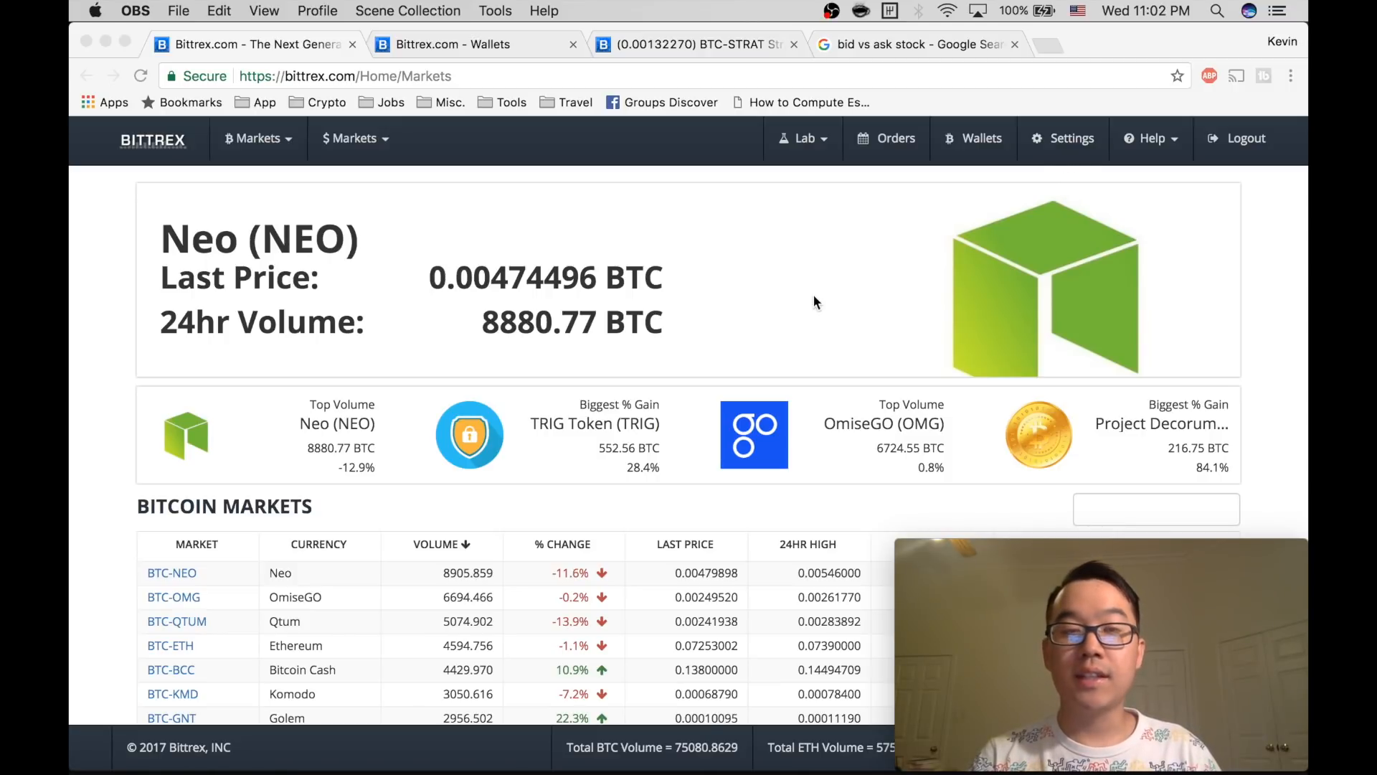
pyautogui.click(469, 434)
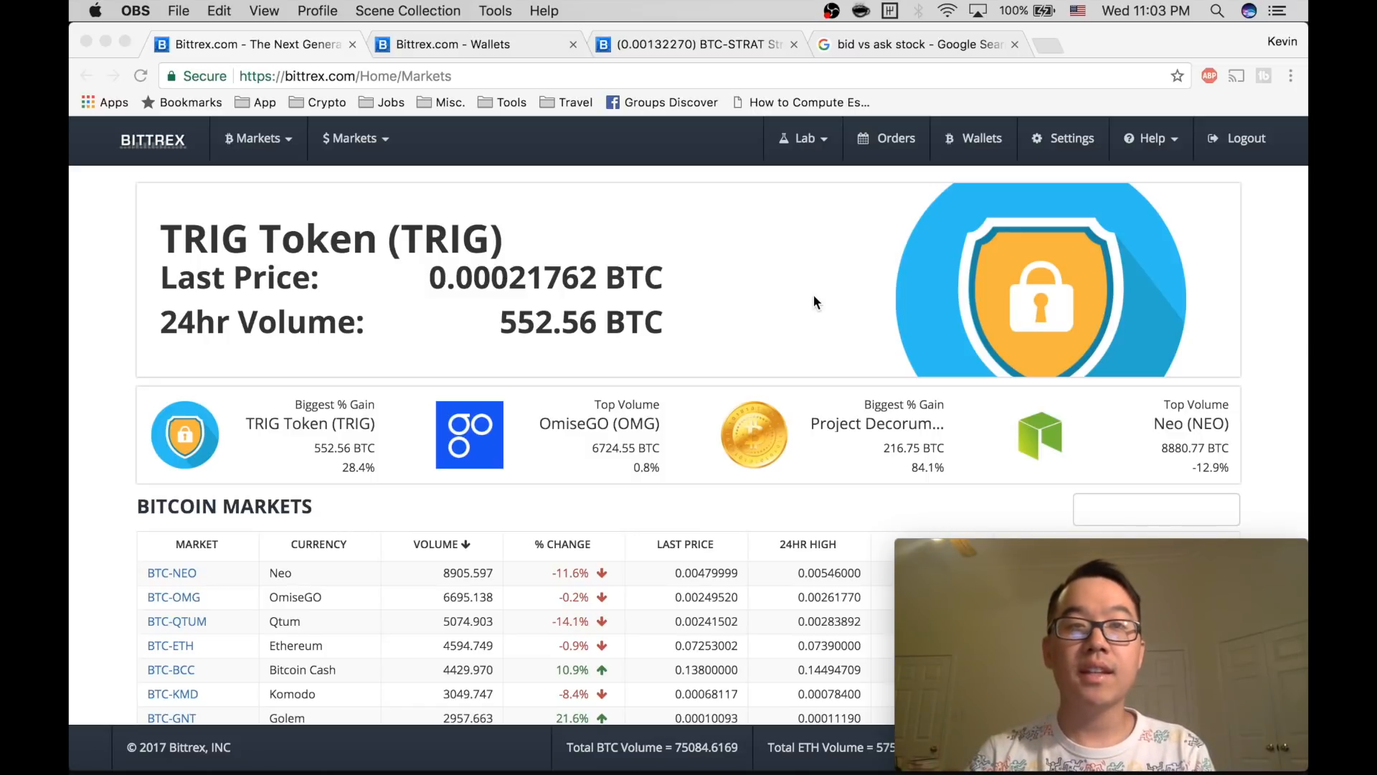
pyautogui.click(469, 433)
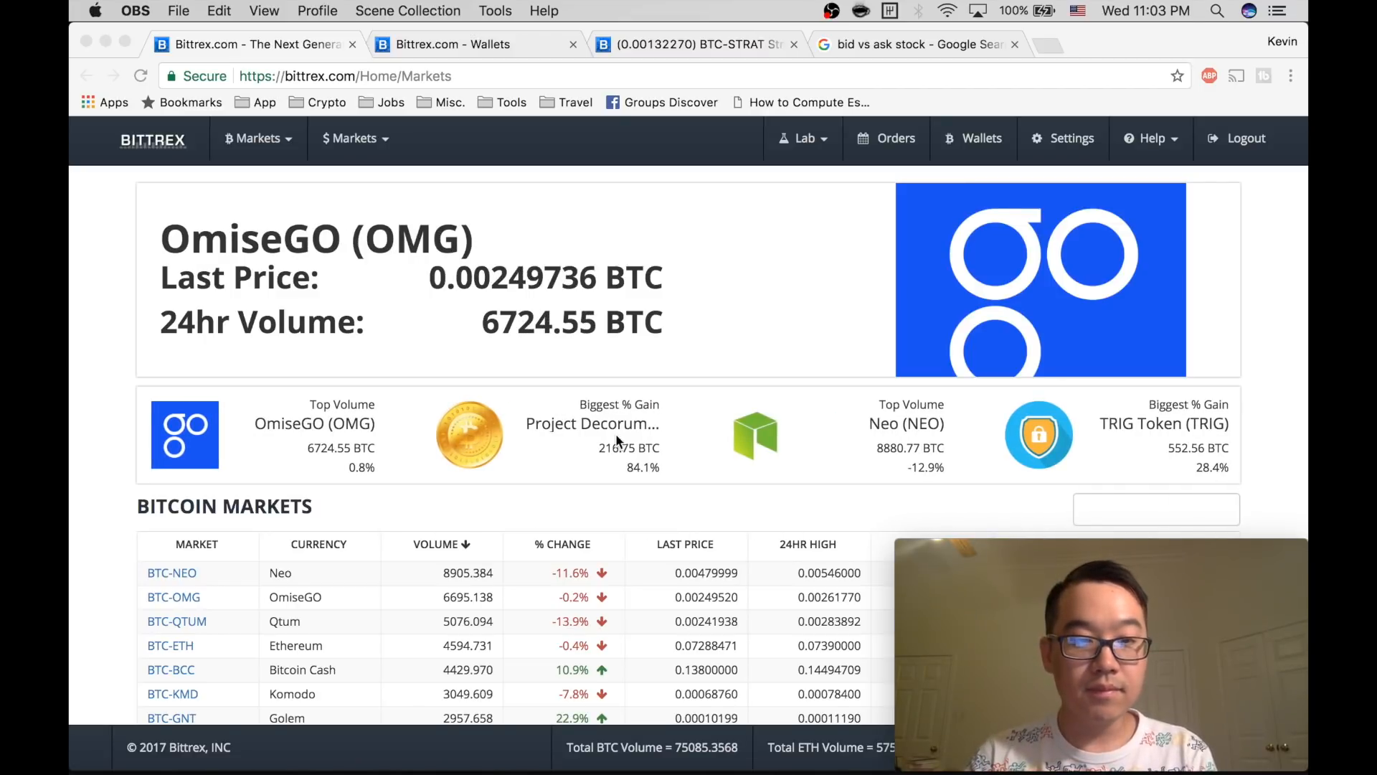
pyautogui.scroll(-3)
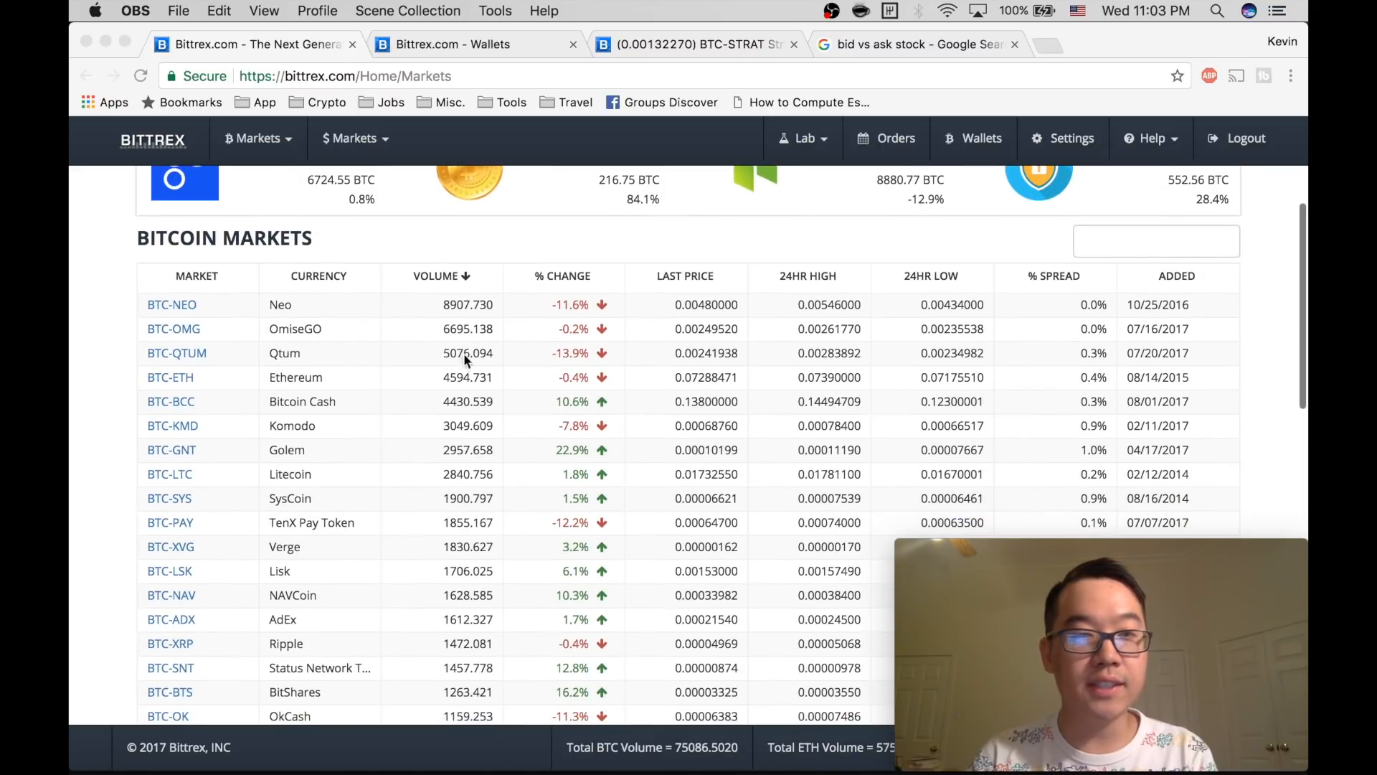
pyautogui.scroll(-3)
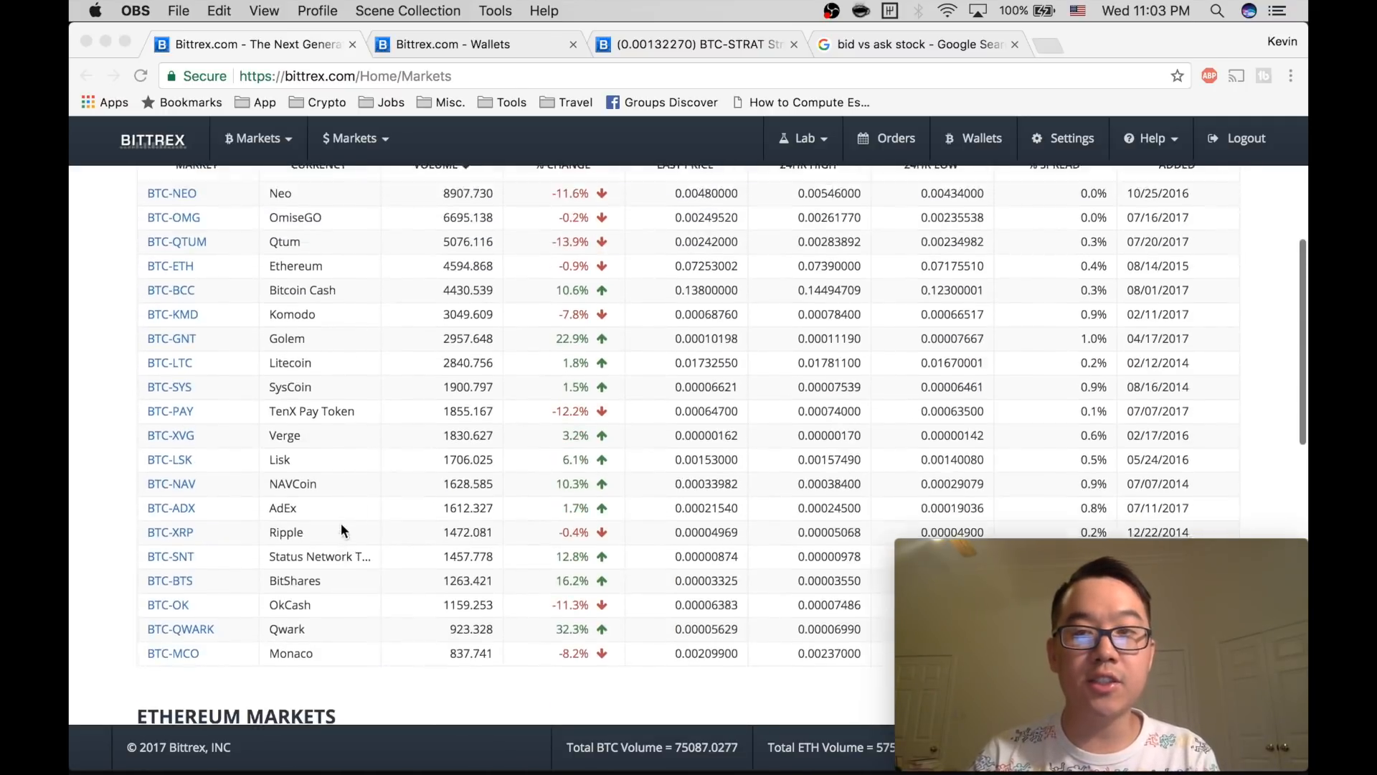
pyautogui.scroll(3)
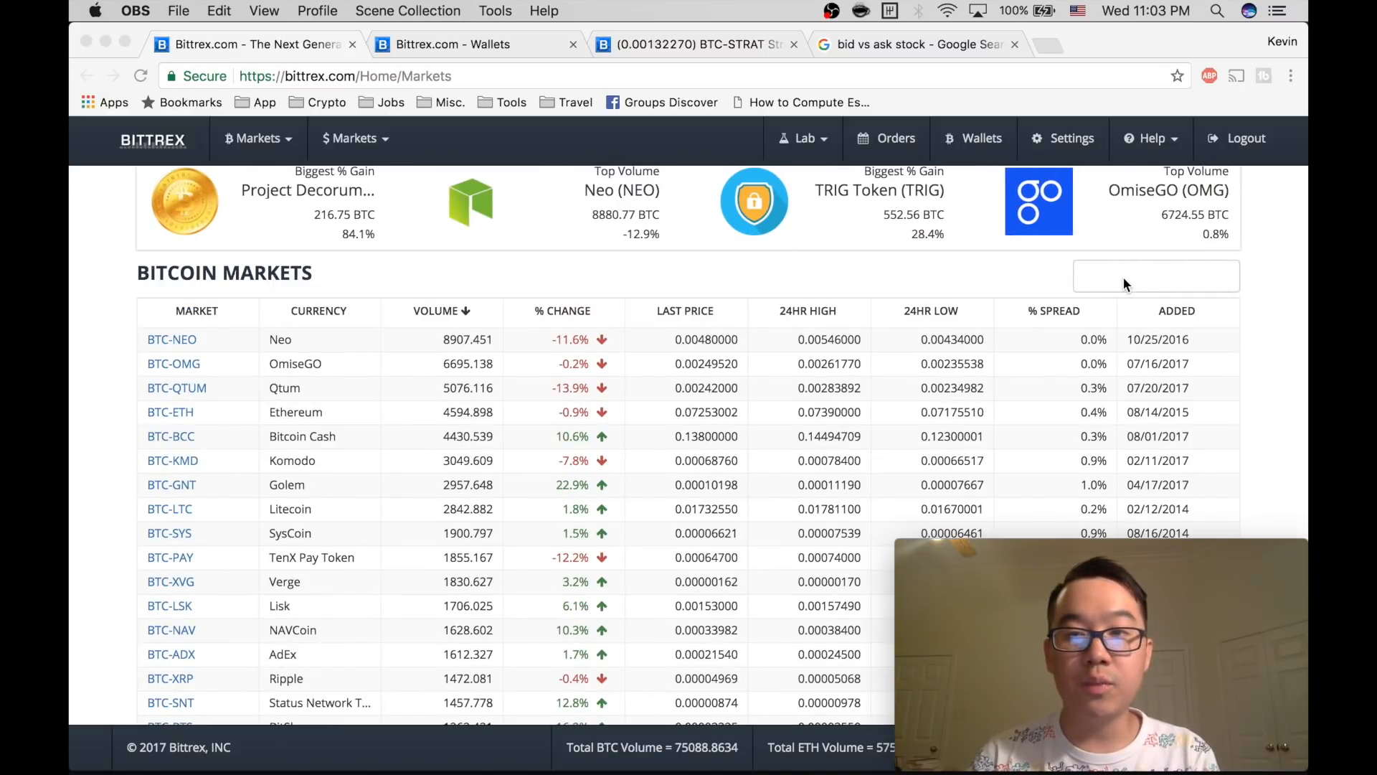
pyautogui.moveTo(879, 356)
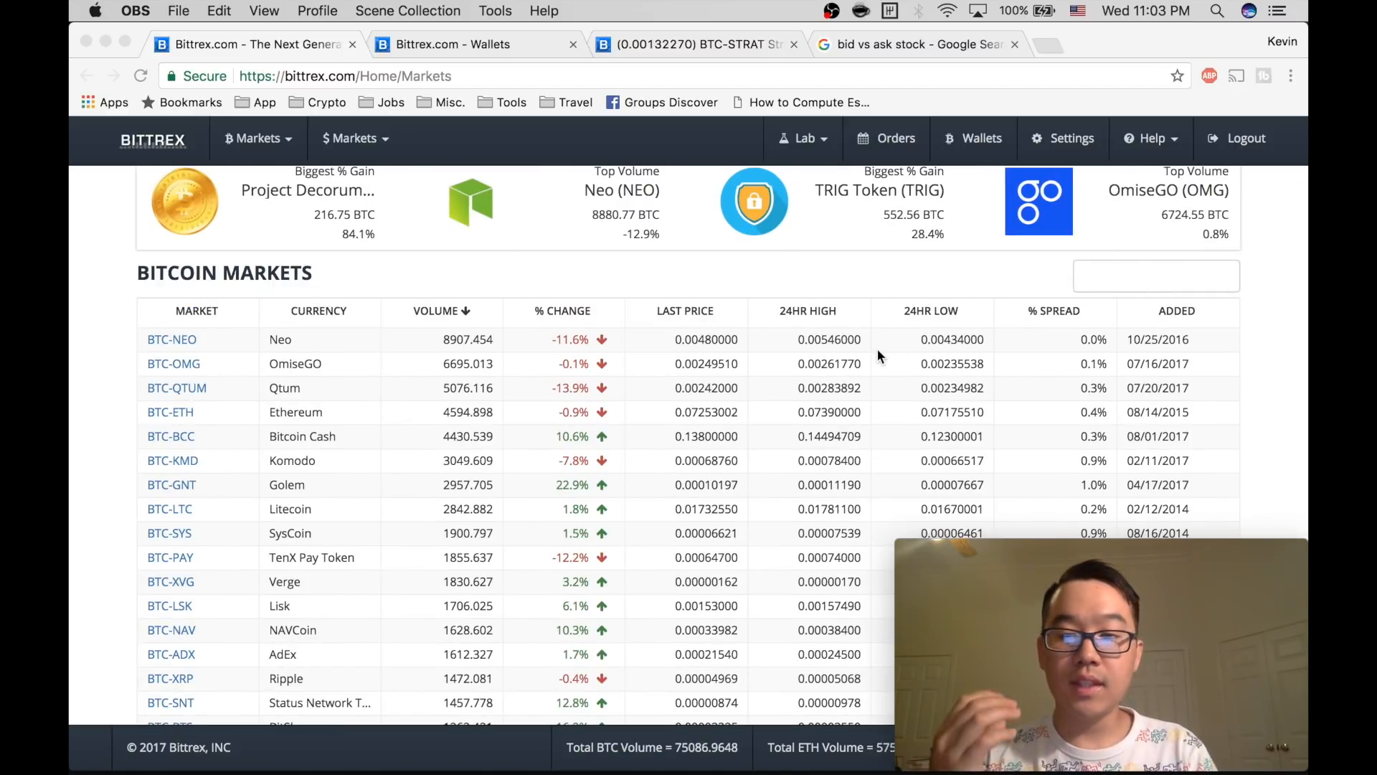
pyautogui.scroll(-3)
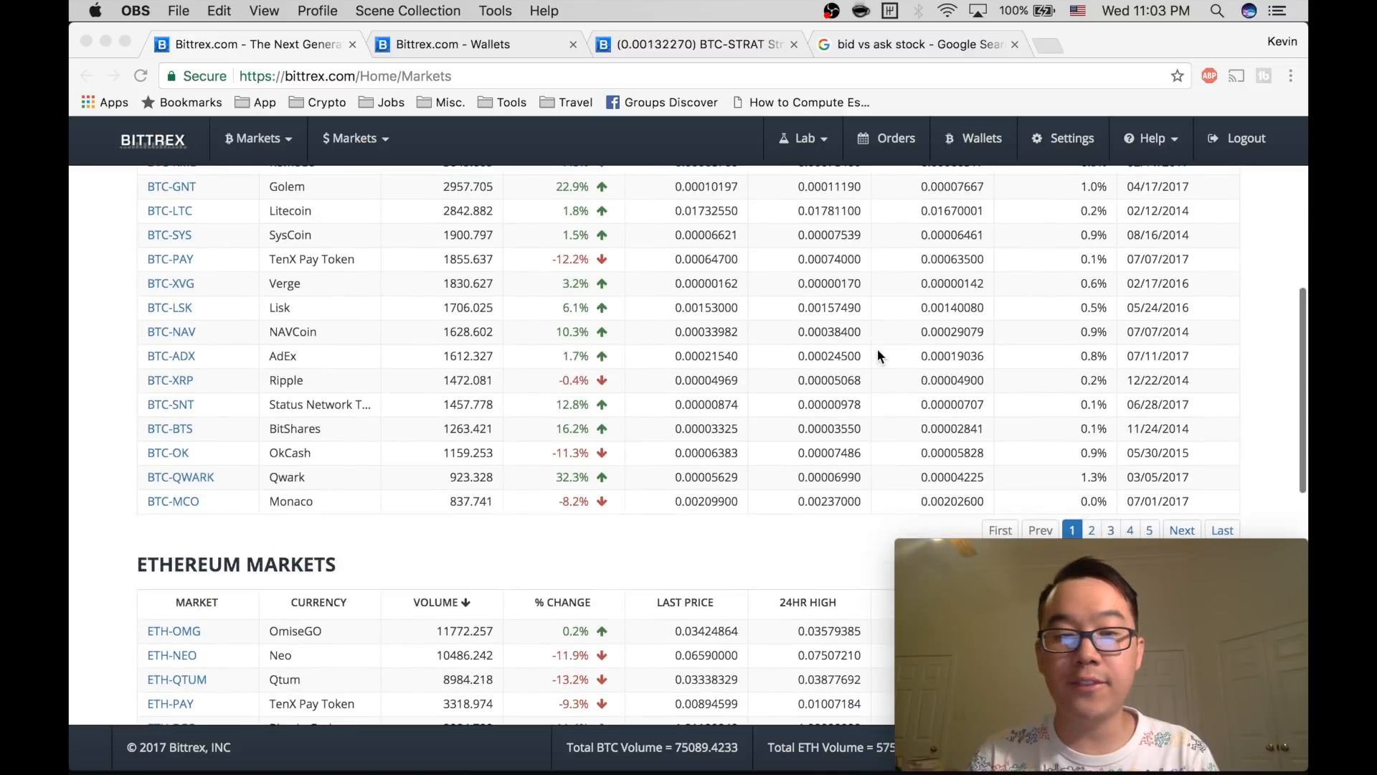
pyautogui.scroll(-3)
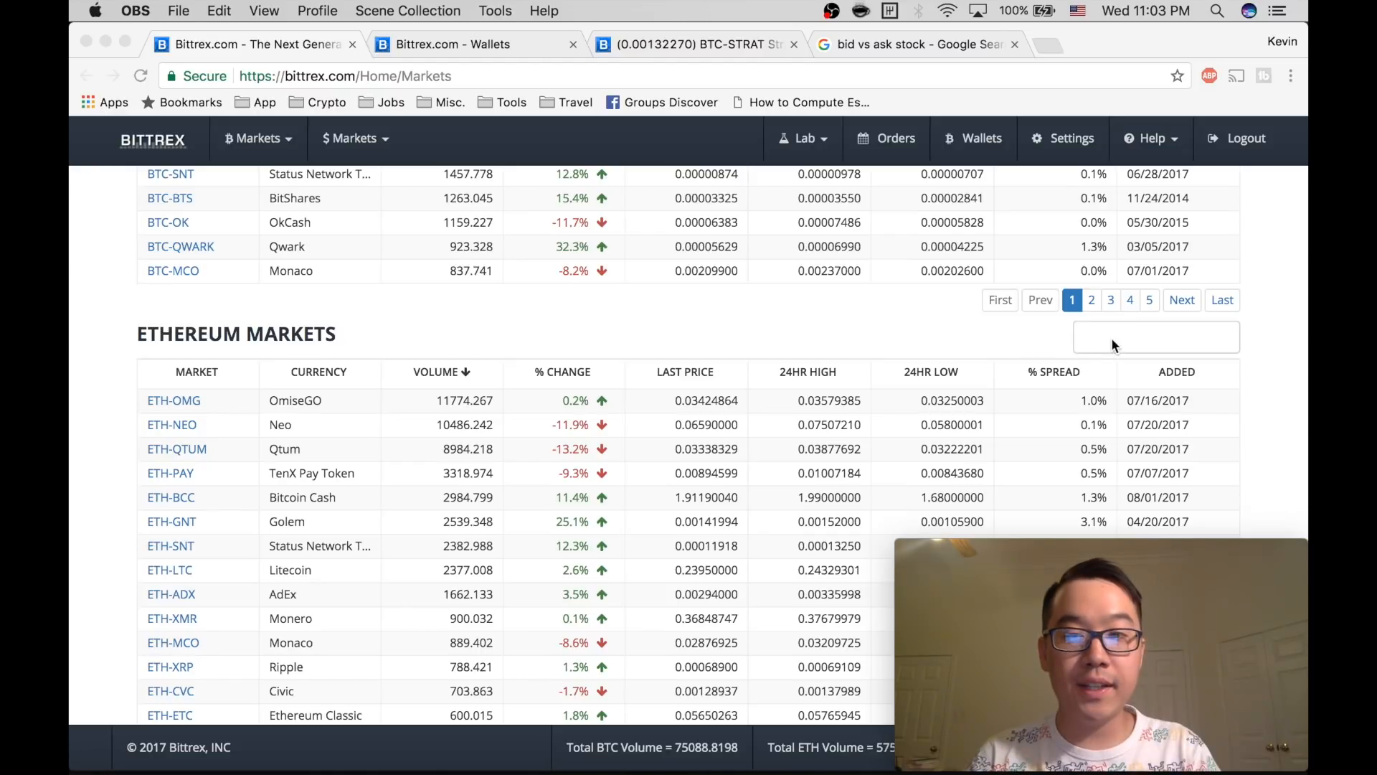
pyautogui.click(1155, 336)
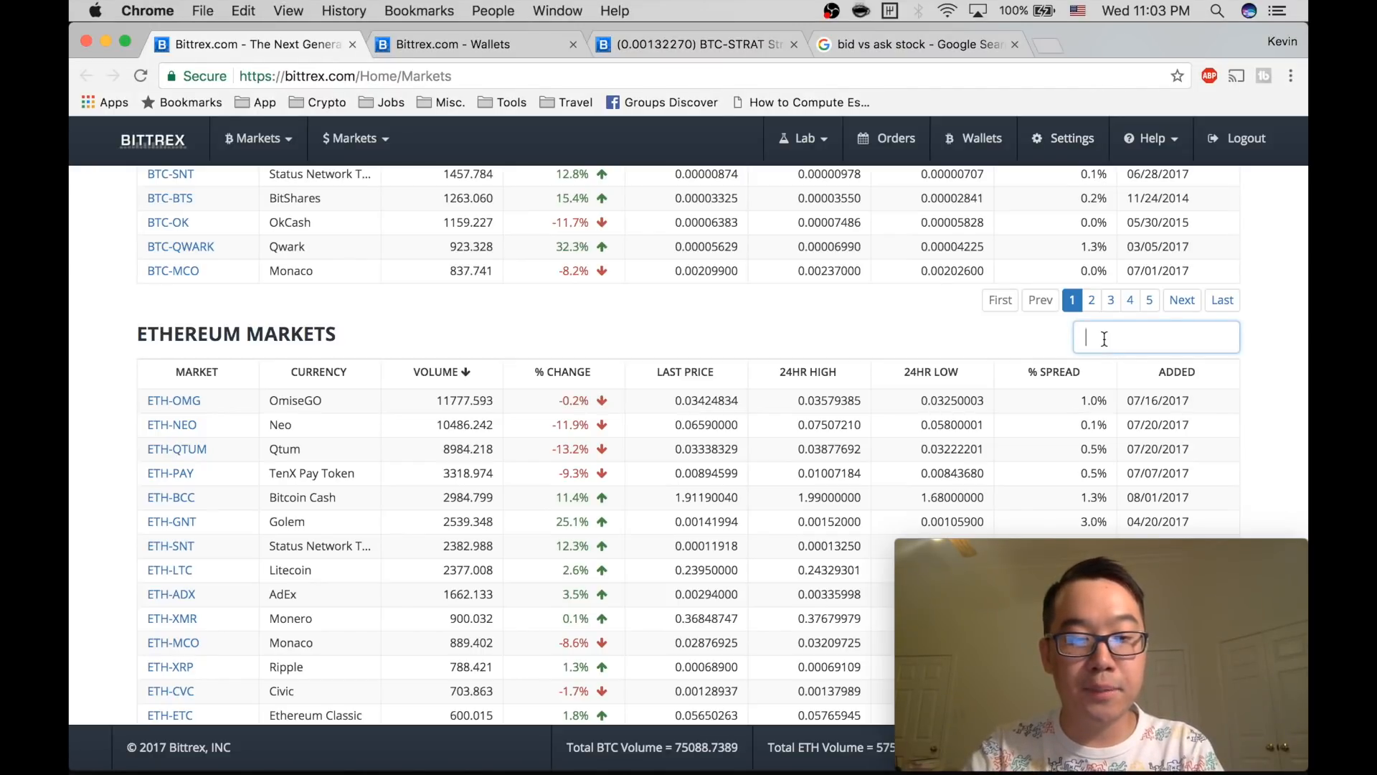
pyautogui.write('strat')
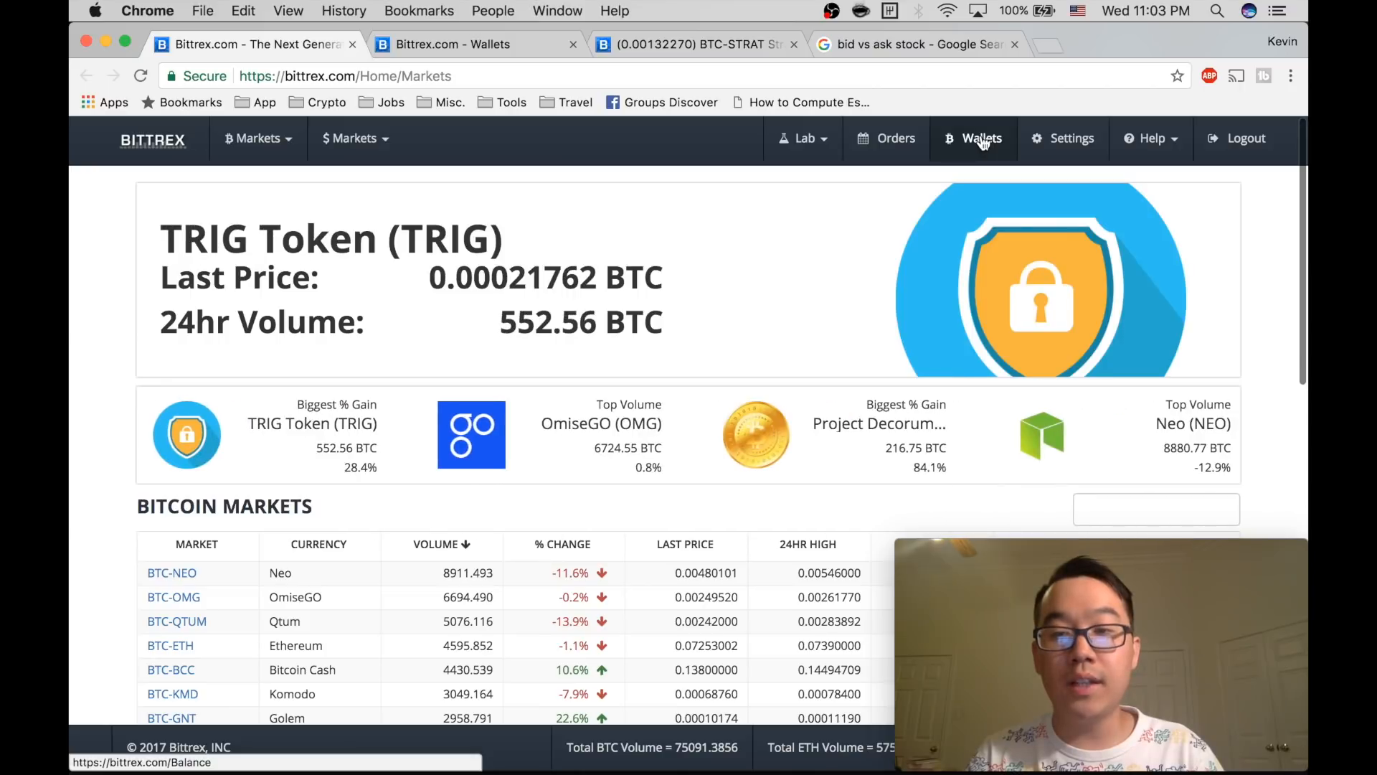
# - Filter Wallets balances to 'ET', view the Ethereum deposit address and close it
pyautogui.click(983, 138)
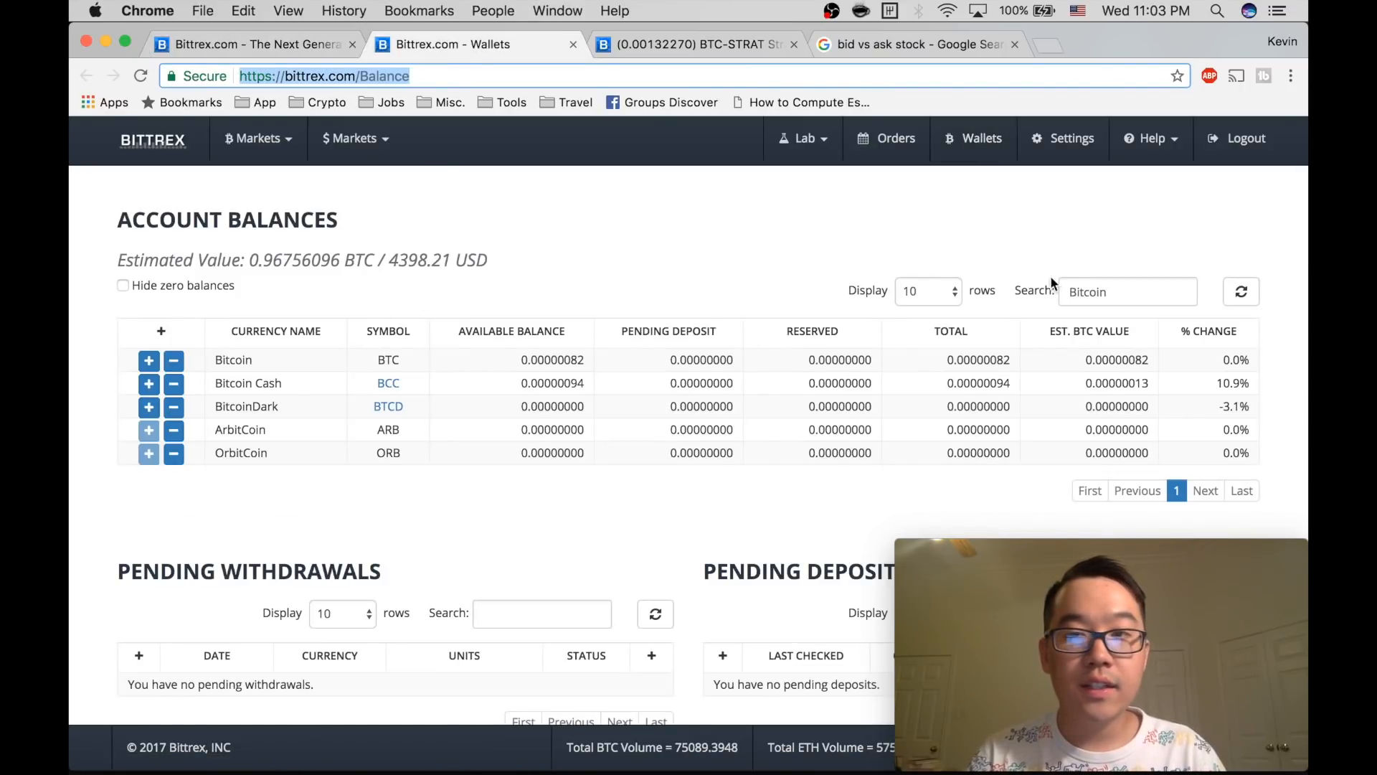
pyautogui.write('EThere')
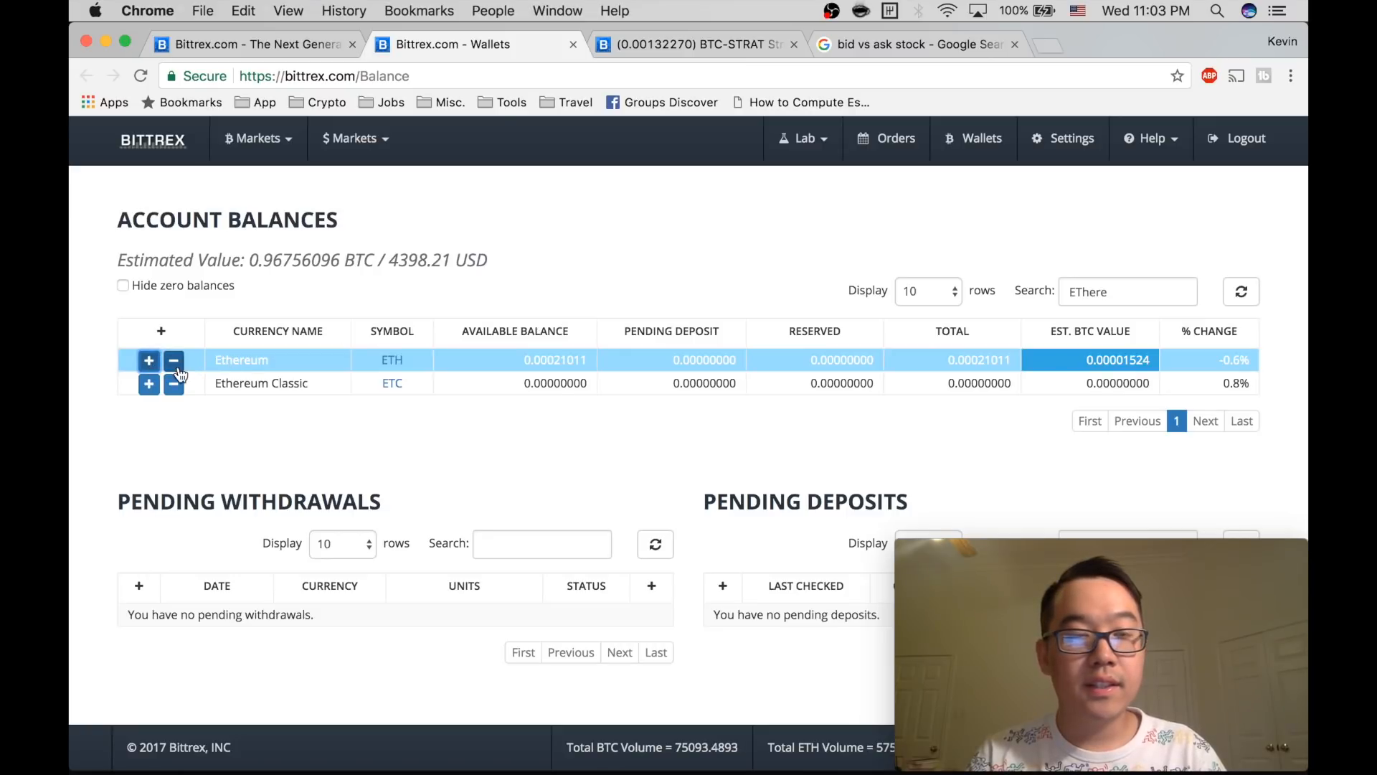
pyautogui.click(148, 359)
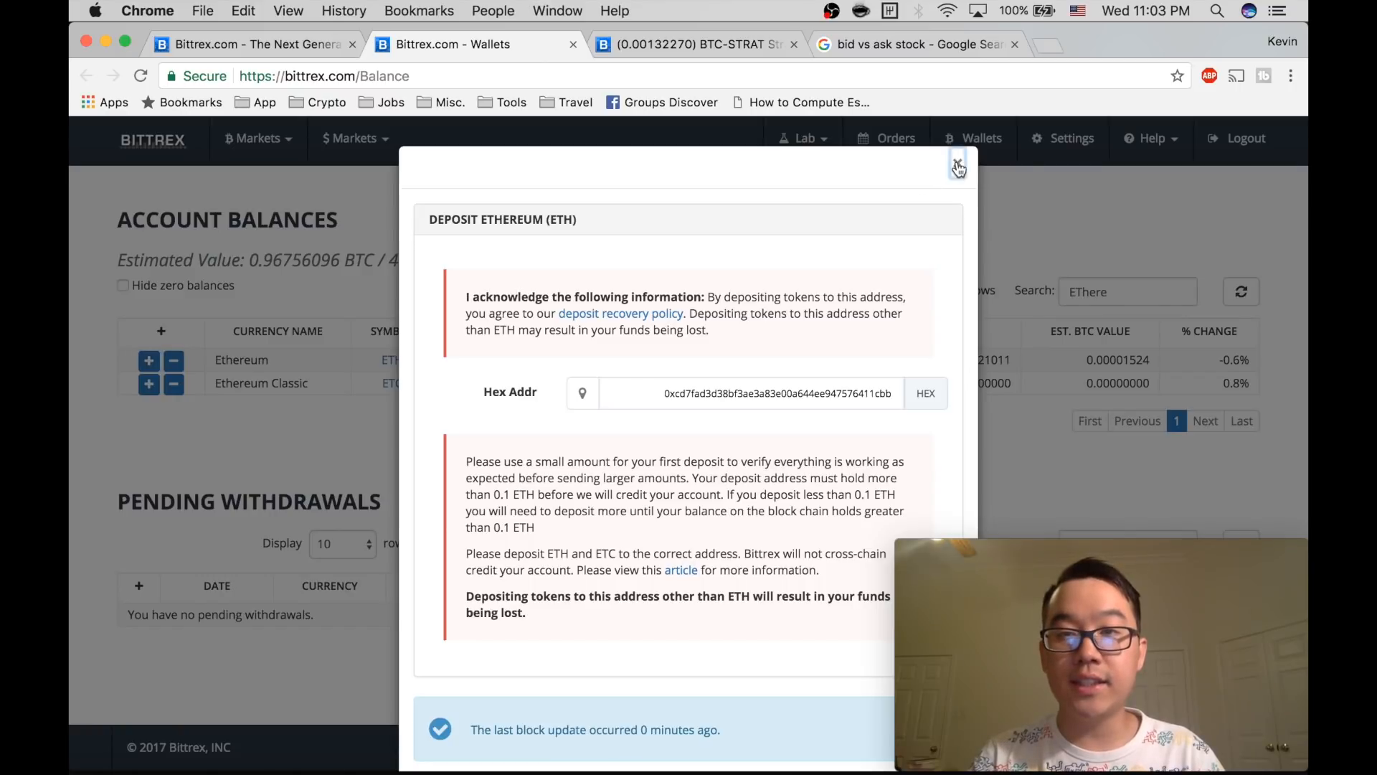
pyautogui.click(957, 167)
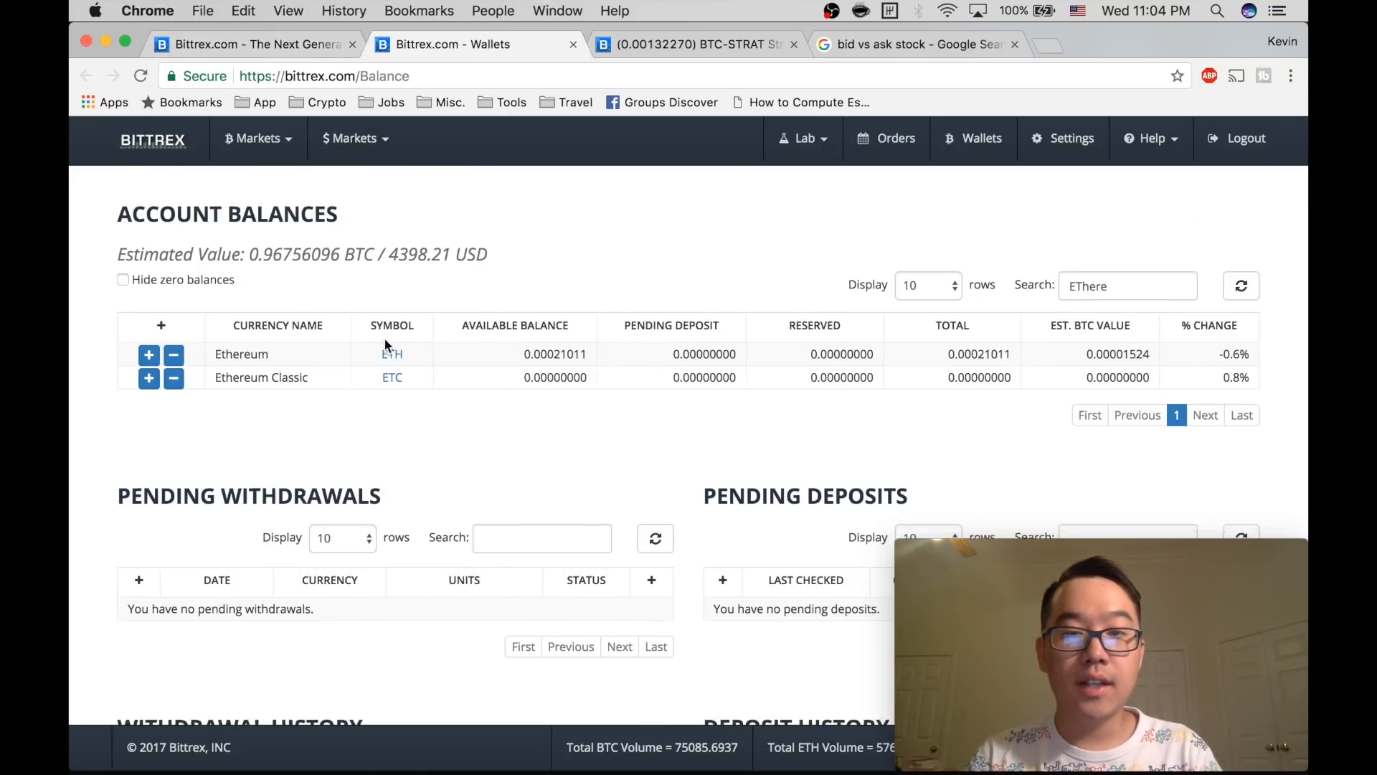
pyautogui.scroll(-3)
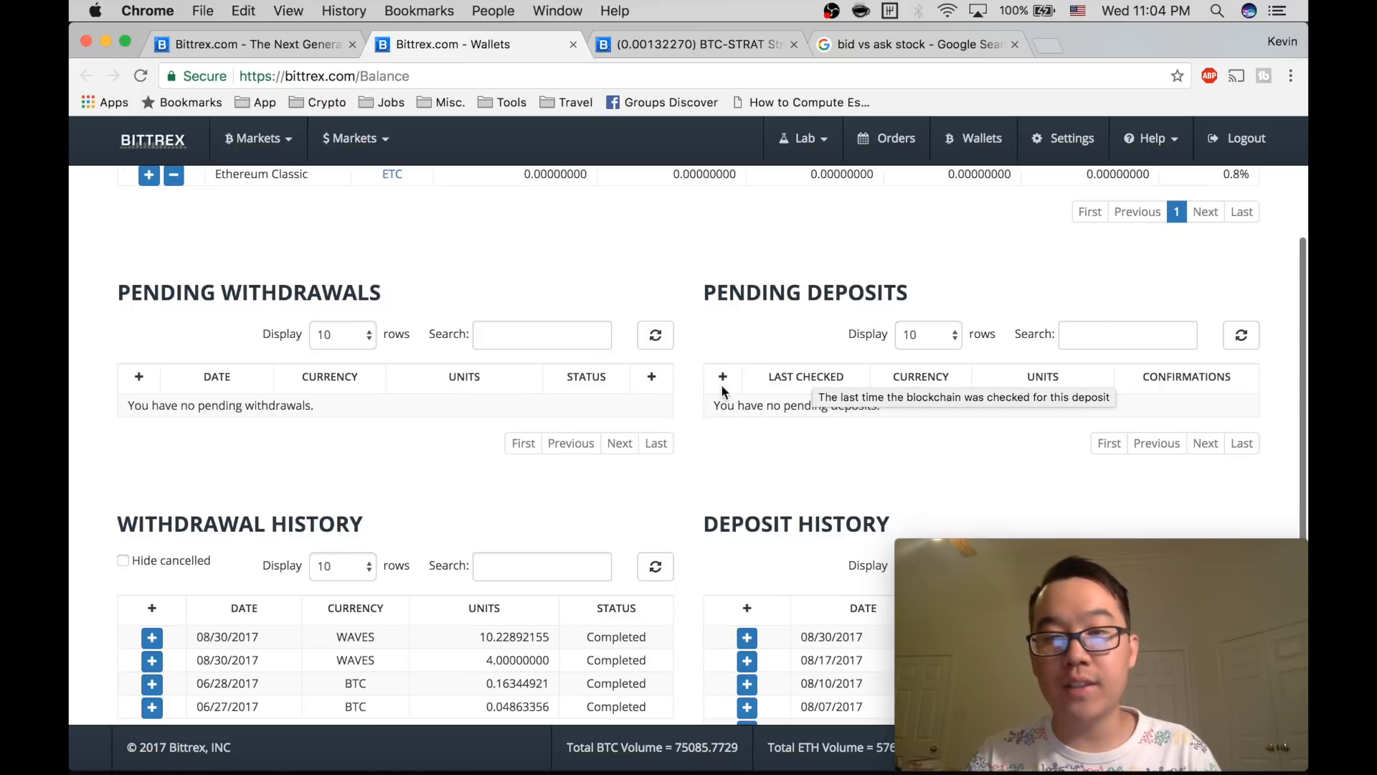
pyautogui.moveTo(1135, 354)
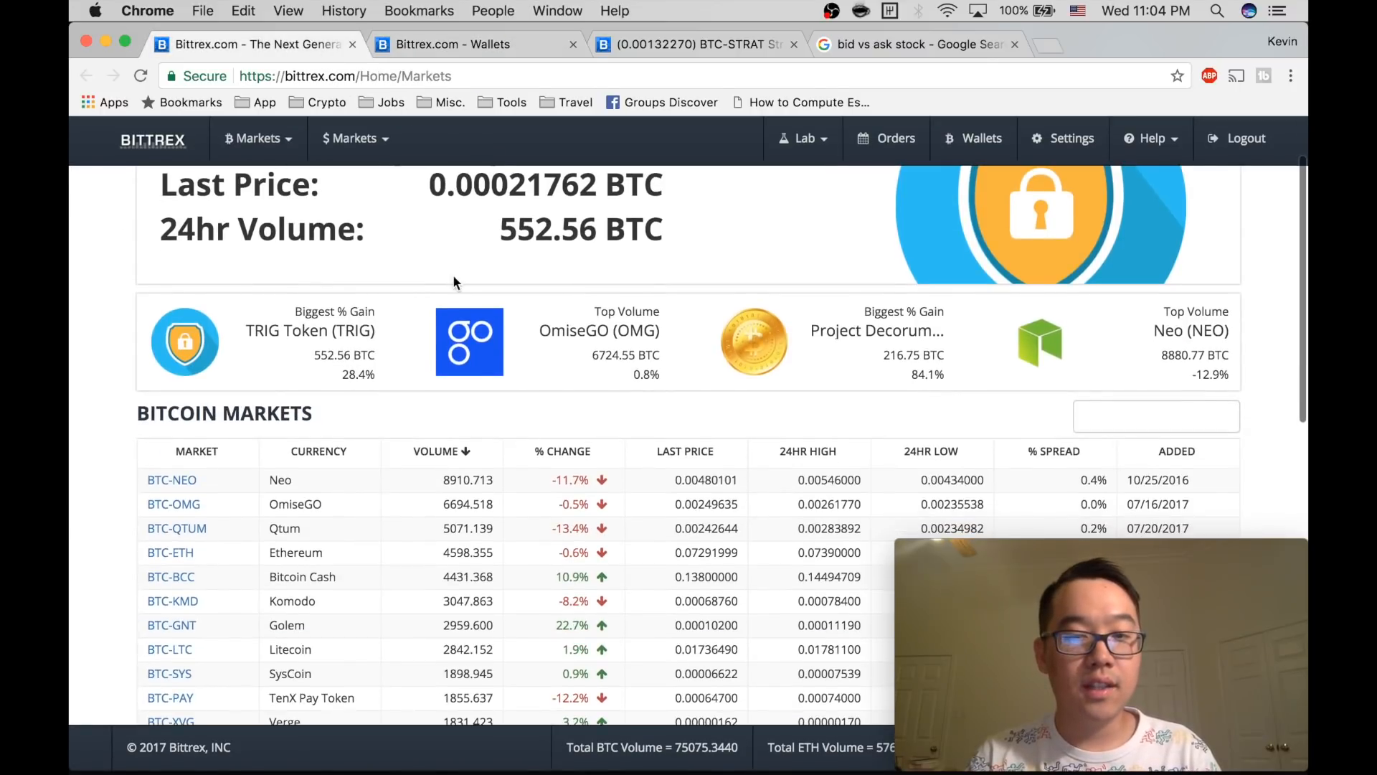
# - Go to the BTC-STRAT market page and scroll down to the empty Buy Stratis form
pyautogui.scroll(-3)
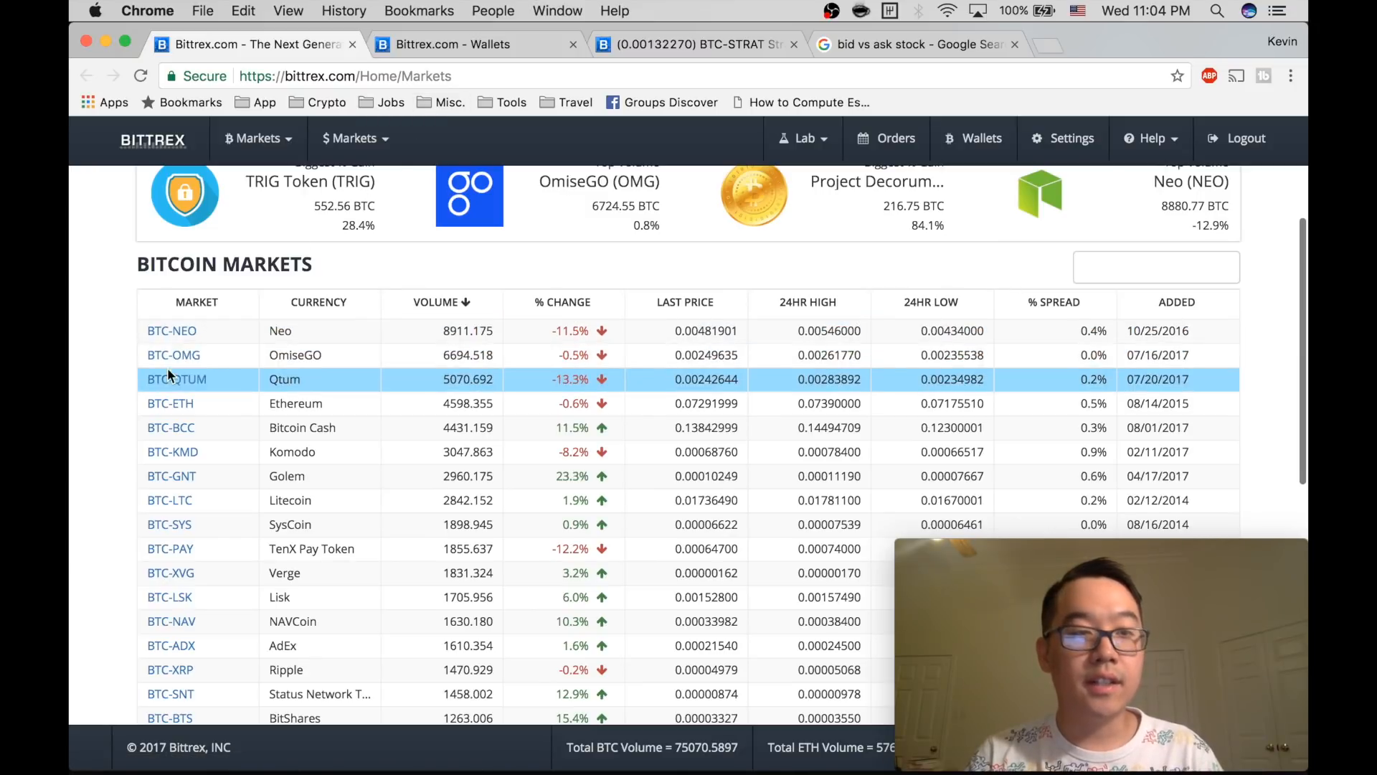
pyautogui.click(694, 45)
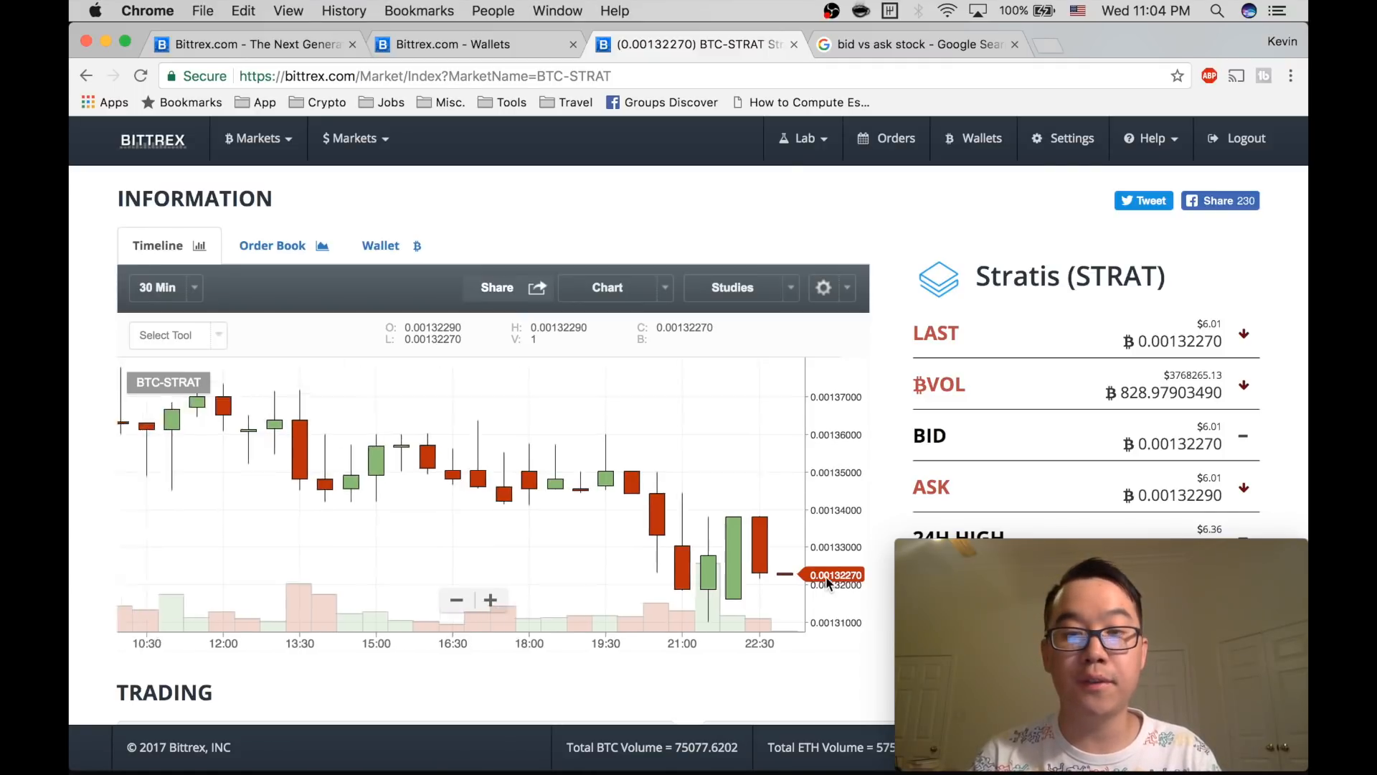
pyautogui.scroll(-3)
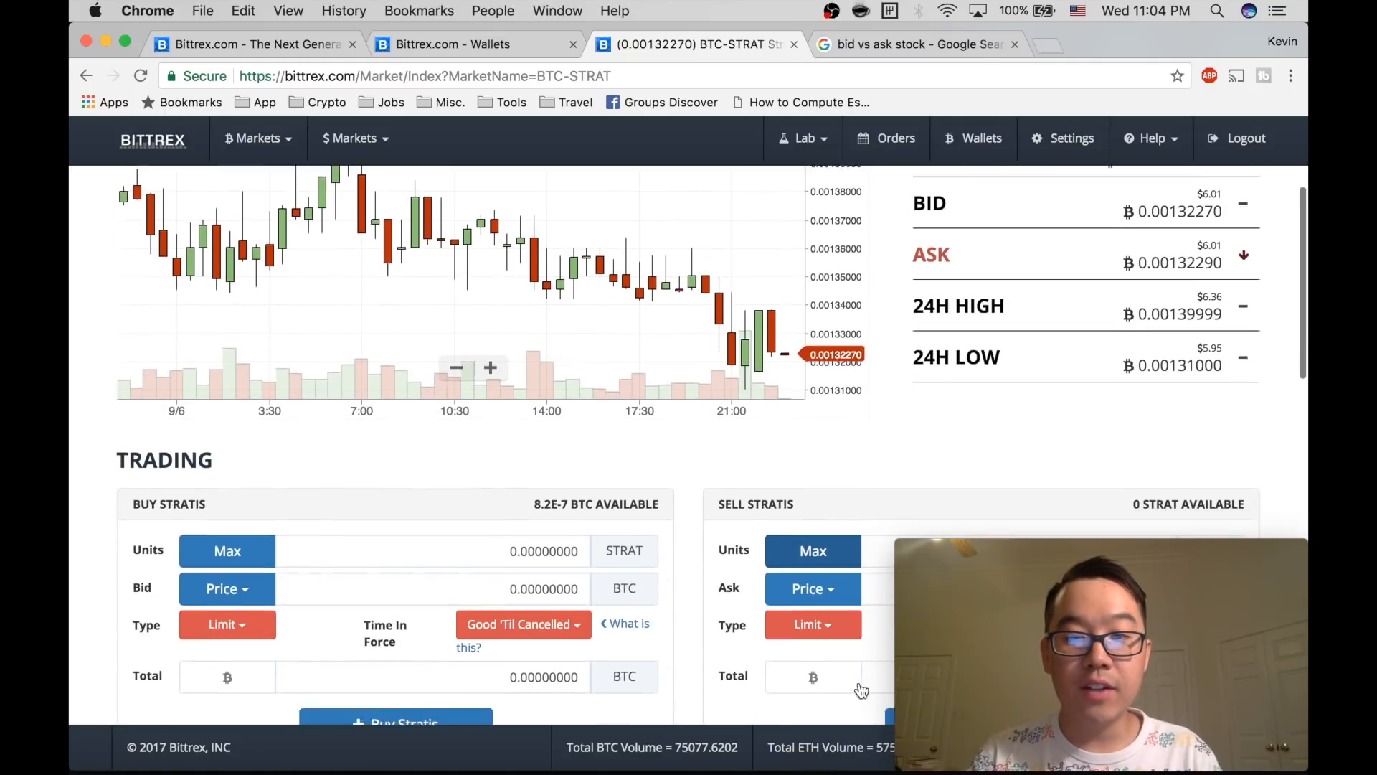
pyautogui.scroll(-3)
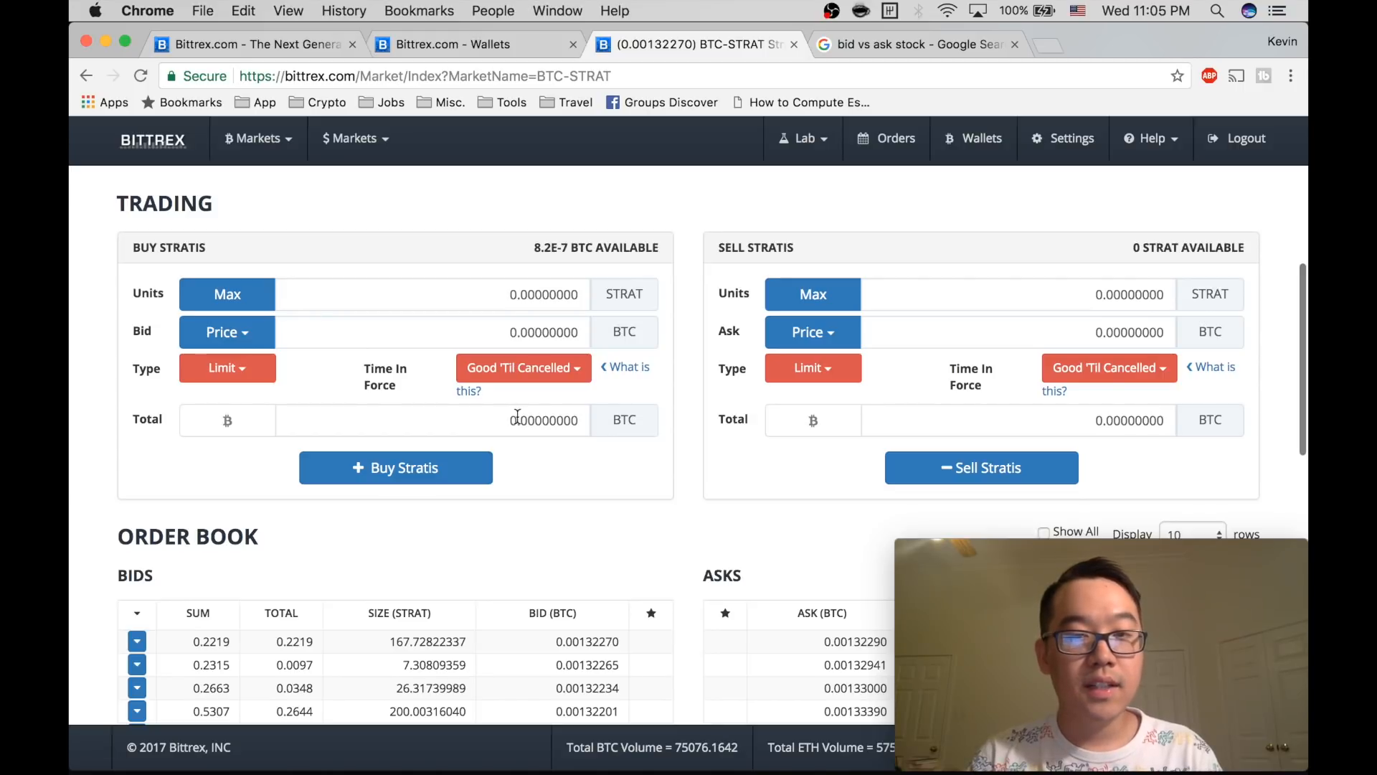
# - Set the buy Total to 0.50000000 BTC and fill the bid from a preset market price
pyautogui.click(439, 419)
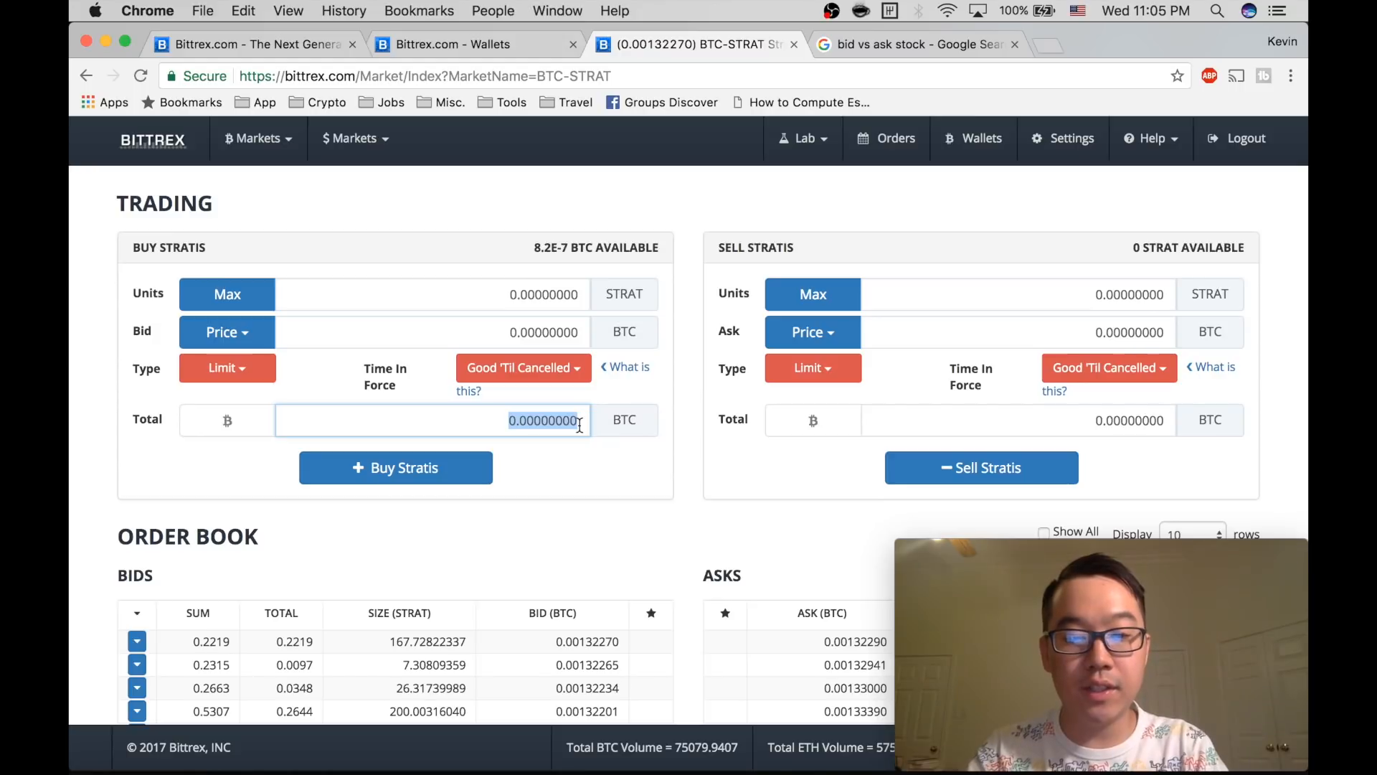
pyautogui.write('0.50000000')
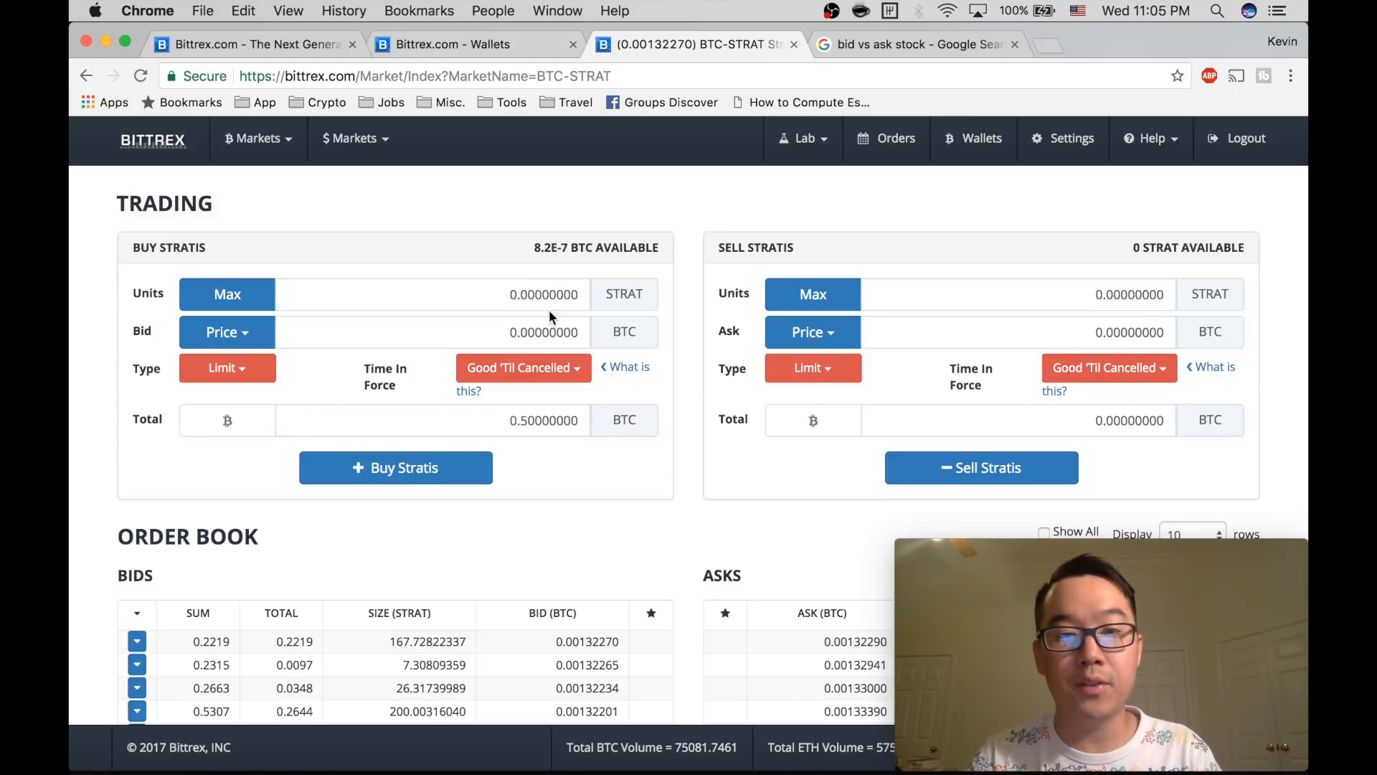
pyautogui.click(226, 332)
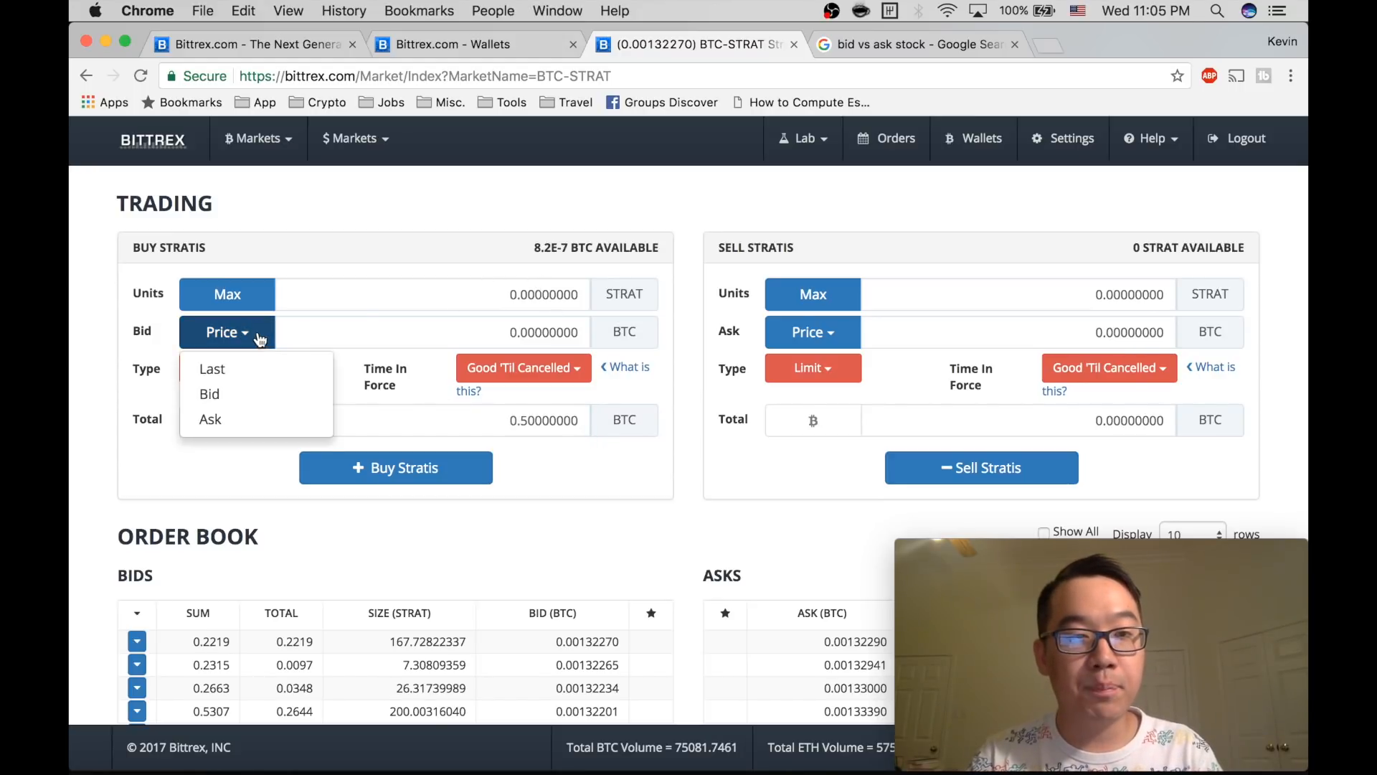
pyautogui.moveTo(210, 419)
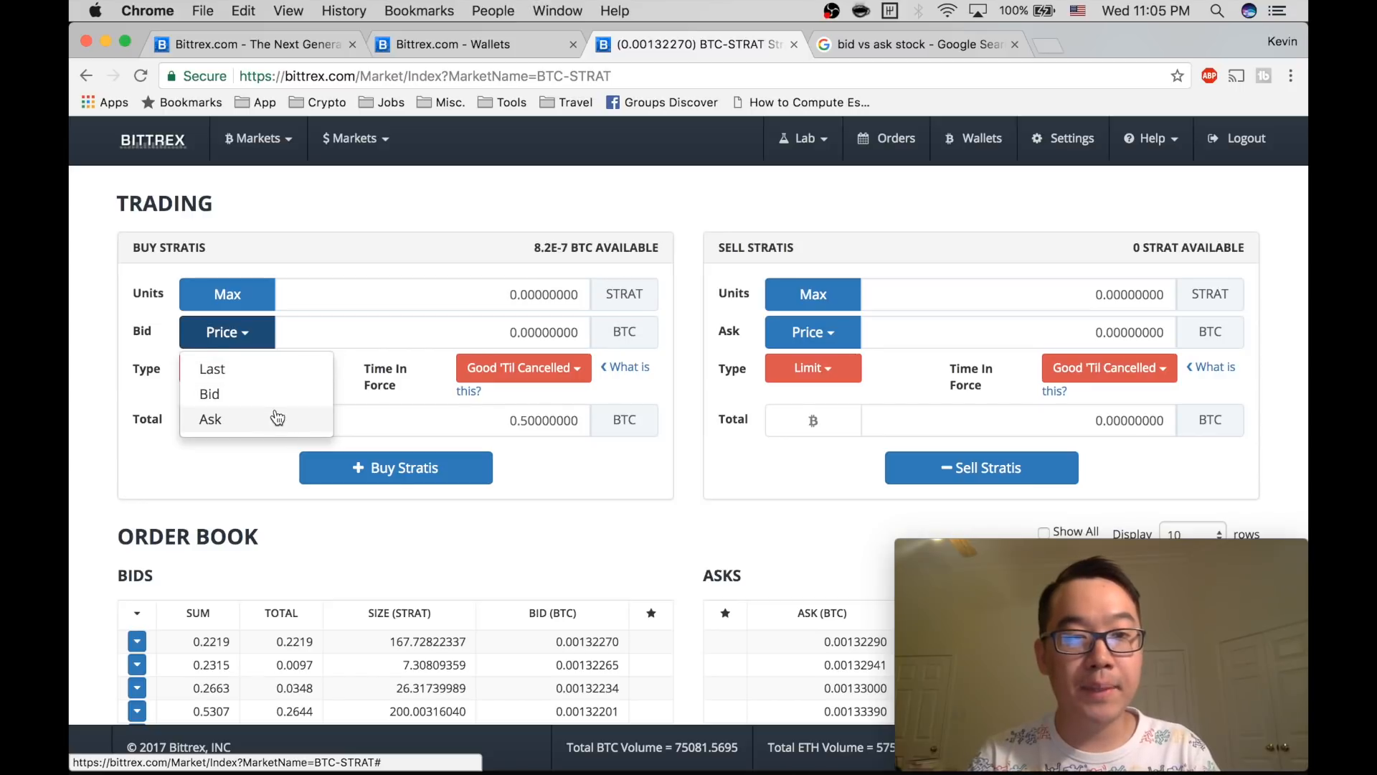
pyautogui.moveTo(280, 377)
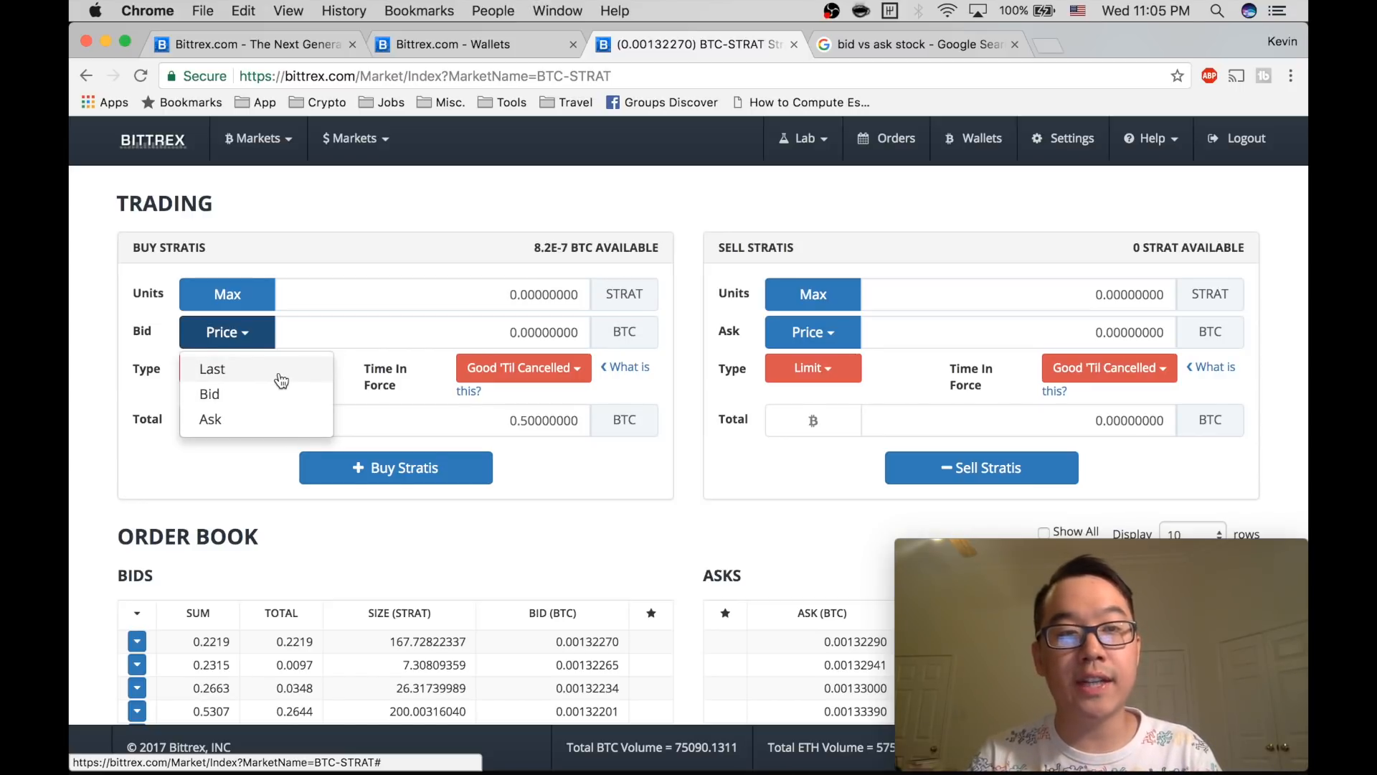
pyautogui.click(914, 44)
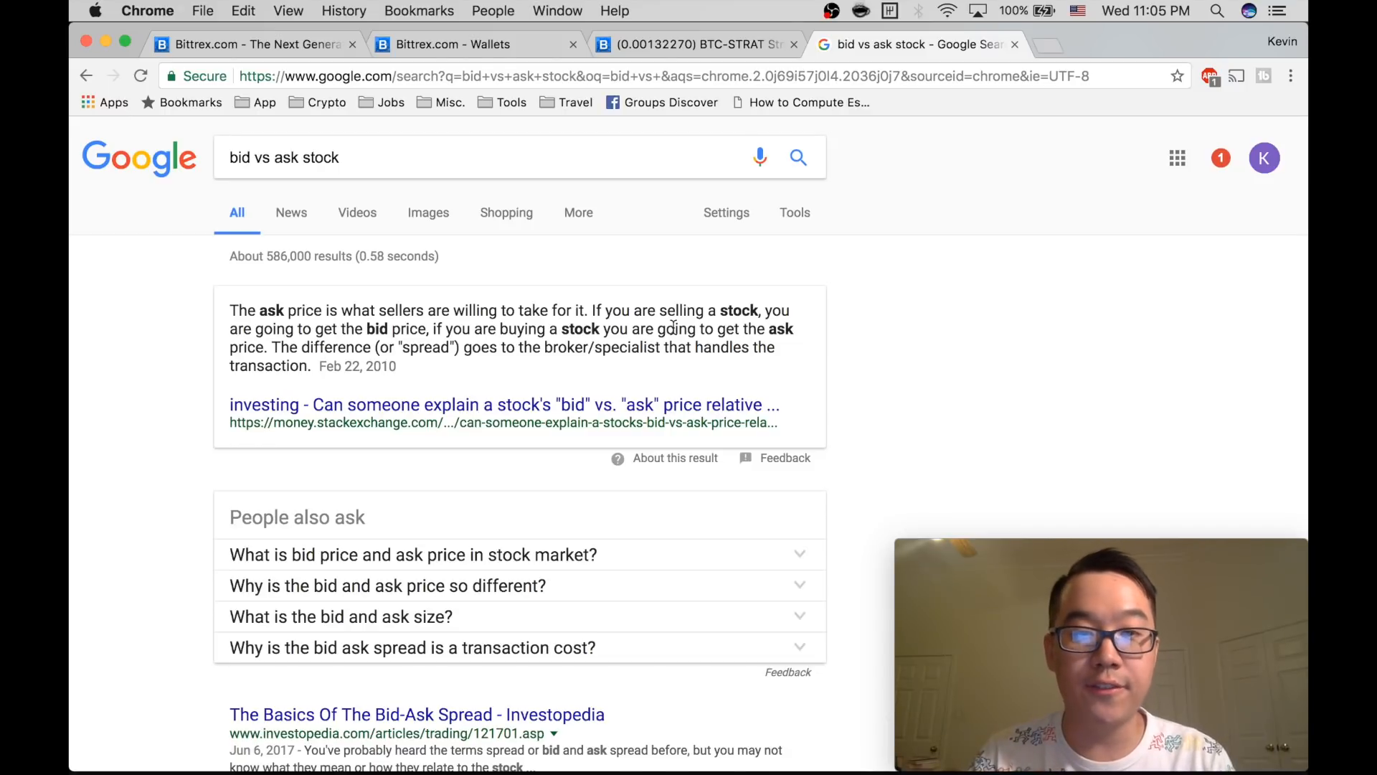
pyautogui.moveTo(748, 282)
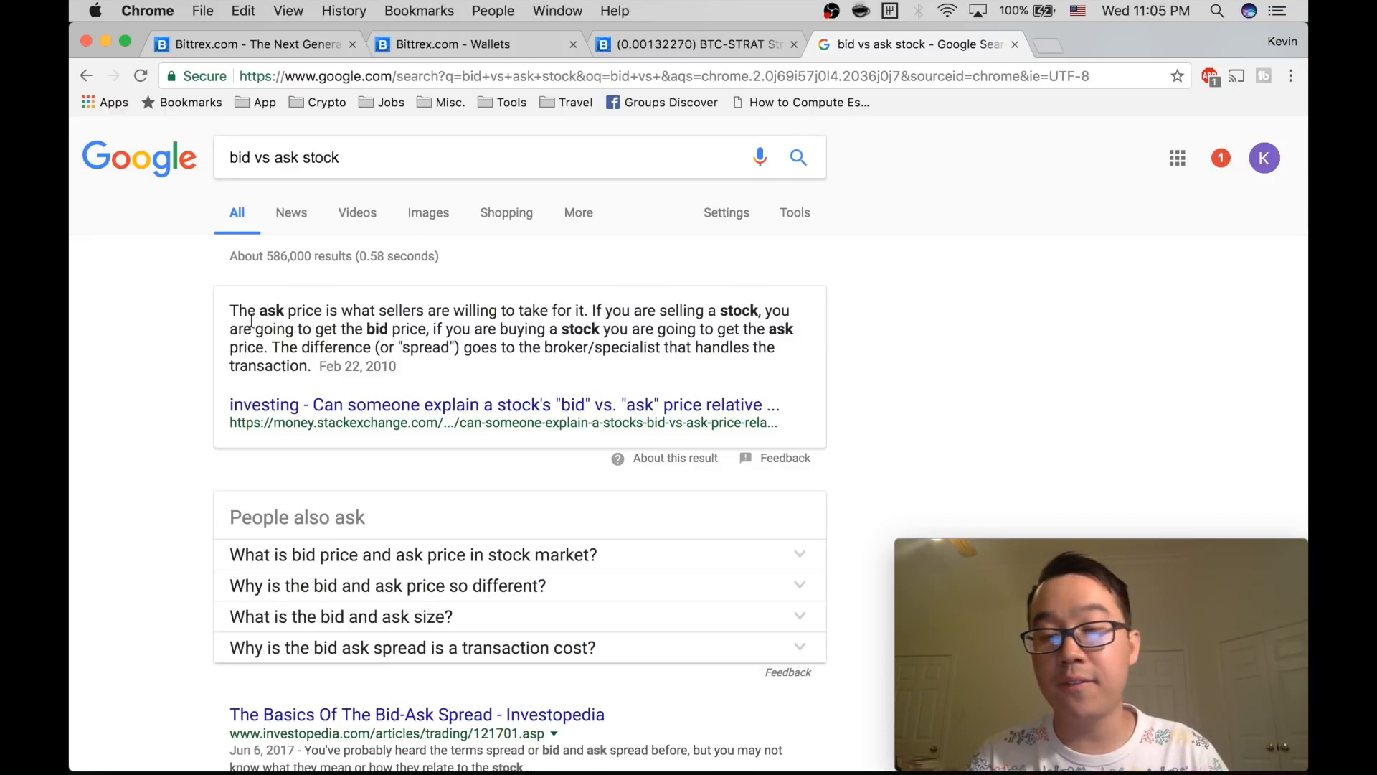
pyautogui.moveTo(296, 255)
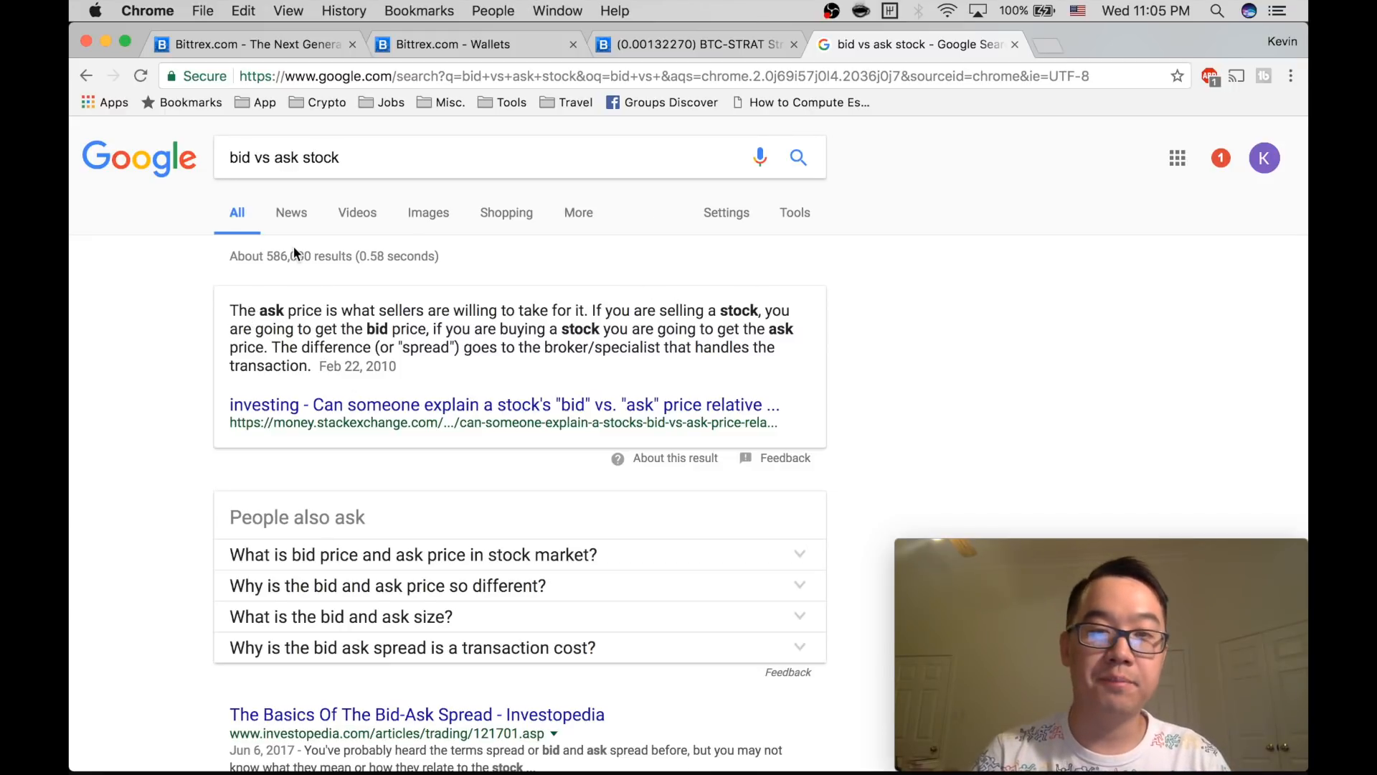
# - Switch to the Google tab with the 'bid vs ask stock' search results
pyautogui.click(255, 44)
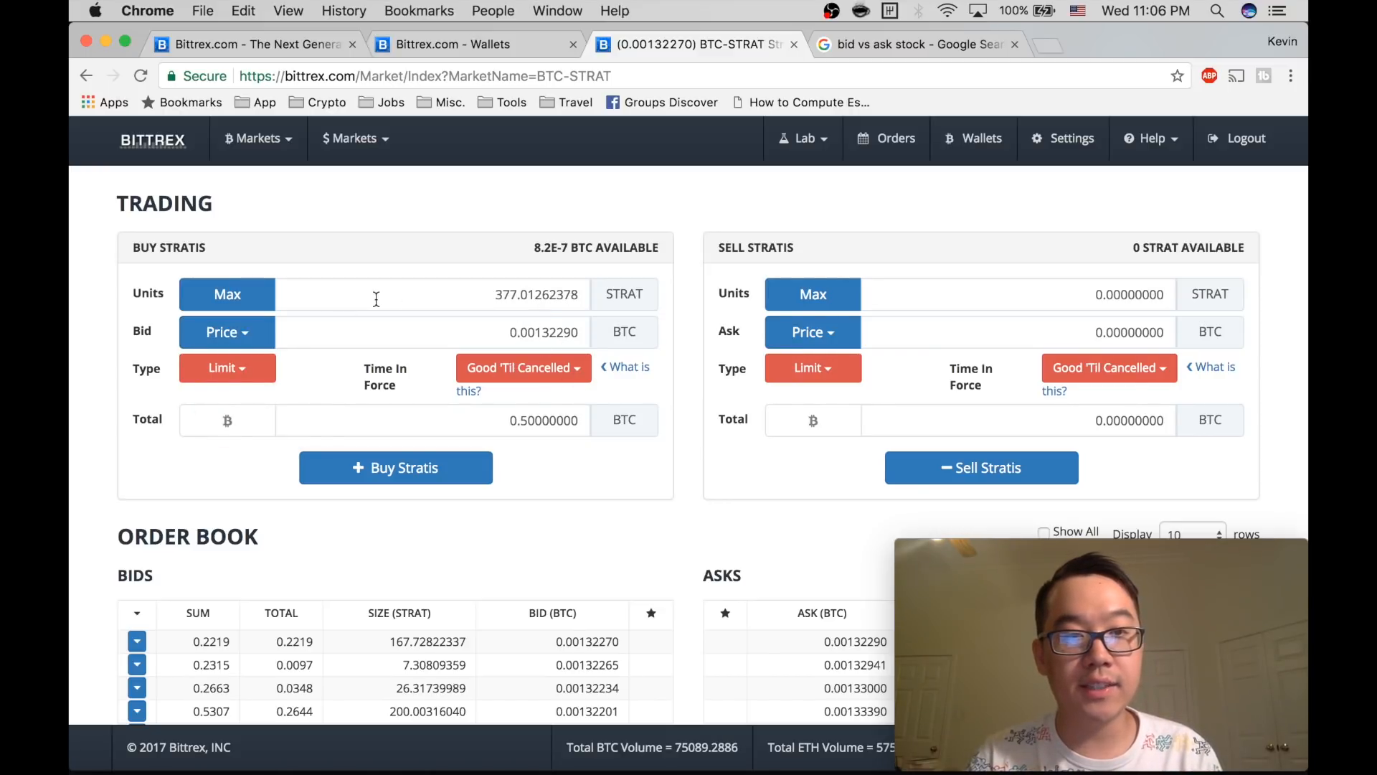
# - Use Max for 377.01262378 units, keep Total 0.50000000 BTC and order type Limit
pyautogui.click(226, 292)
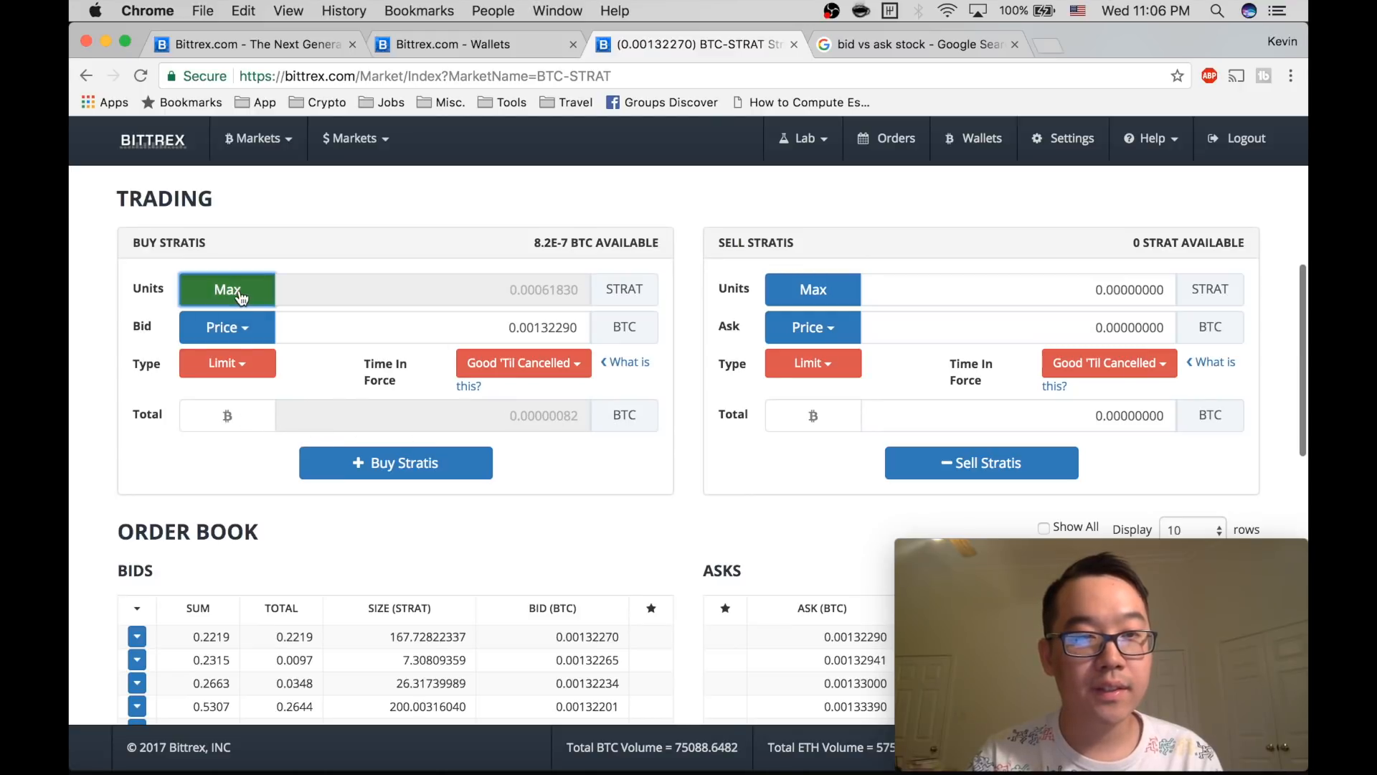
pyautogui.click(430, 415)
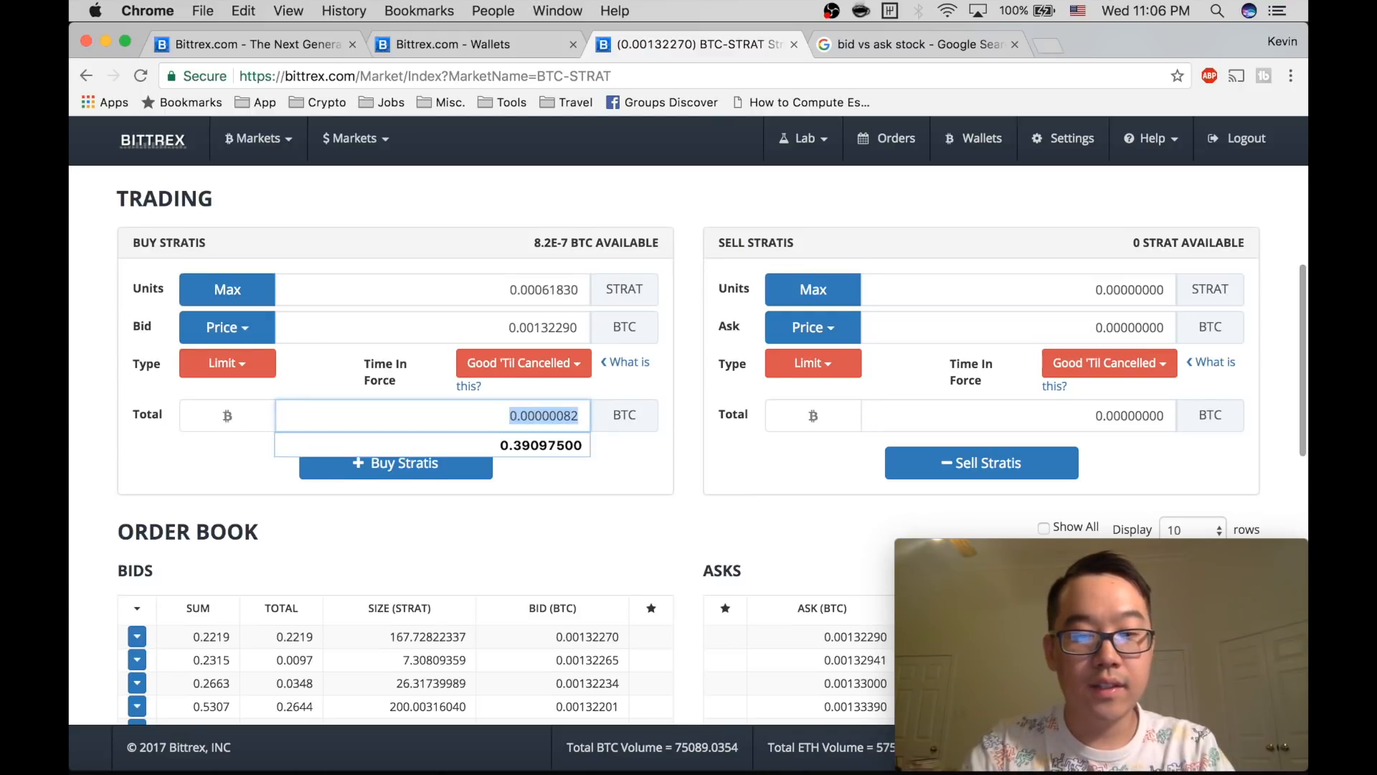
pyautogui.write('0.50000000')
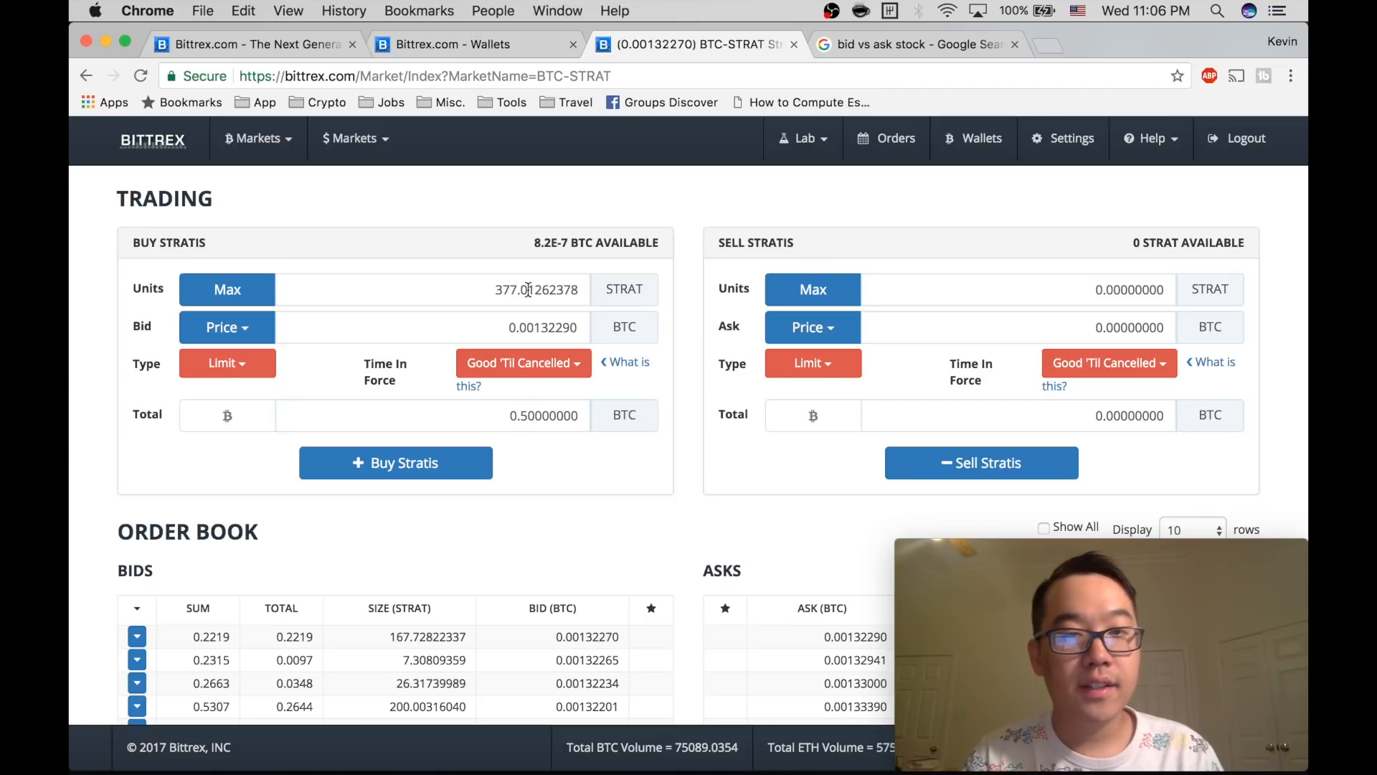
pyautogui.click(226, 363)
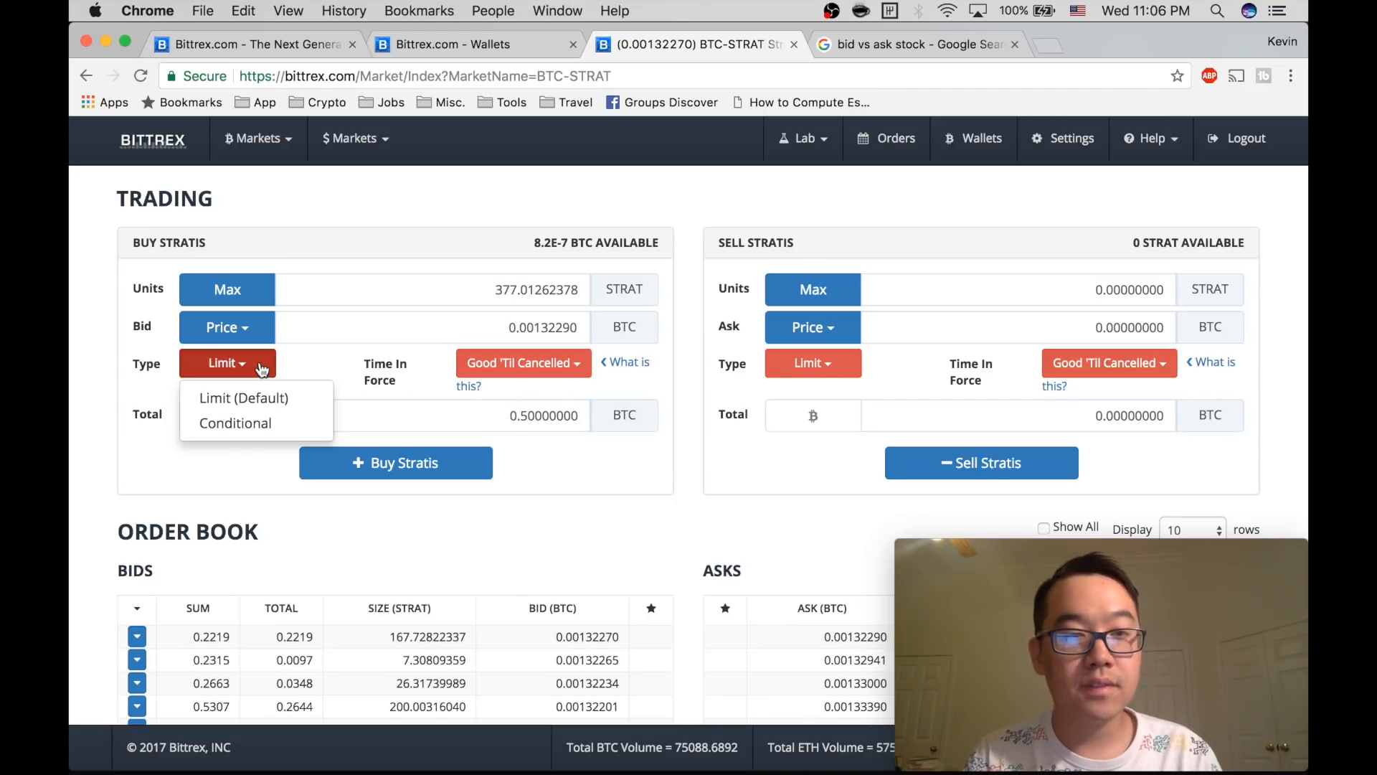
pyautogui.click(523, 363)
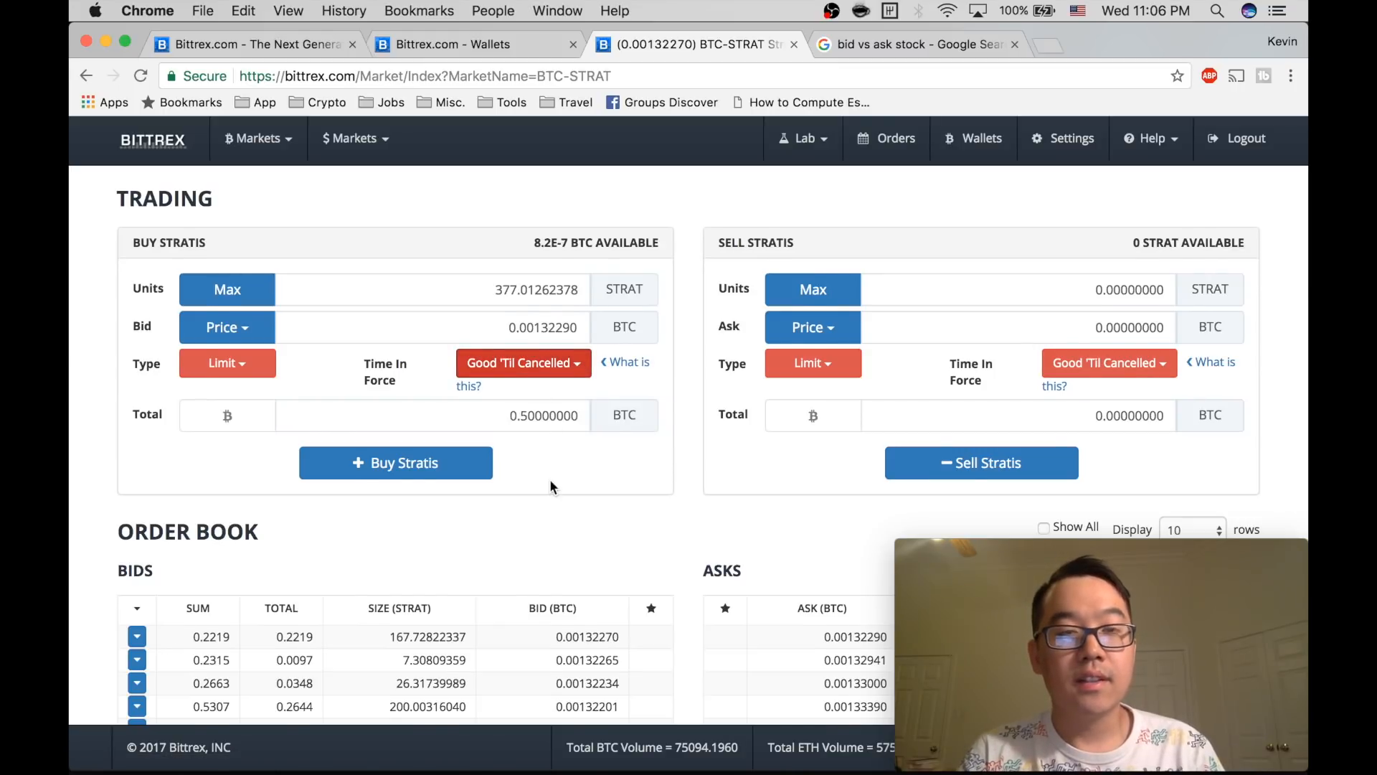
# - Scroll through the Stratis order book and open orders, then back to the buy form
pyautogui.scroll(-3)
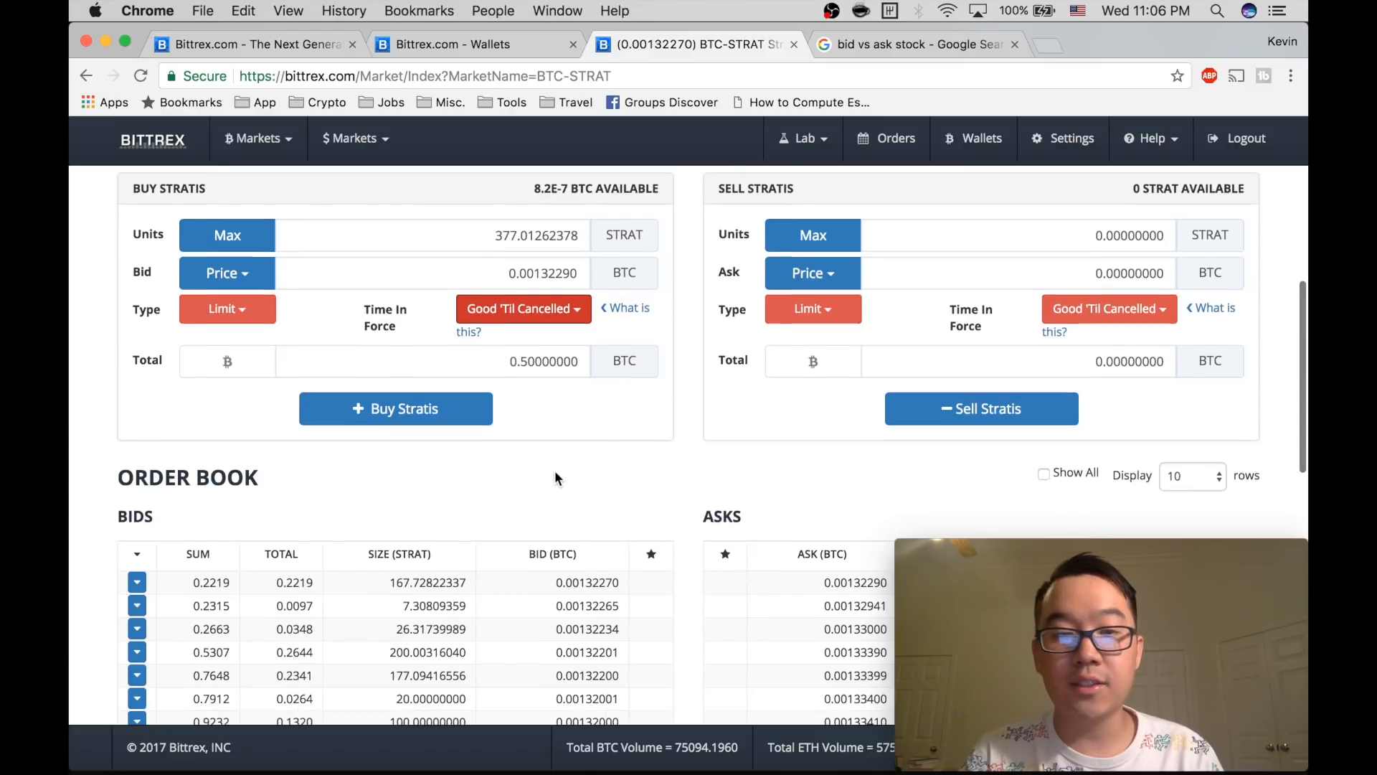
pyautogui.scroll(-3)
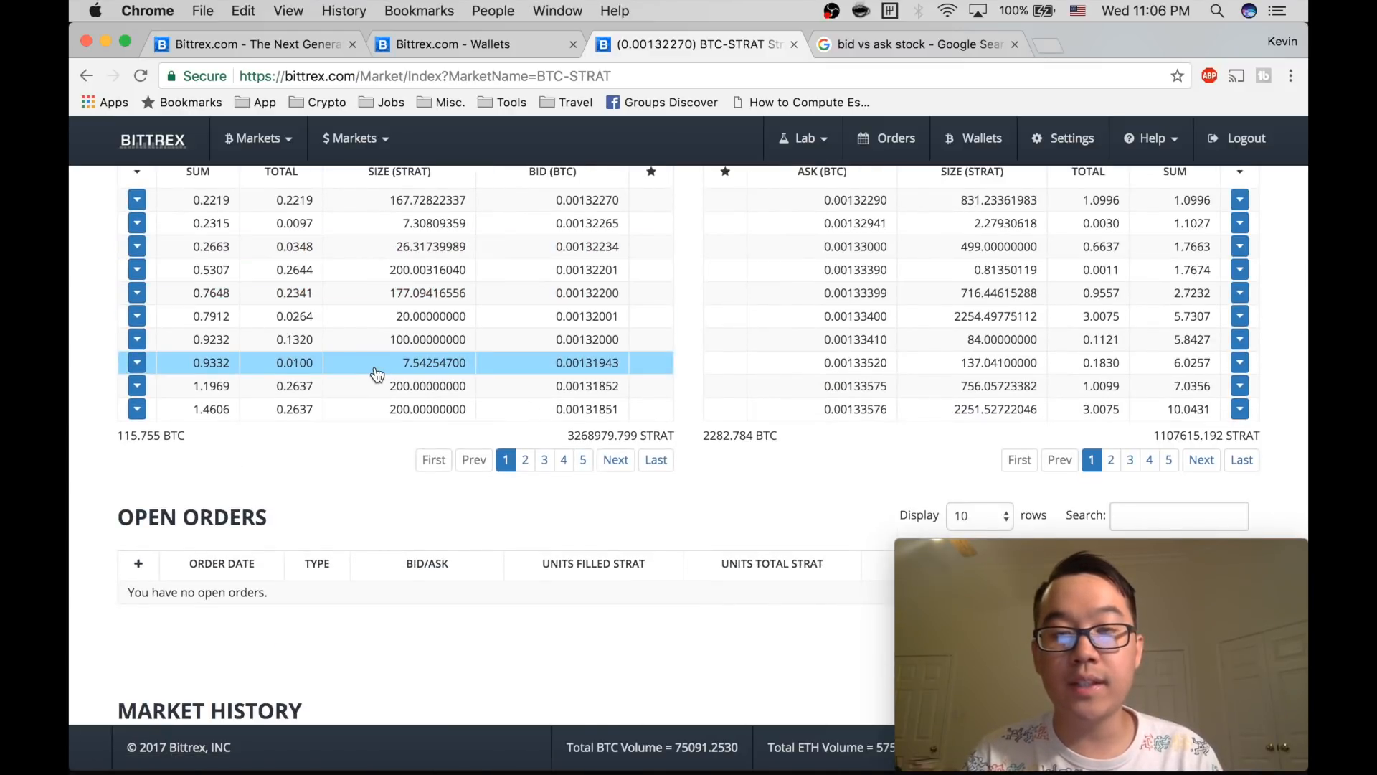
pyautogui.scroll(3)
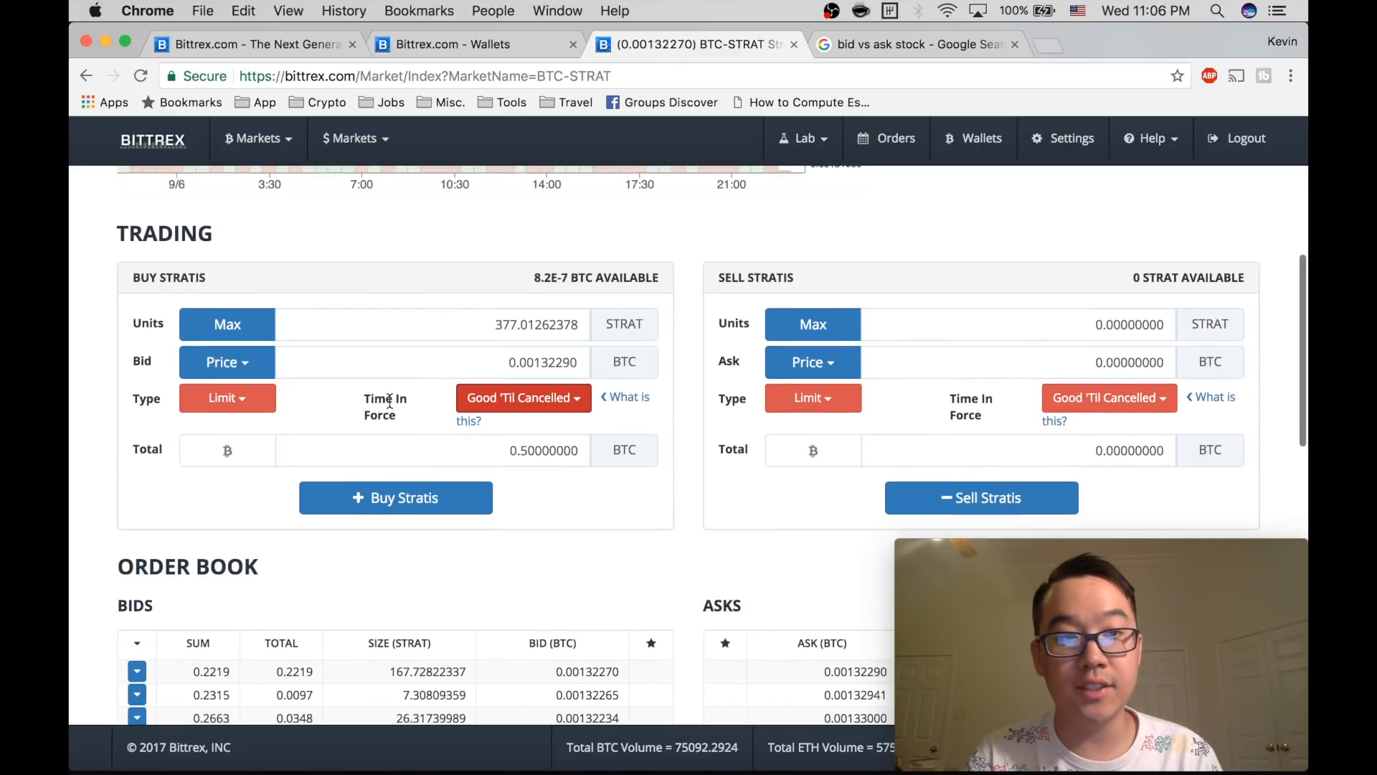
pyautogui.scroll(-3)
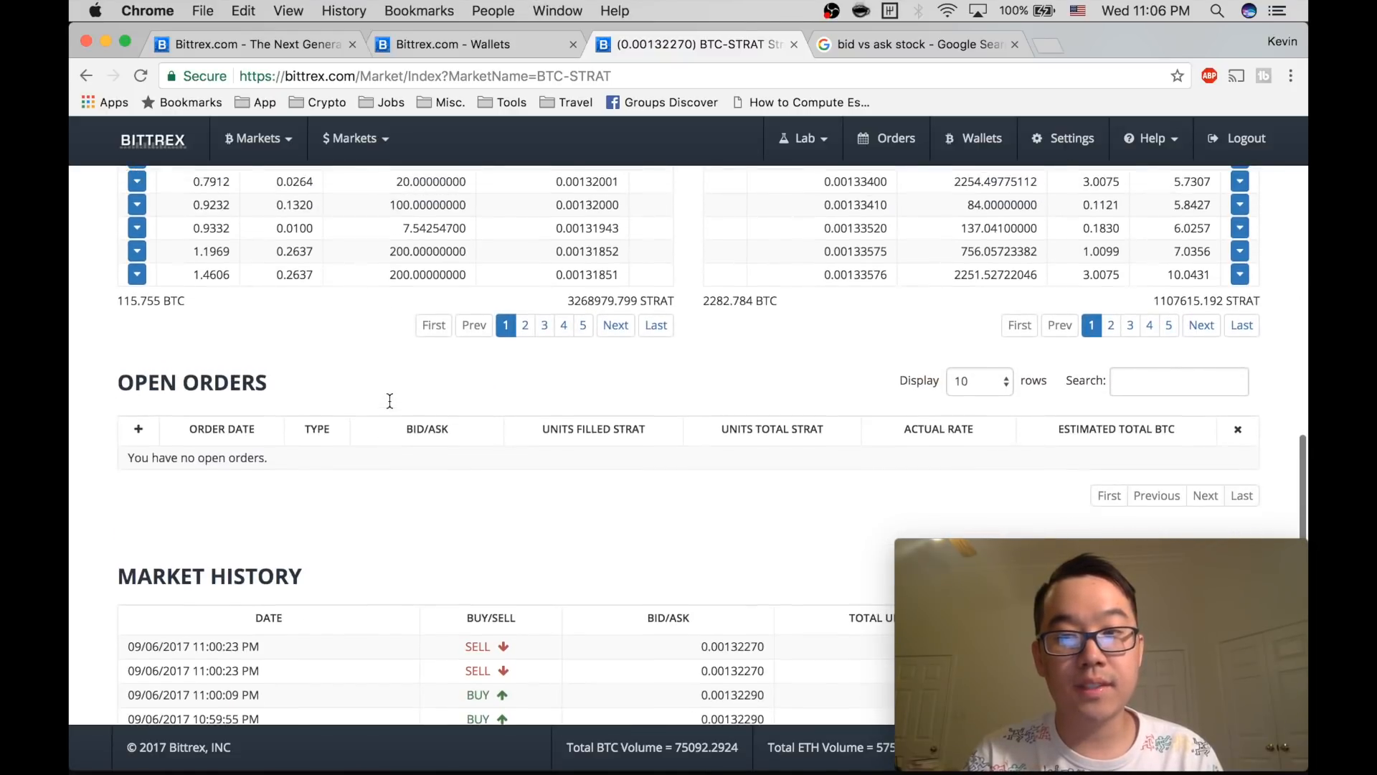
pyautogui.scroll(3)
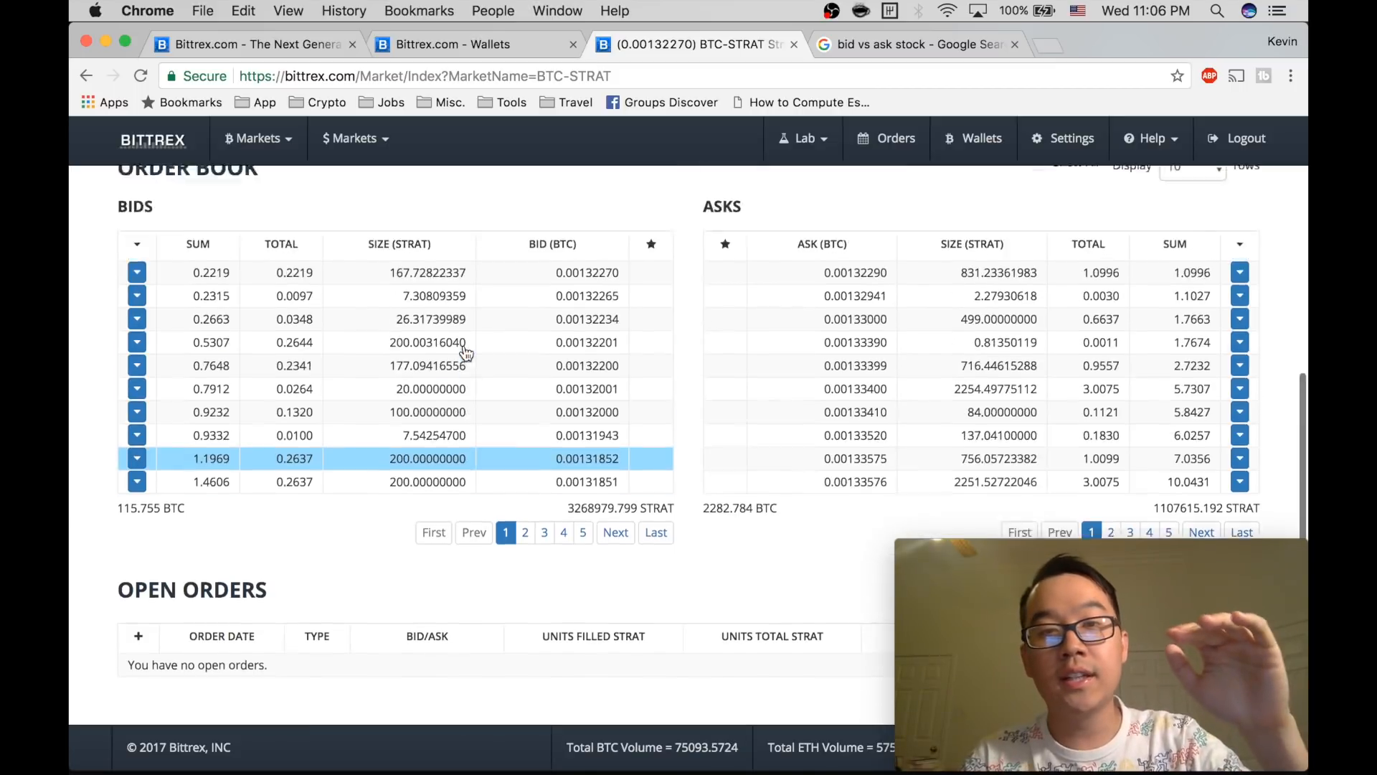
pyautogui.scroll(3)
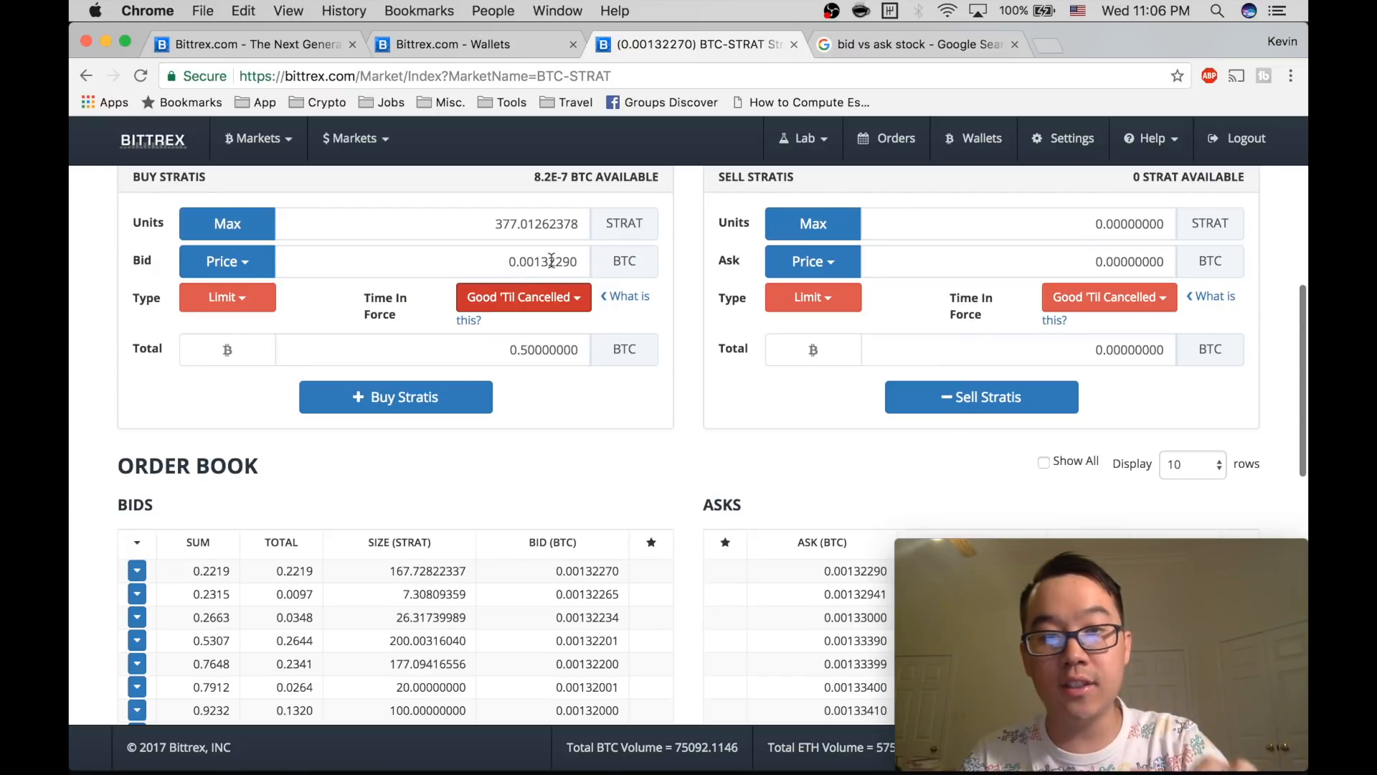
pyautogui.moveTo(549, 448)
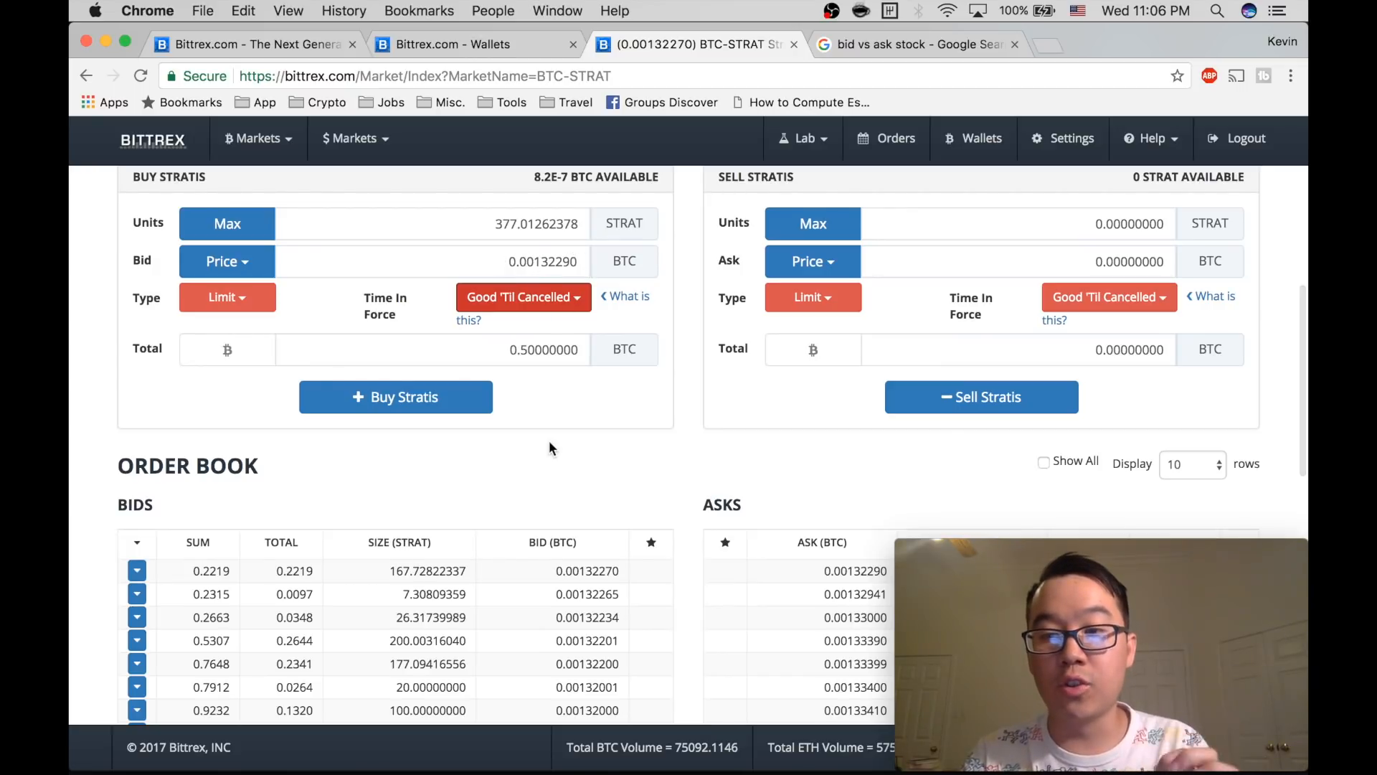
pyautogui.scroll(-3)
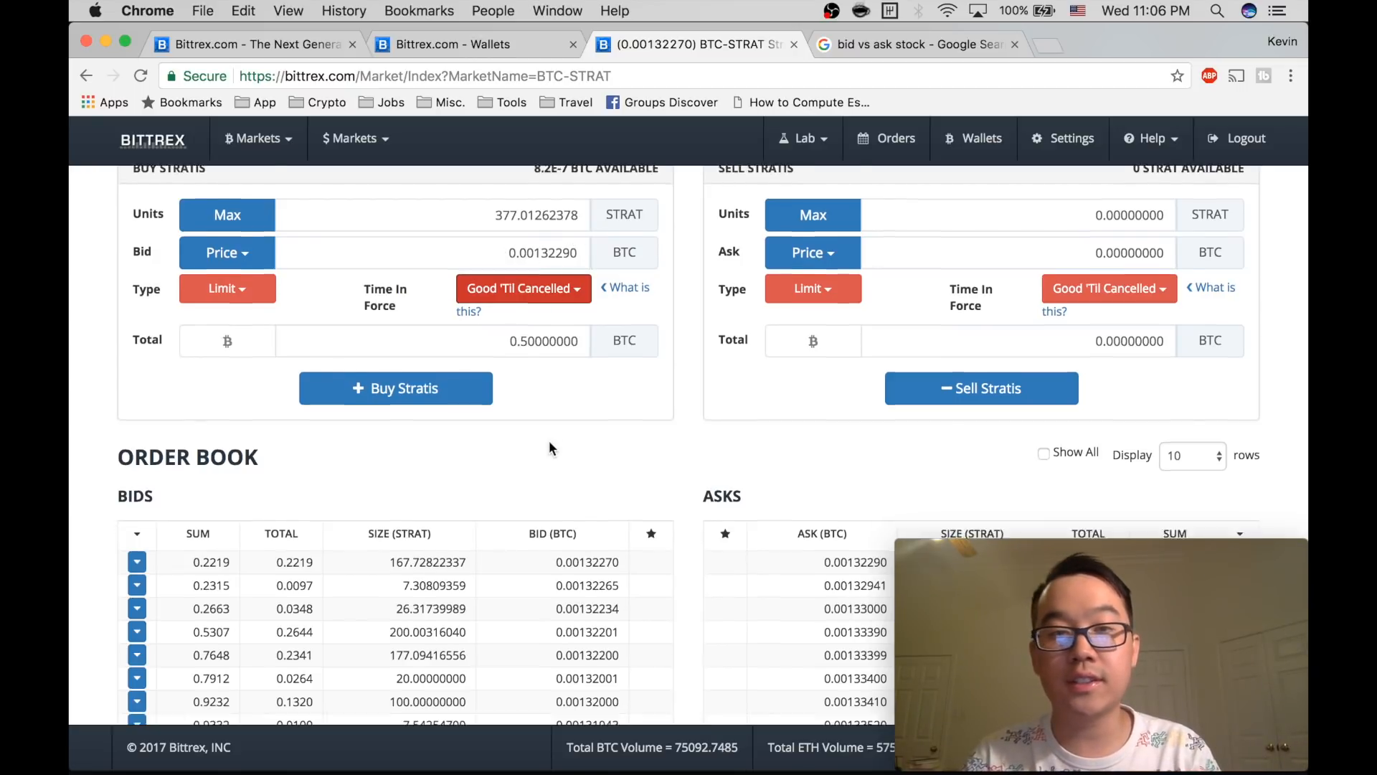
pyautogui.scroll(-3)
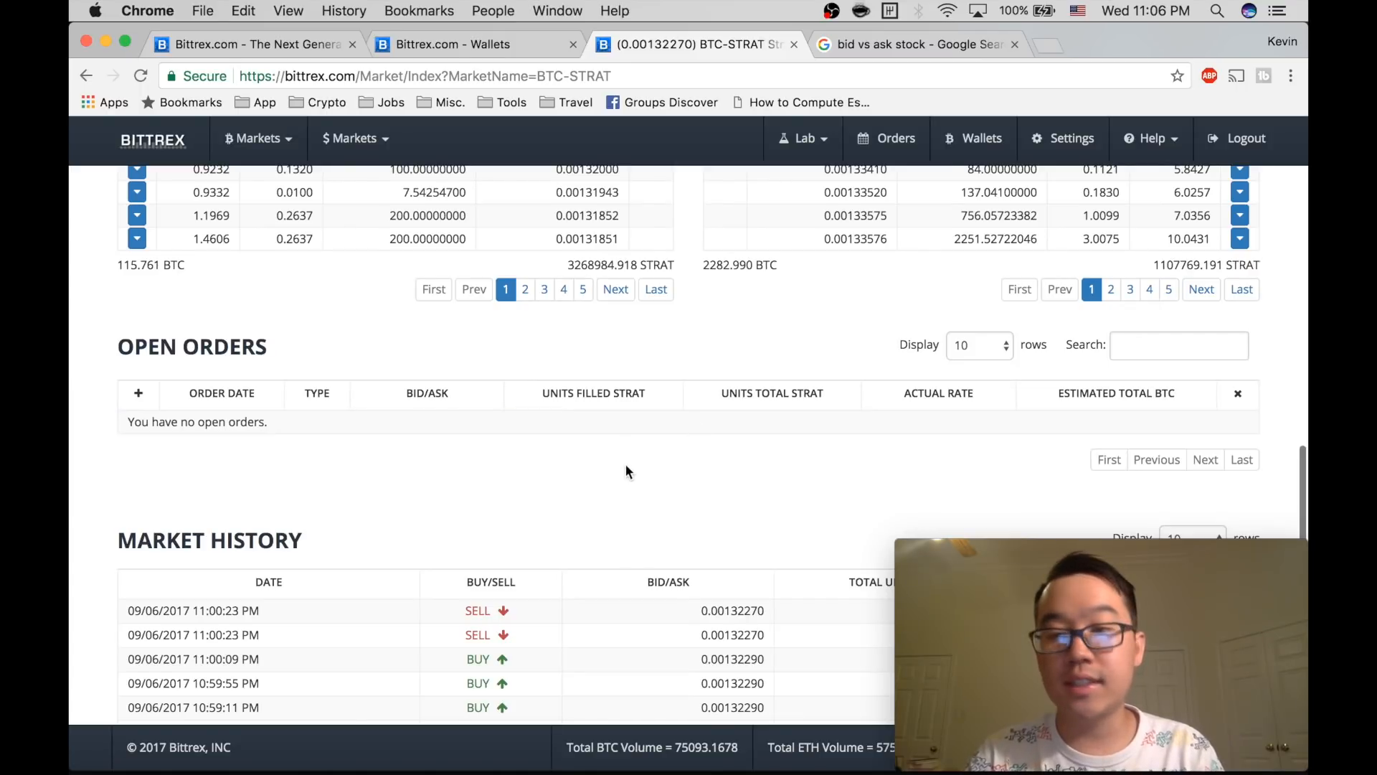
pyautogui.moveTo(983, 138)
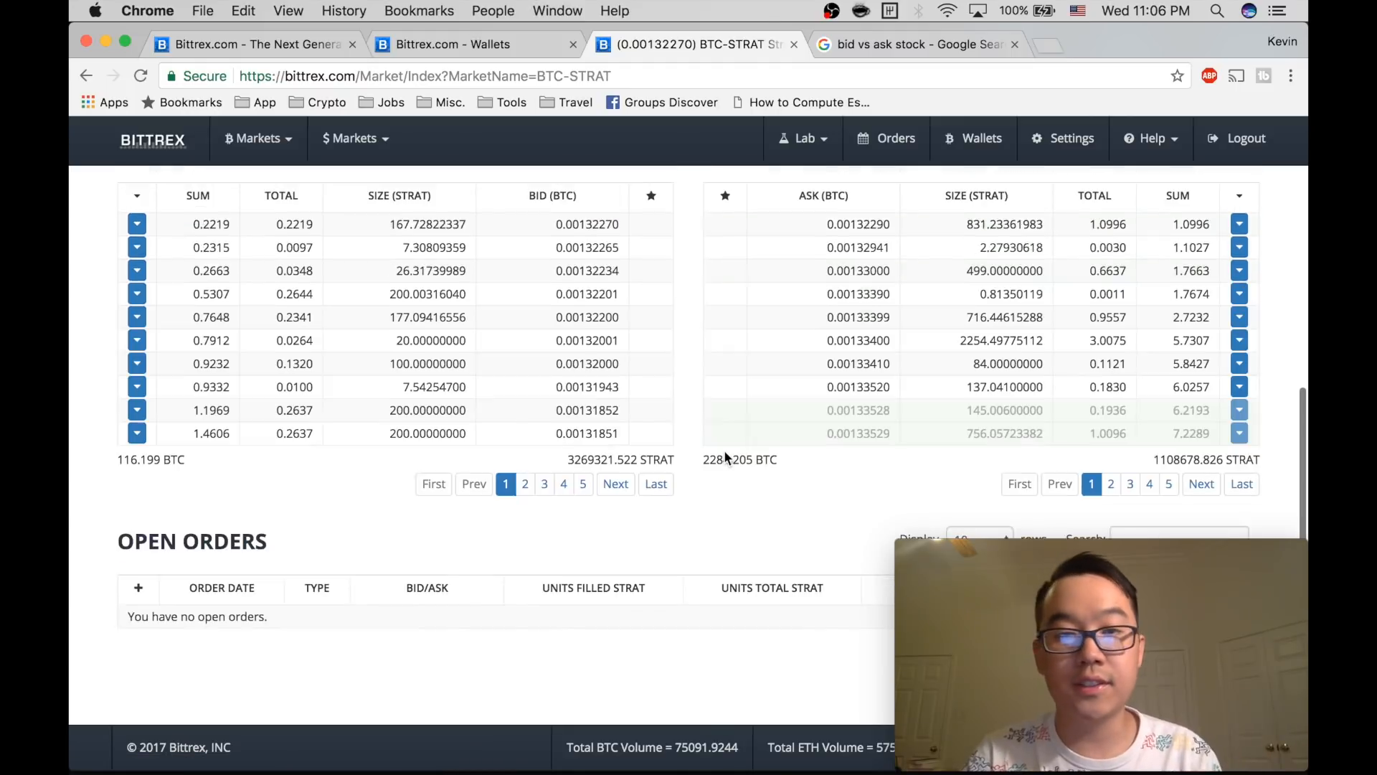
pyautogui.scroll(-3)
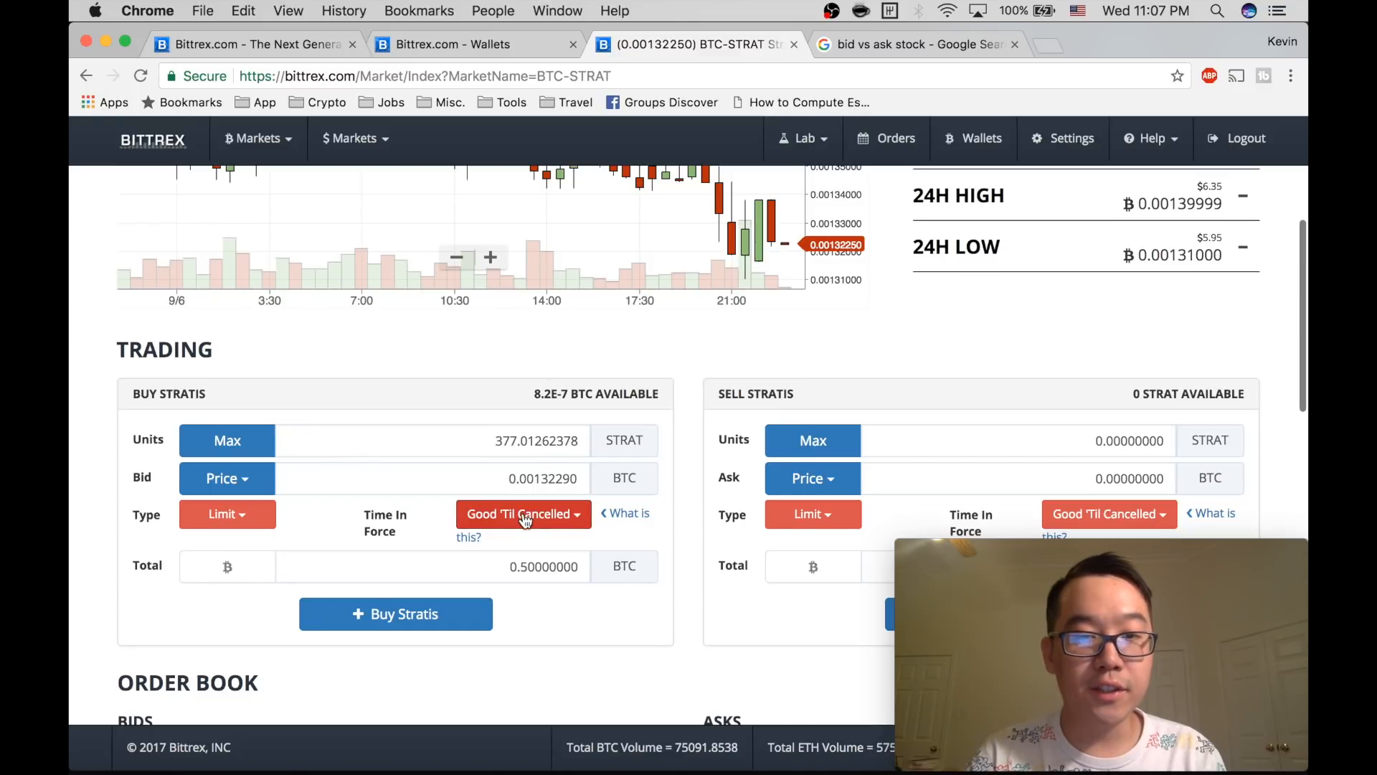
# - Set Time In Force to Immediate or Cancel, preview the Limit Buy summary and cancel it
pyautogui.click(522, 514)
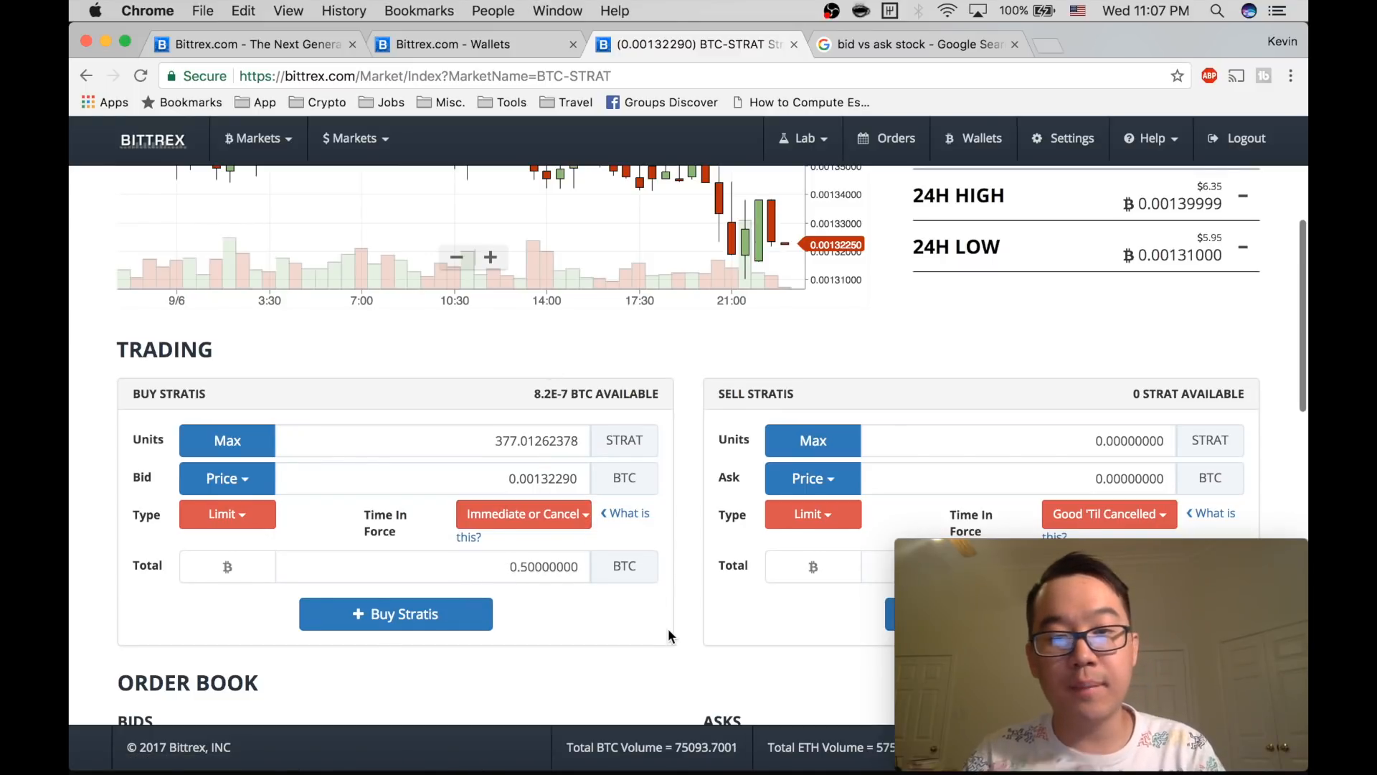
pyautogui.moveTo(501, 613)
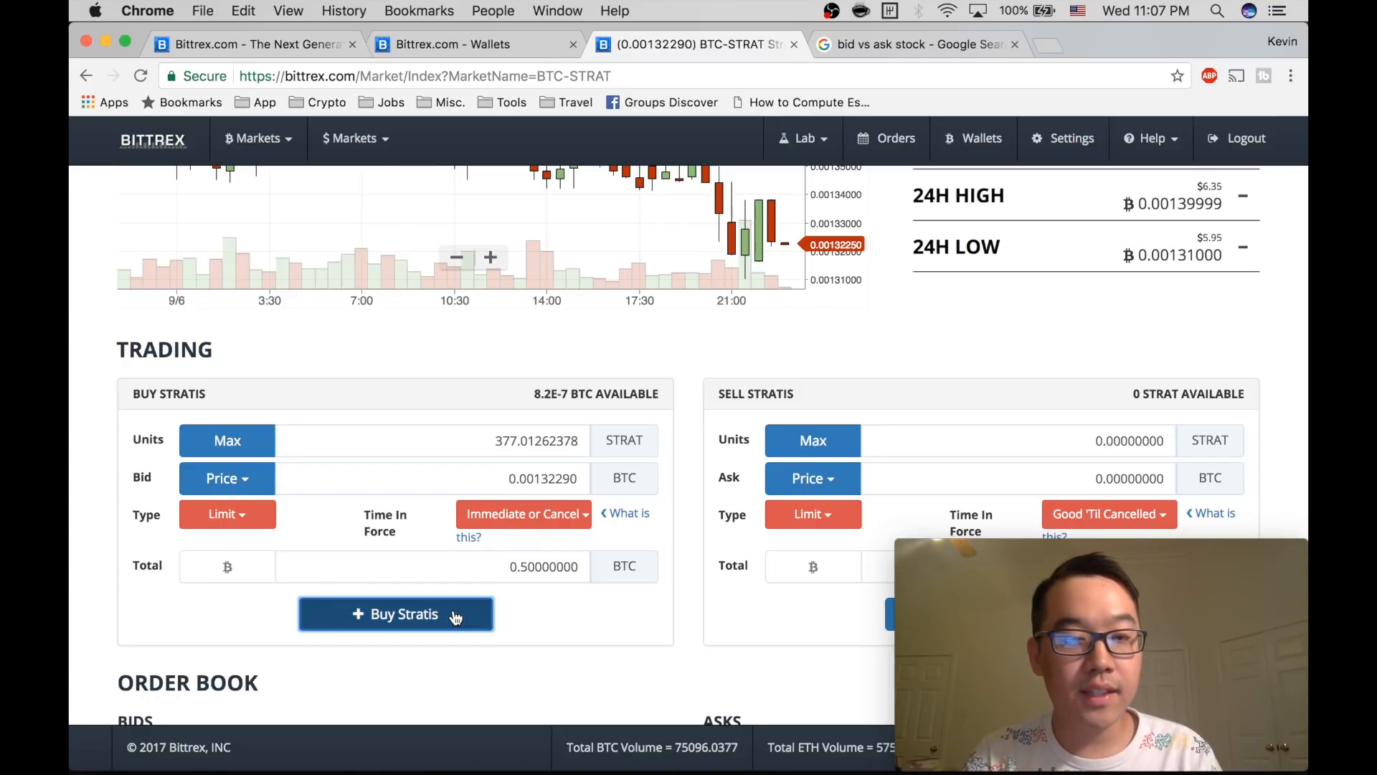
pyautogui.click(396, 613)
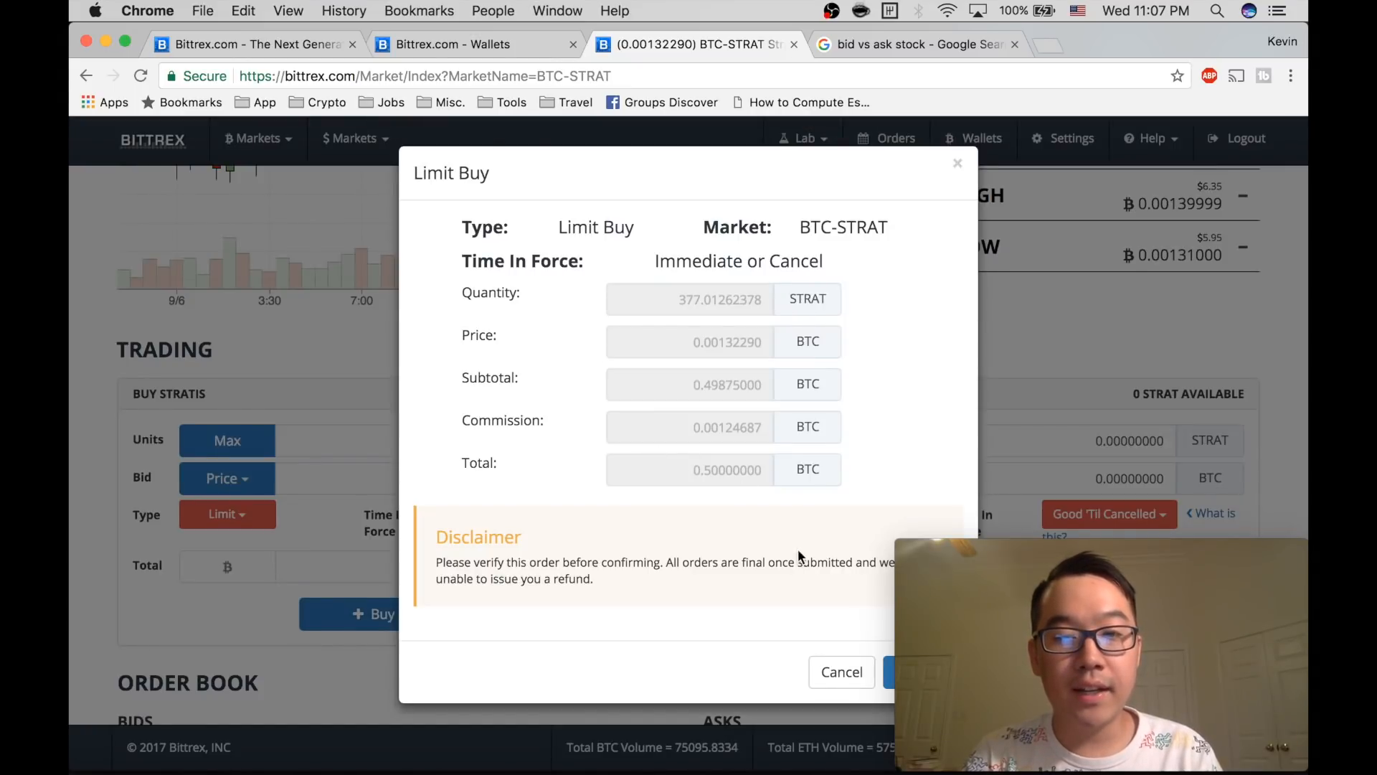
pyautogui.moveTo(688, 527)
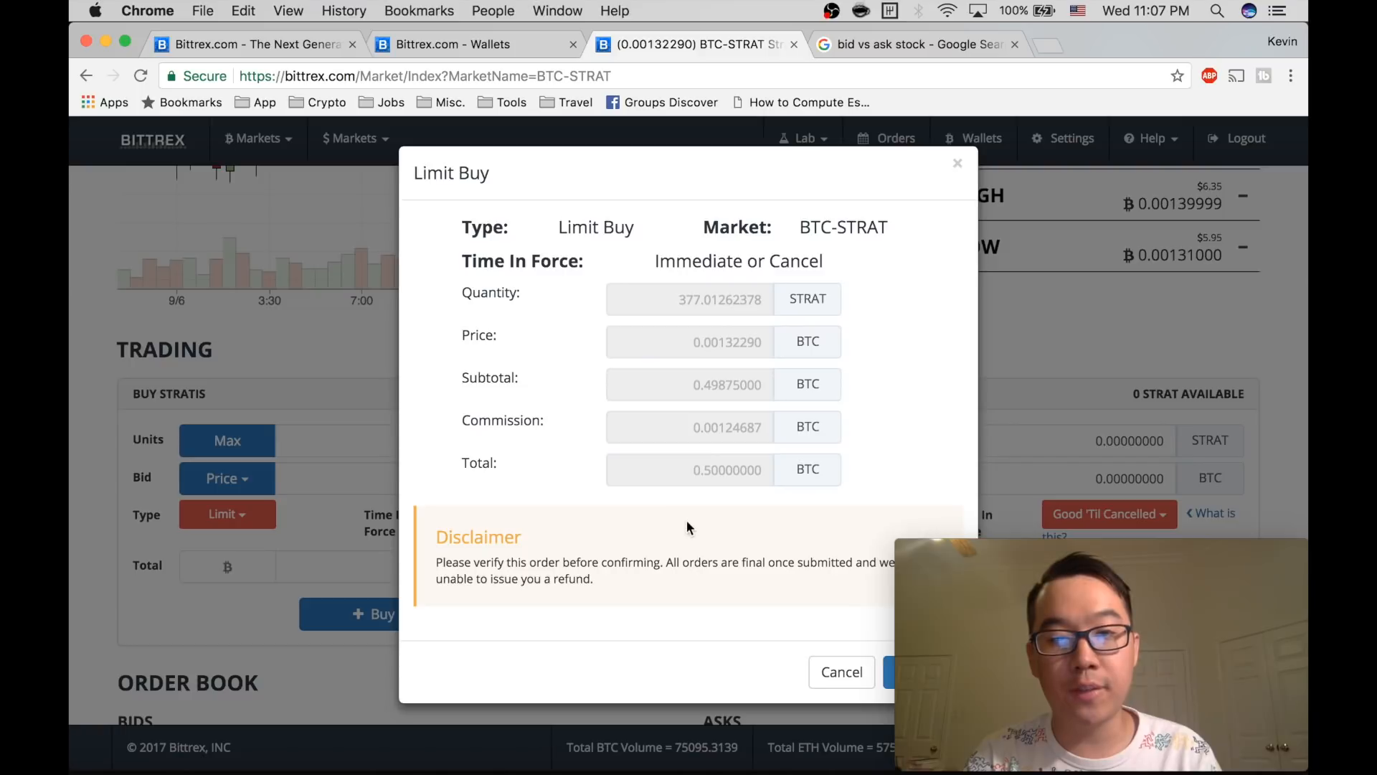
pyautogui.click(839, 672)
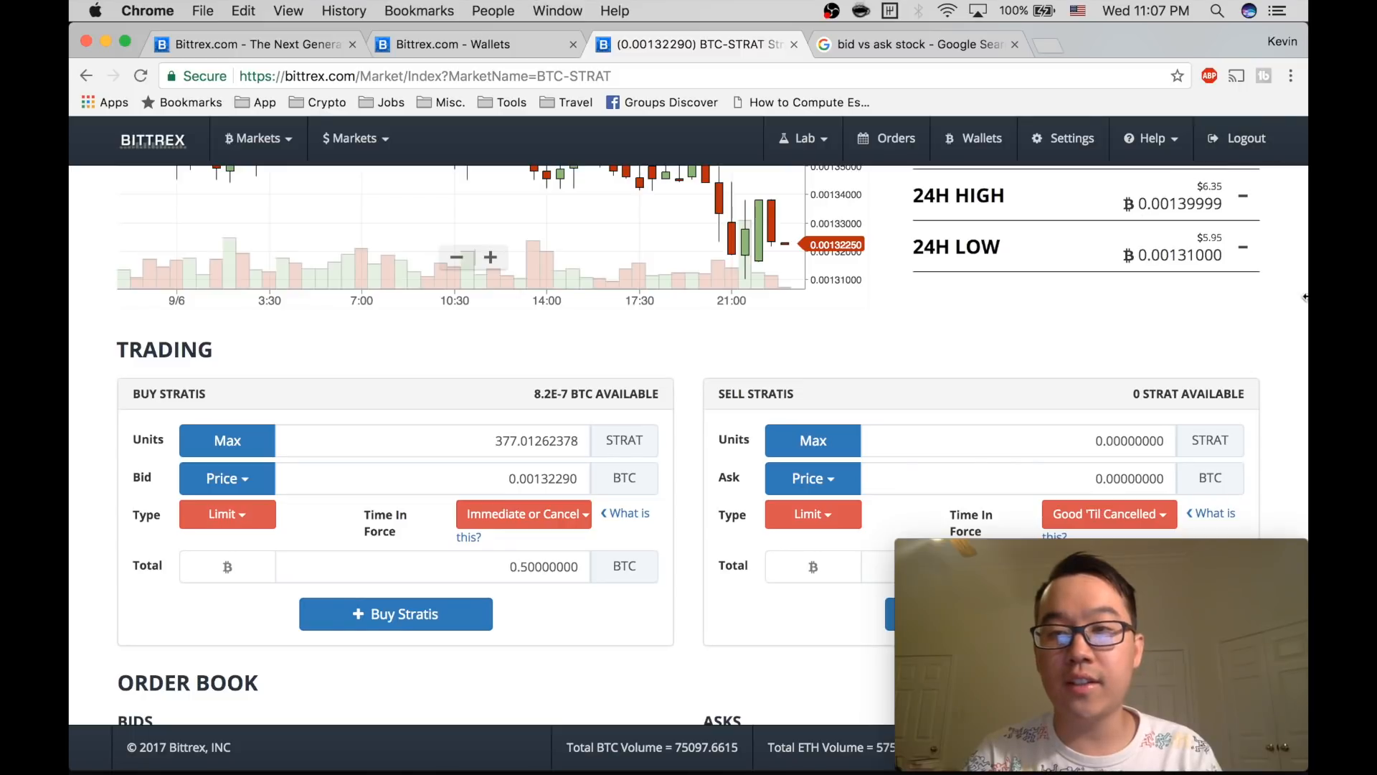
pyautogui.moveTo(1161, 226)
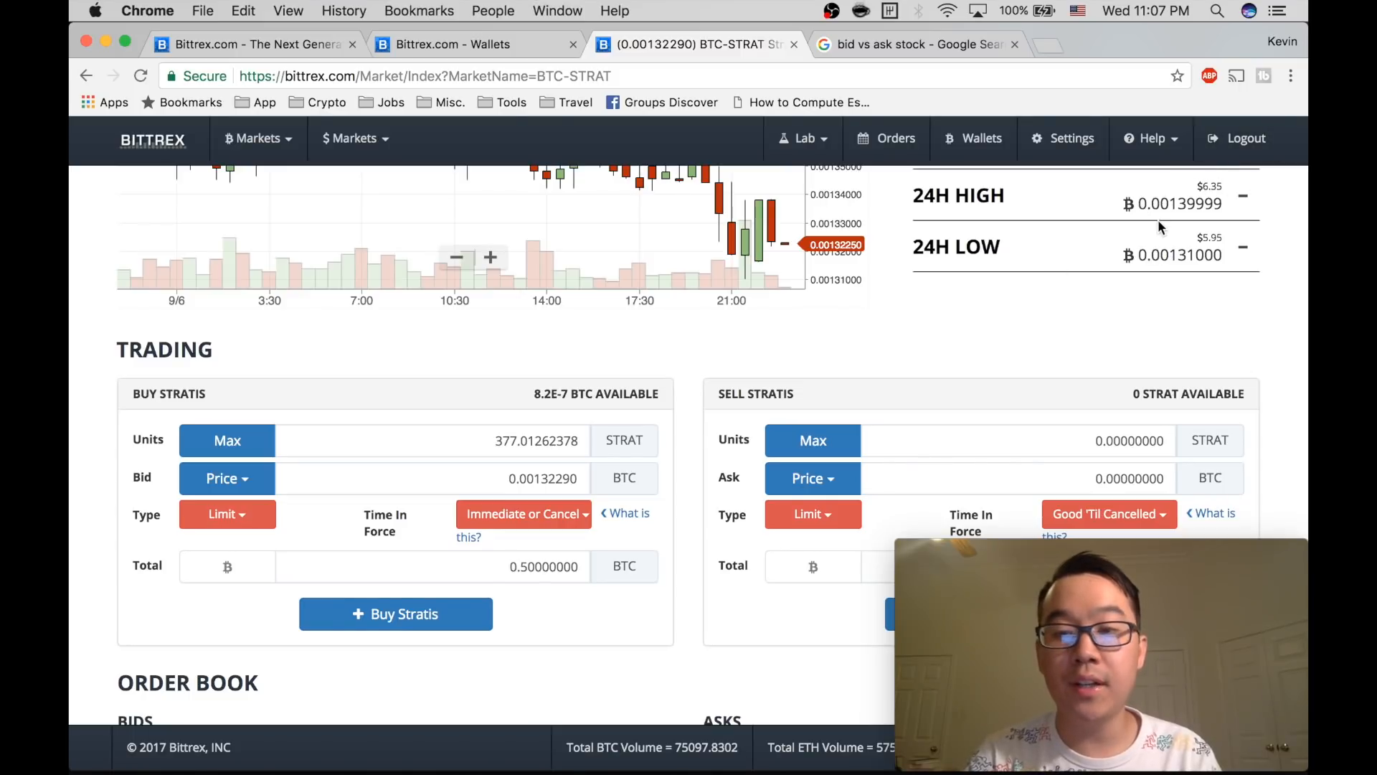
pyautogui.moveTo(1290, 298)
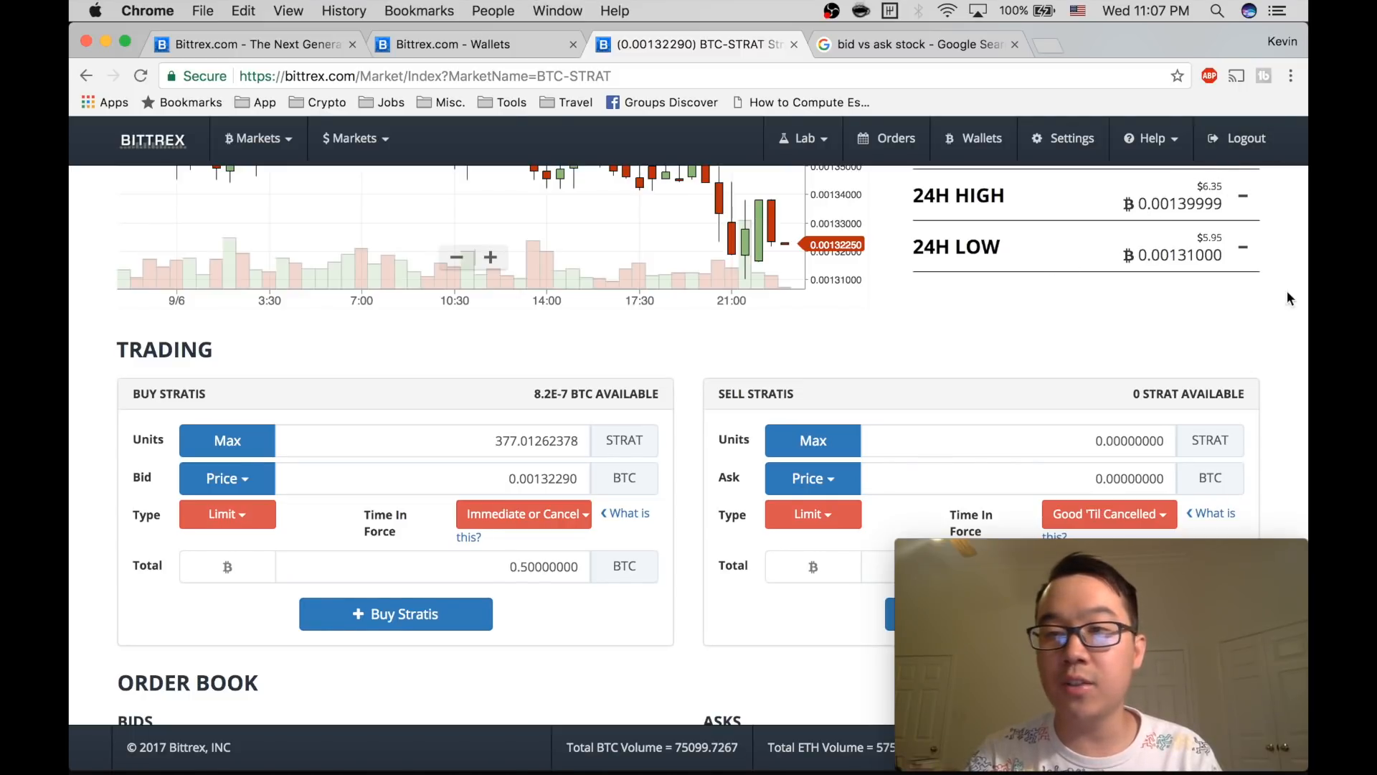
pyautogui.moveTo(1161, 385)
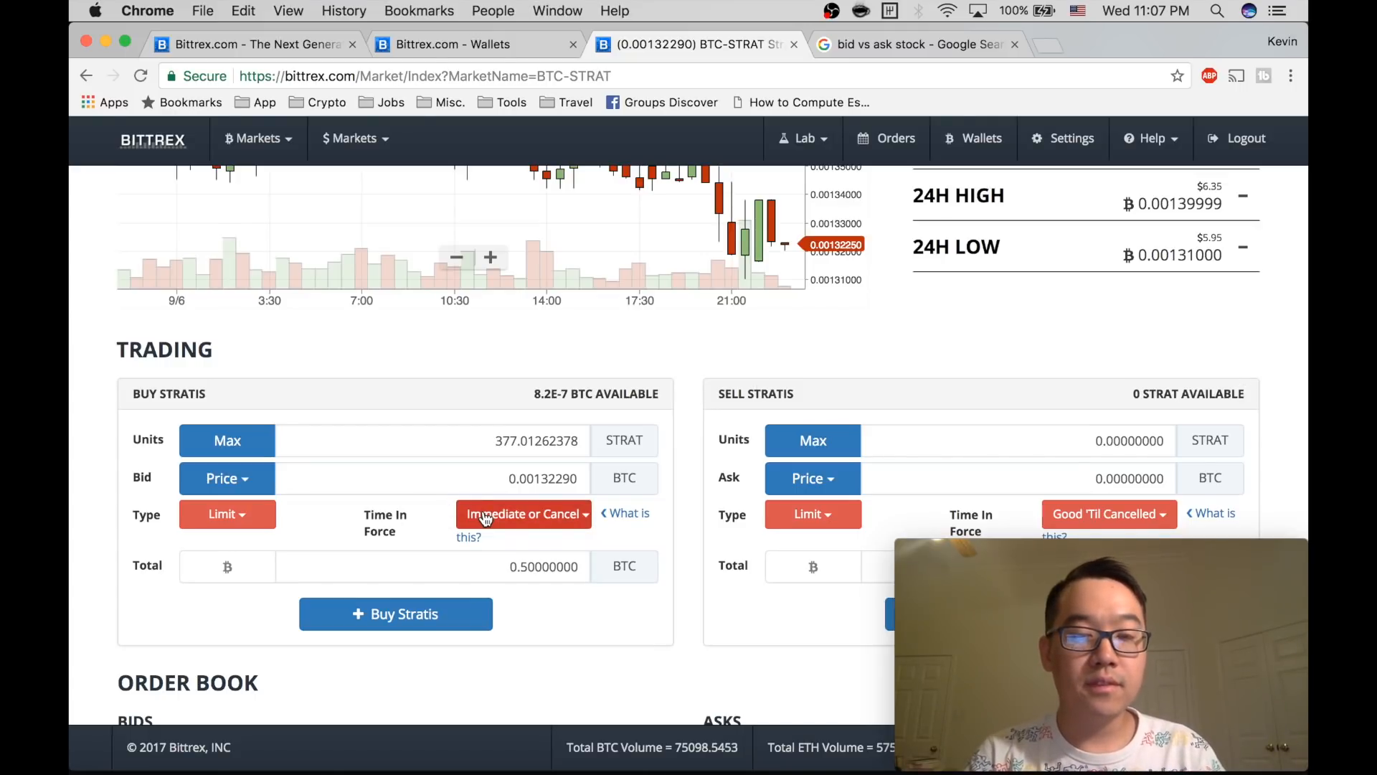
pyautogui.click(524, 514)
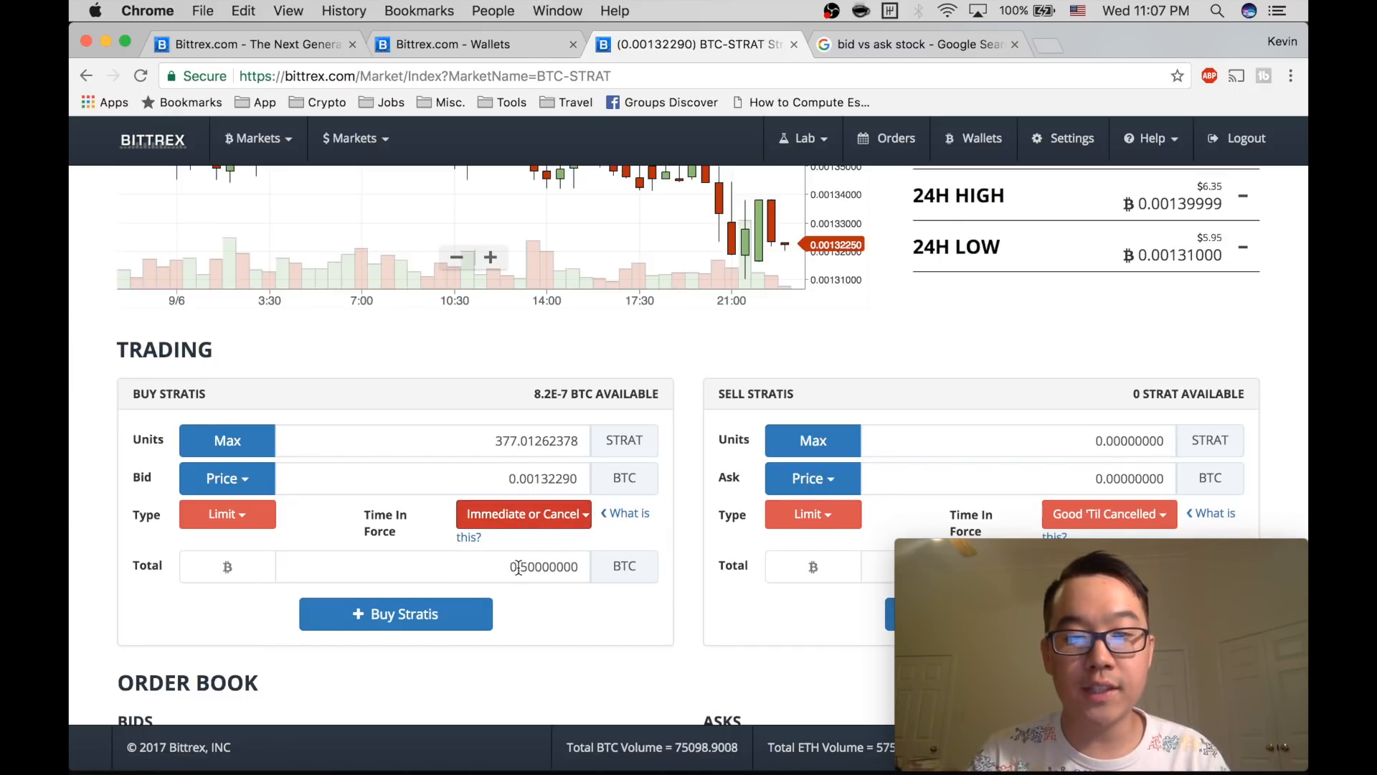
# - Set the buy Total to 0.35 BTC (units 263.90883665), dismissing the price presets unchosen
pyautogui.click(456, 565)
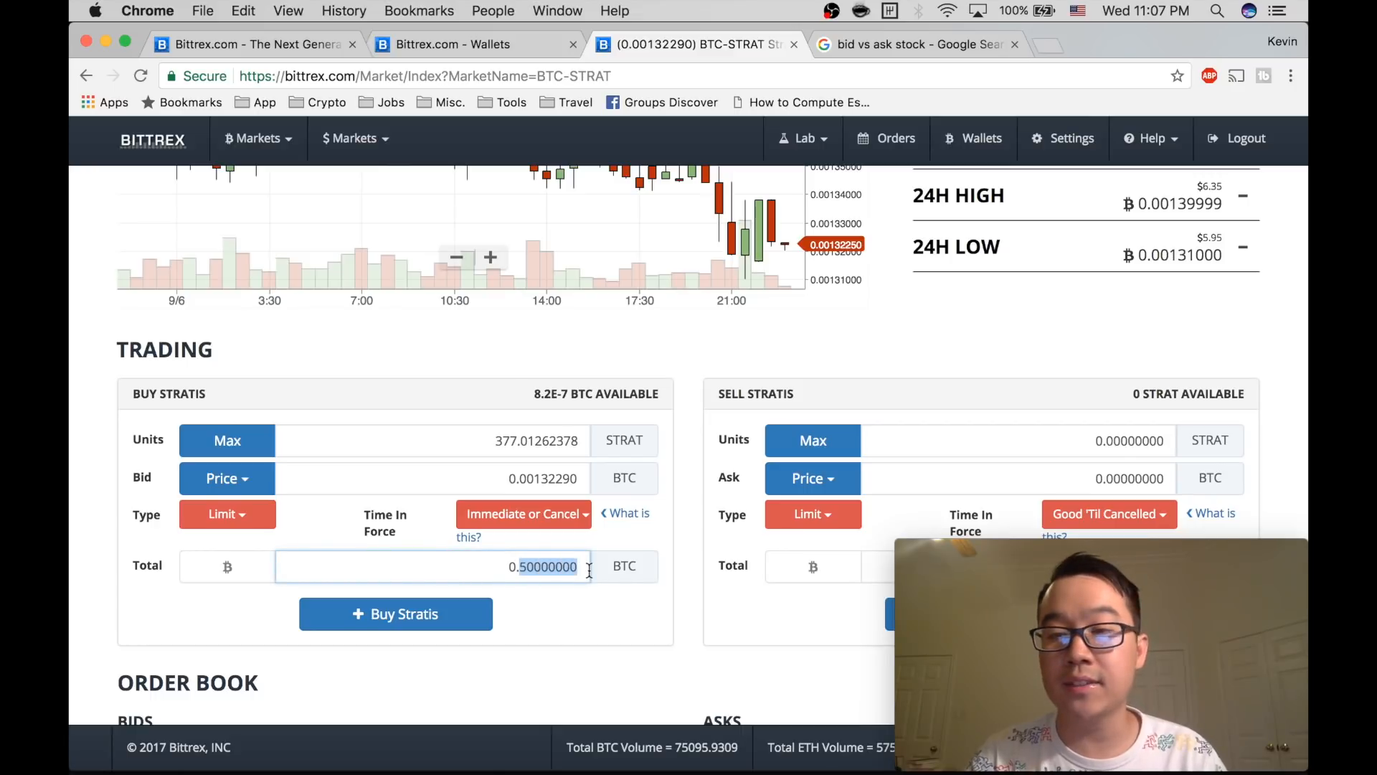
pyautogui.write('0..35')
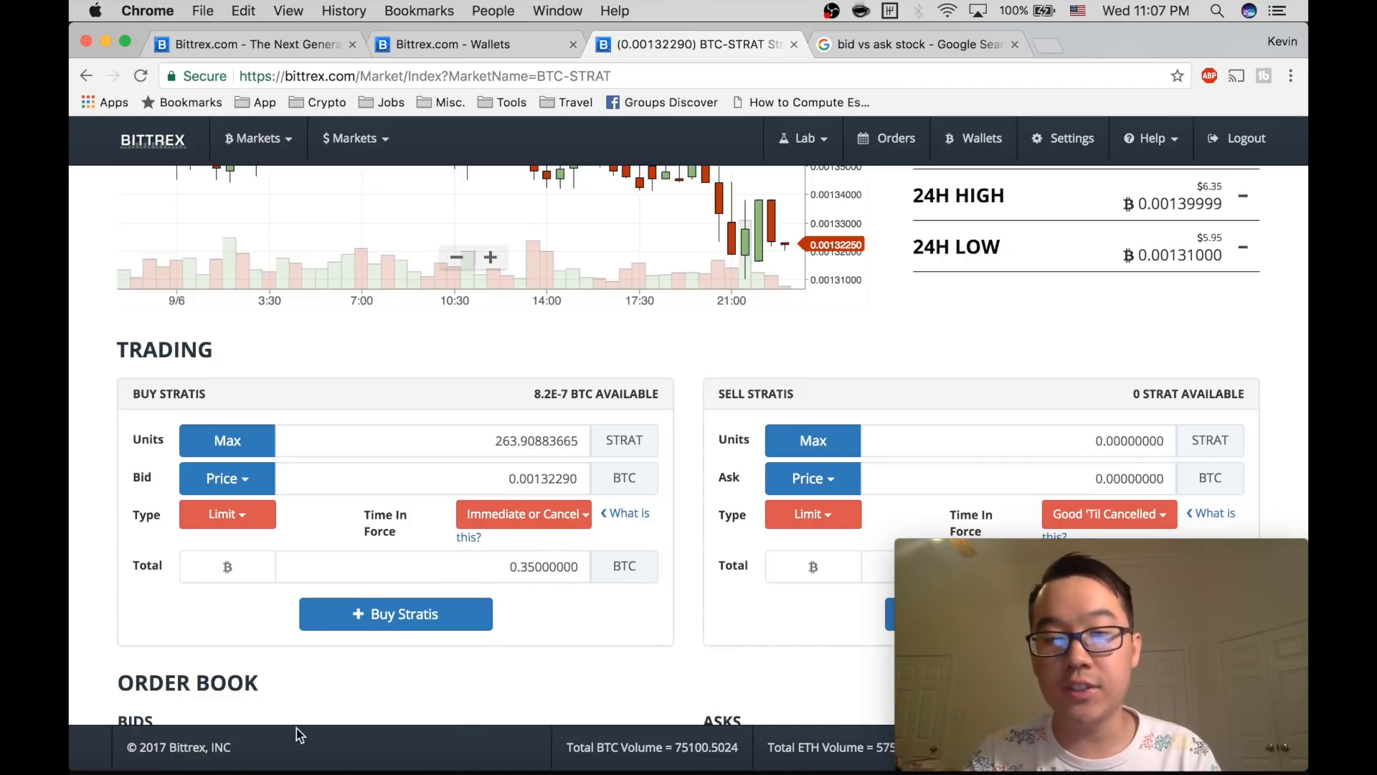
pyautogui.click(225, 478)
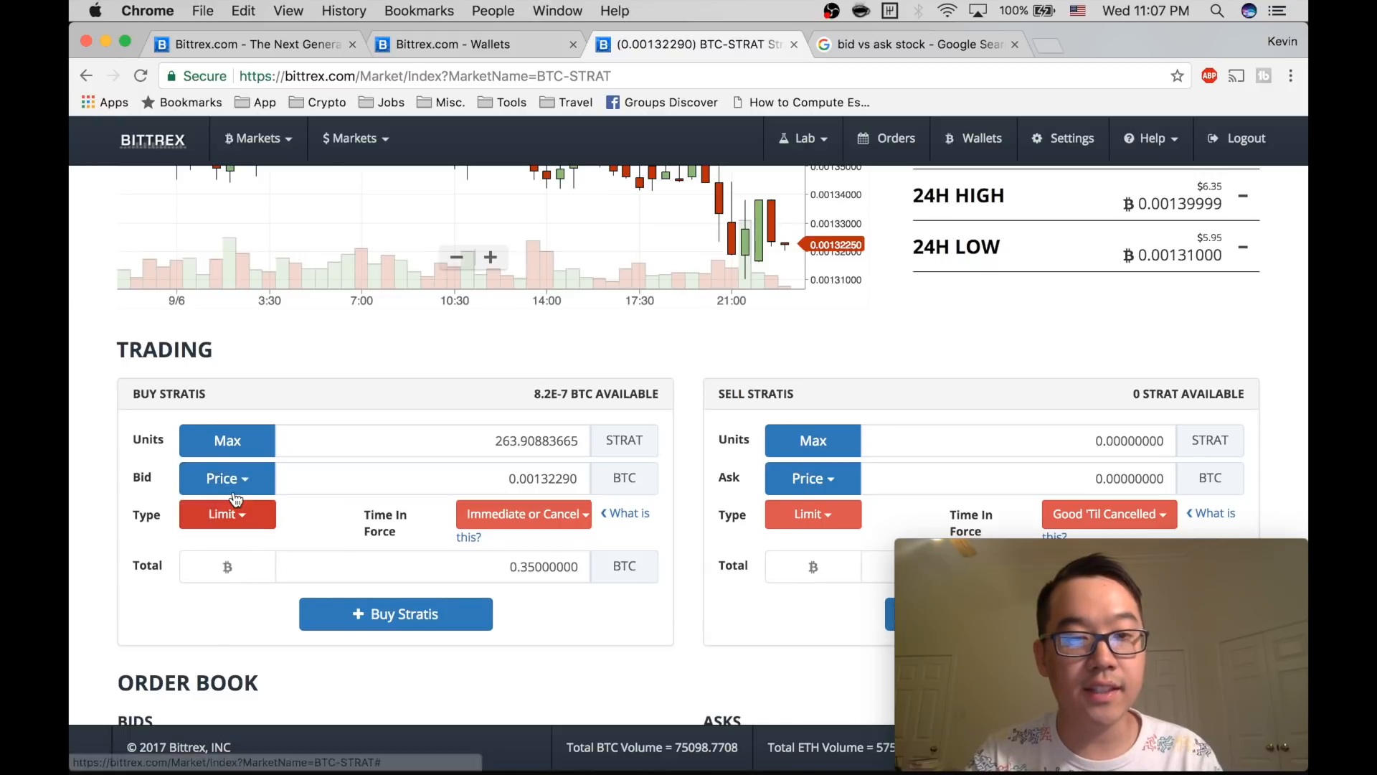
pyautogui.moveTo(304, 517)
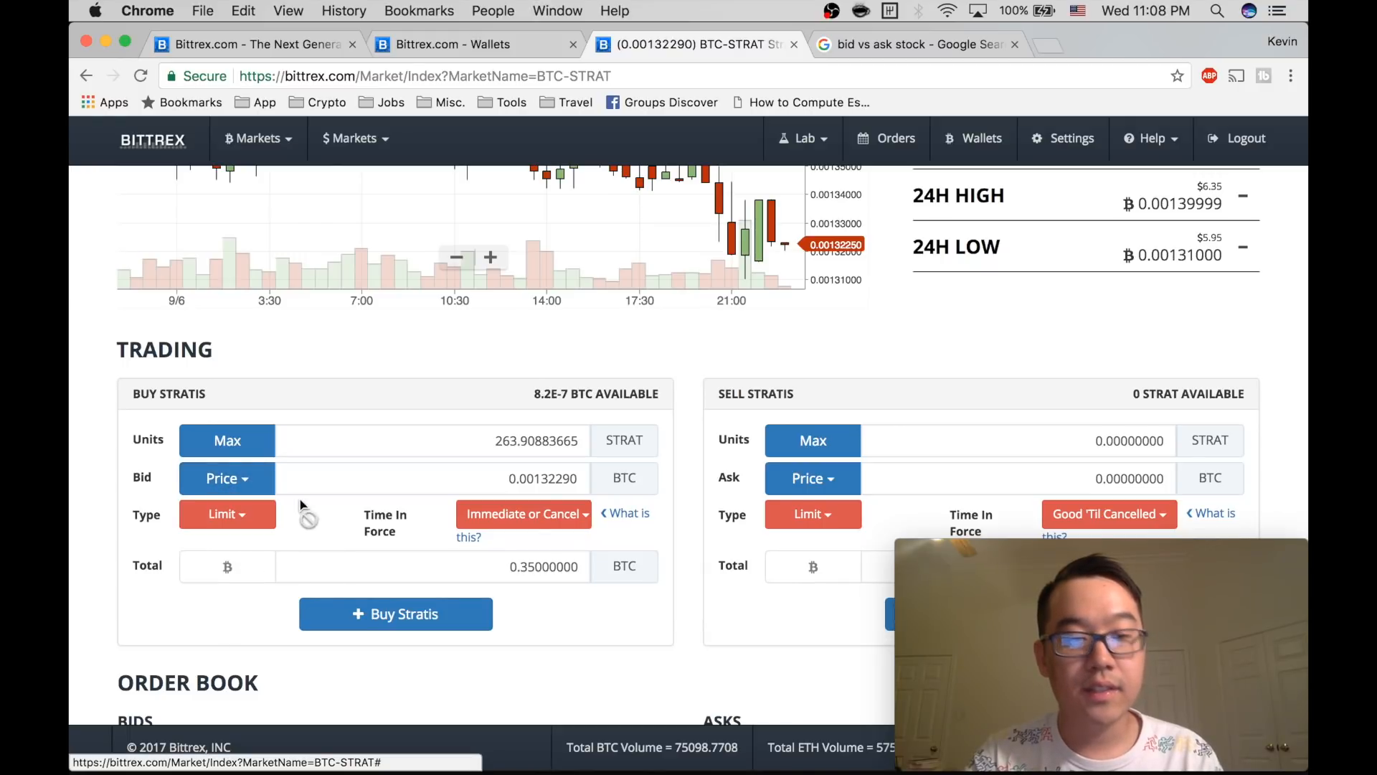
pyautogui.click(225, 478)
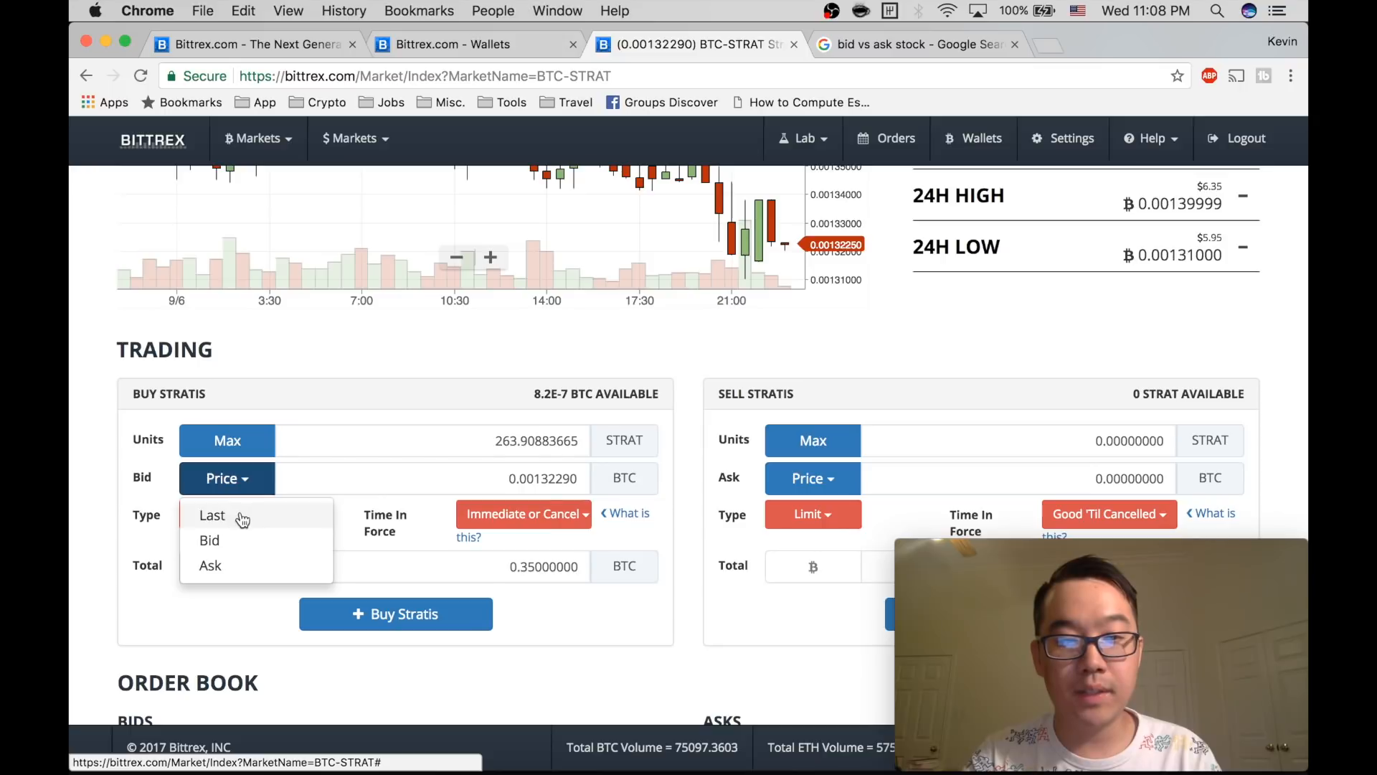
pyautogui.click(211, 515)
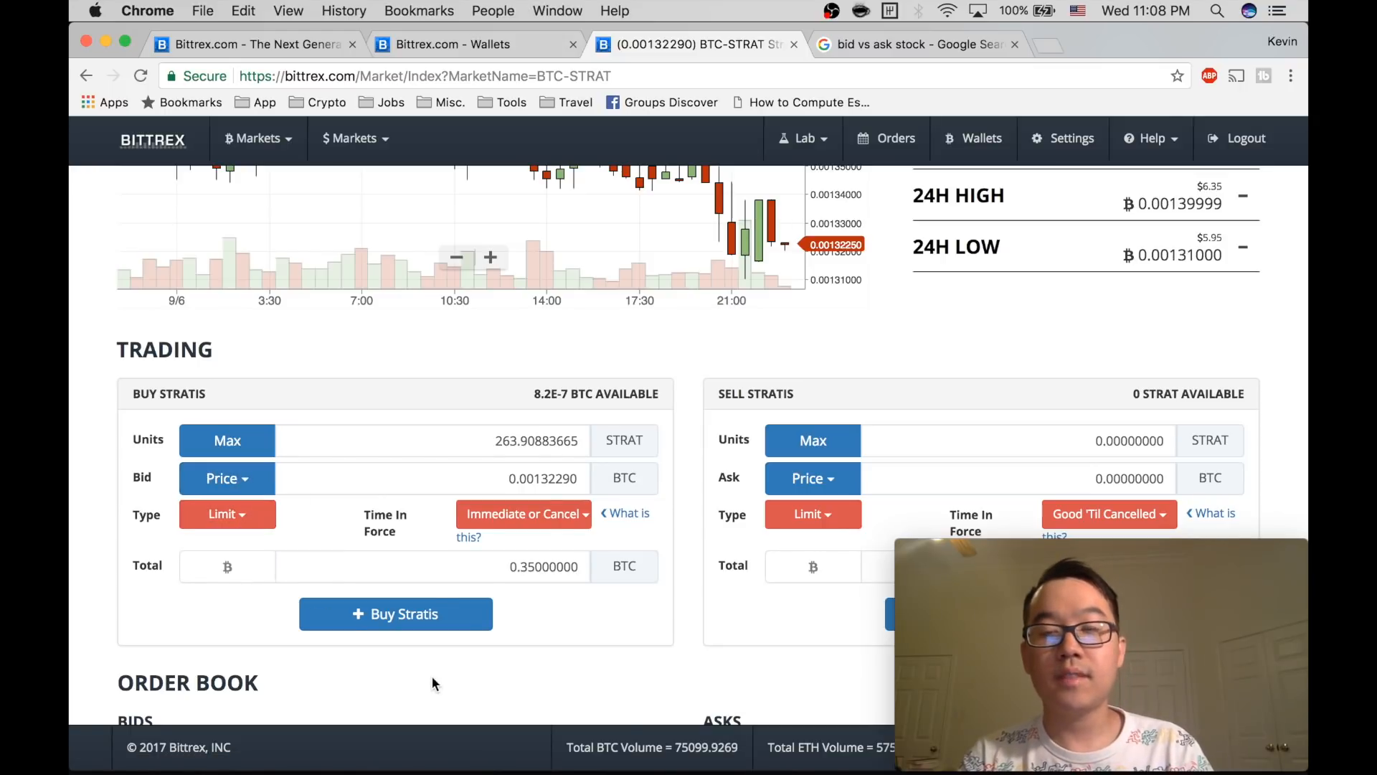
pyautogui.scroll(-3)
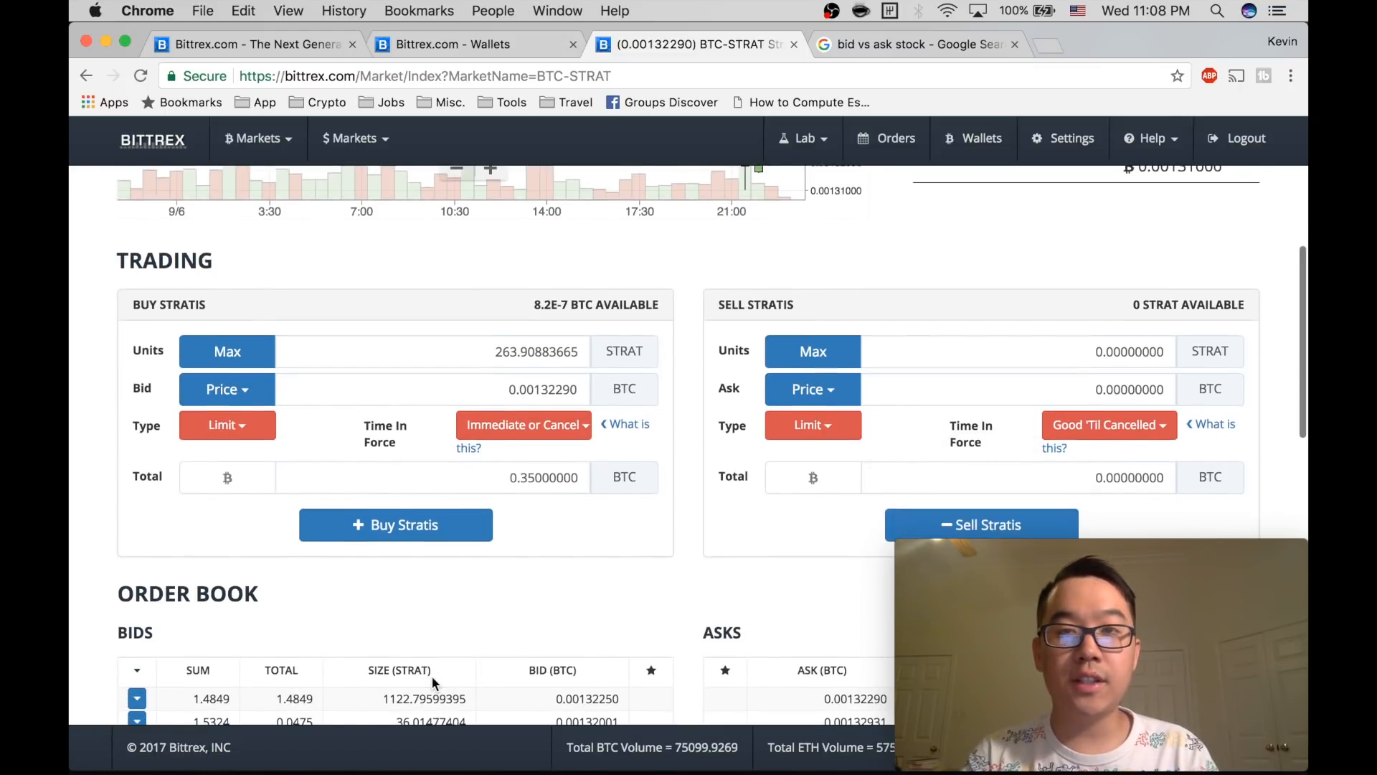
pyautogui.scroll(-3)
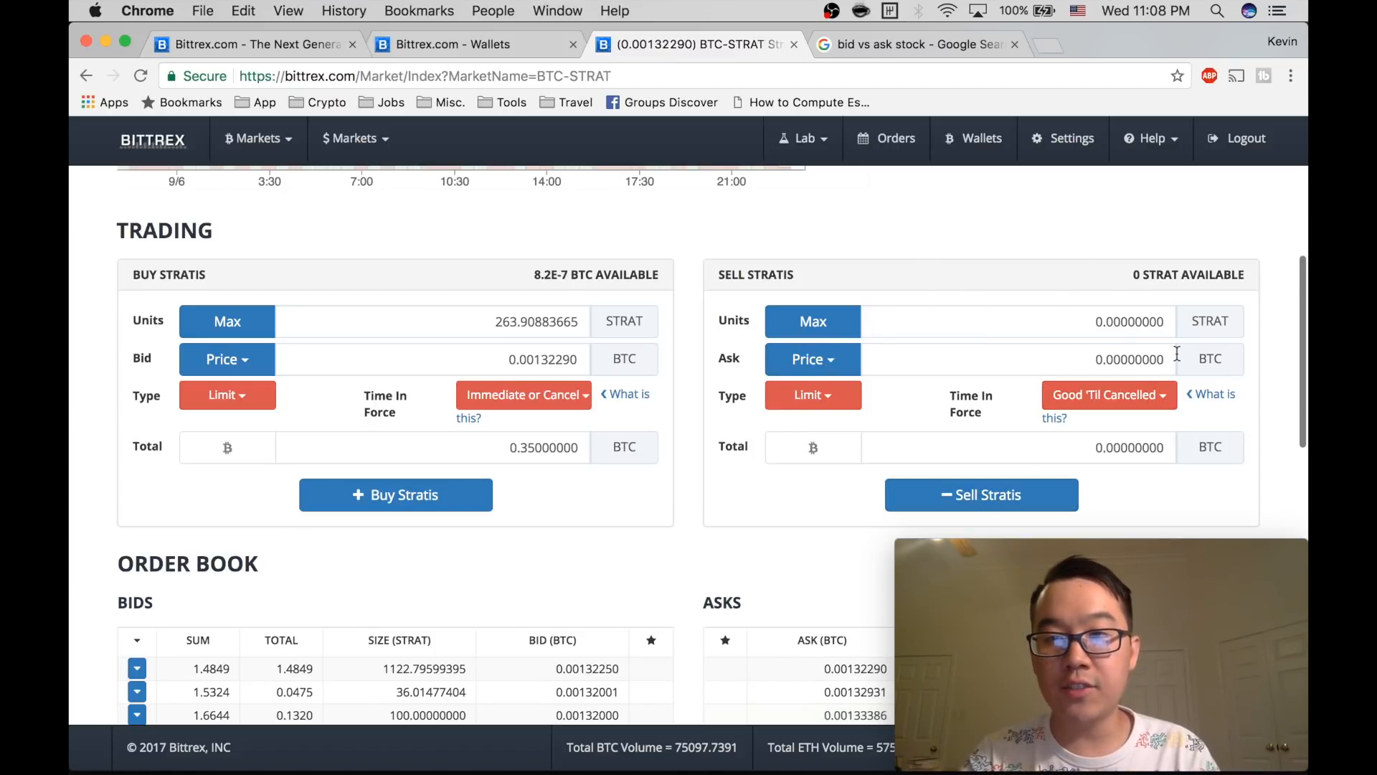
pyautogui.scroll(-3)
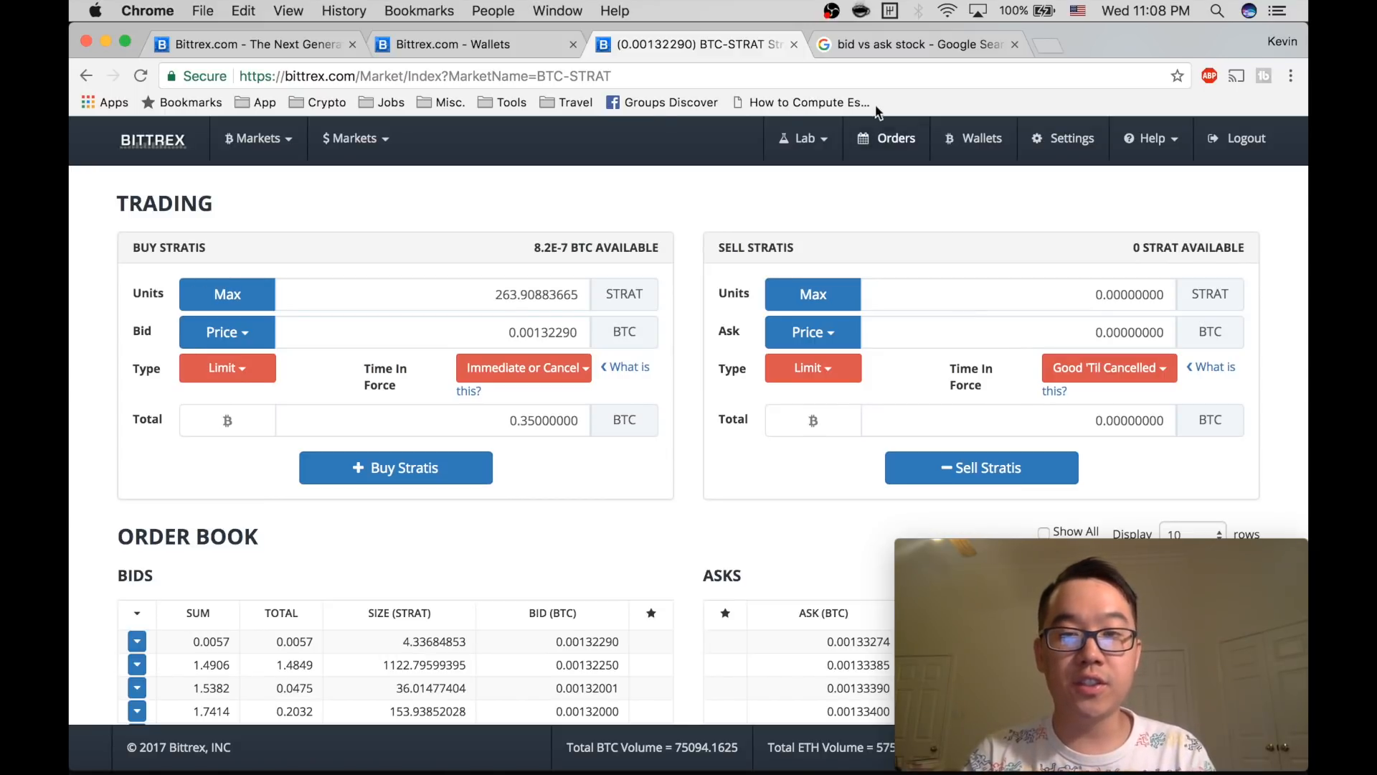
pyautogui.moveTo(649, 181)
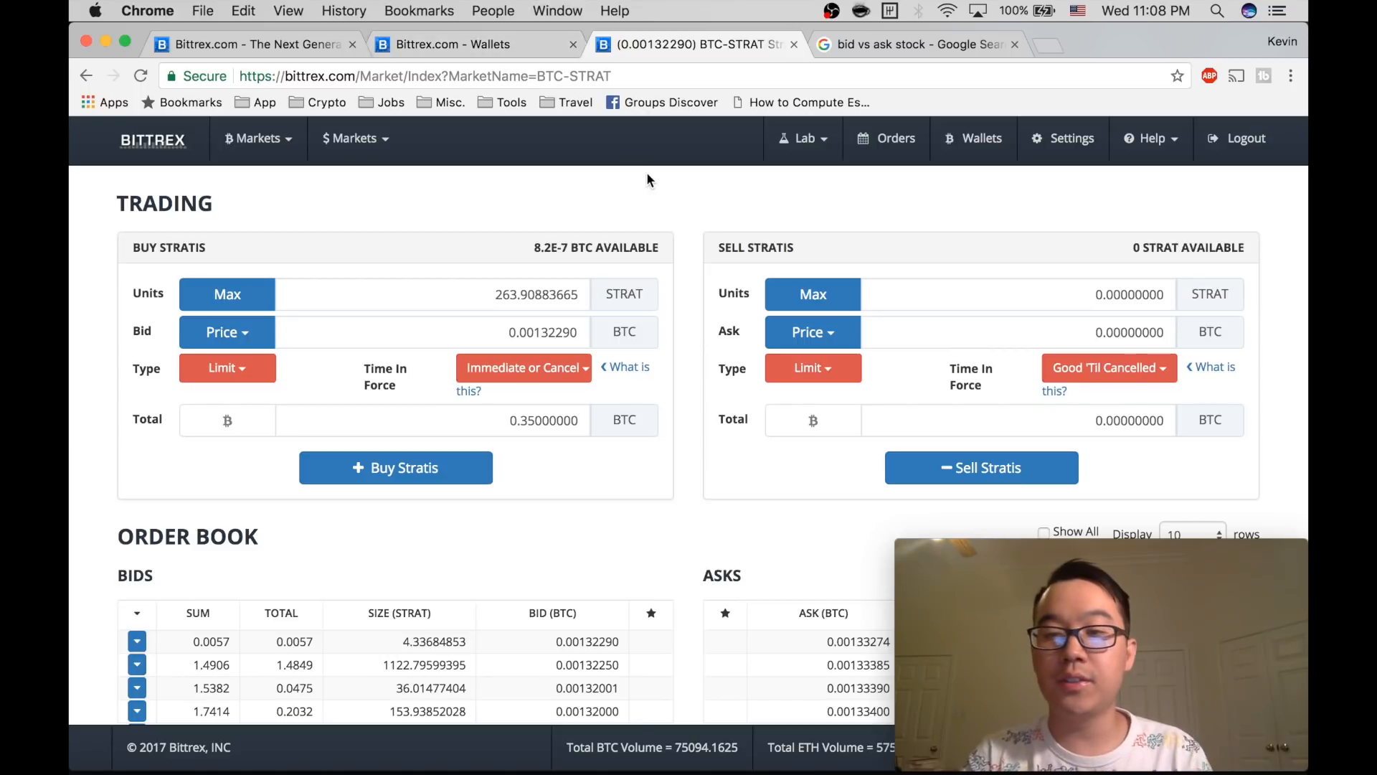